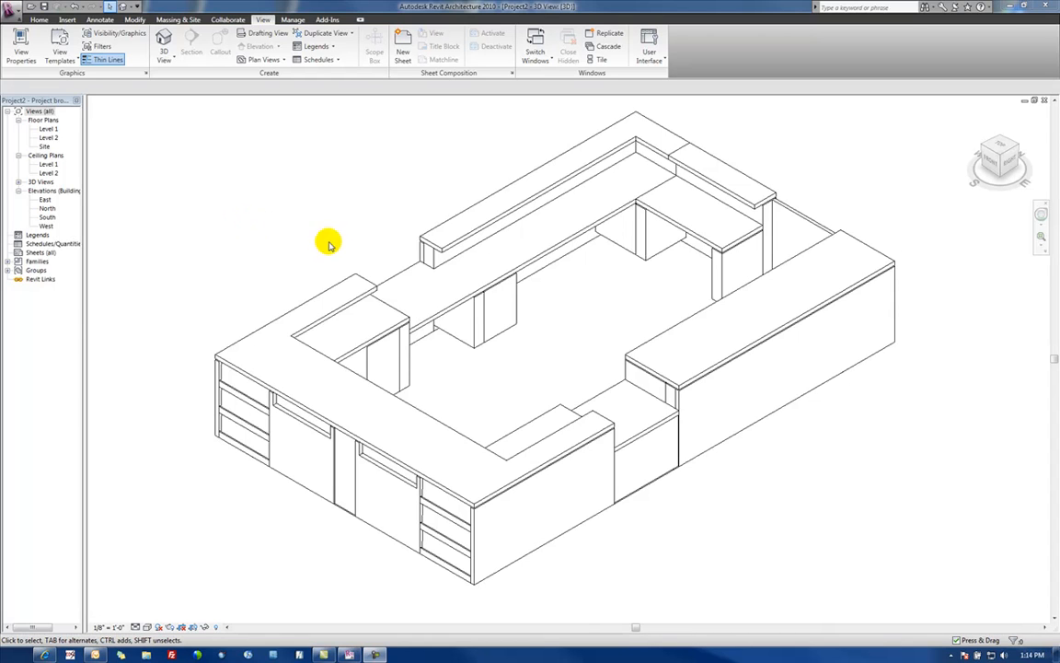
mouse_move(287, 258)
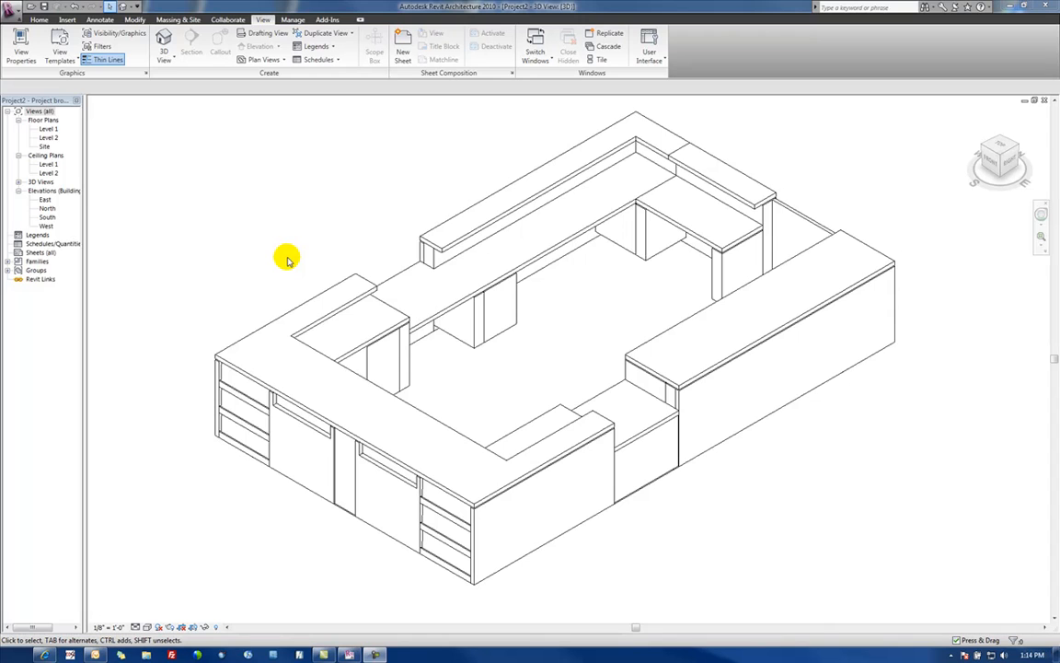
mouse_move(302, 256)
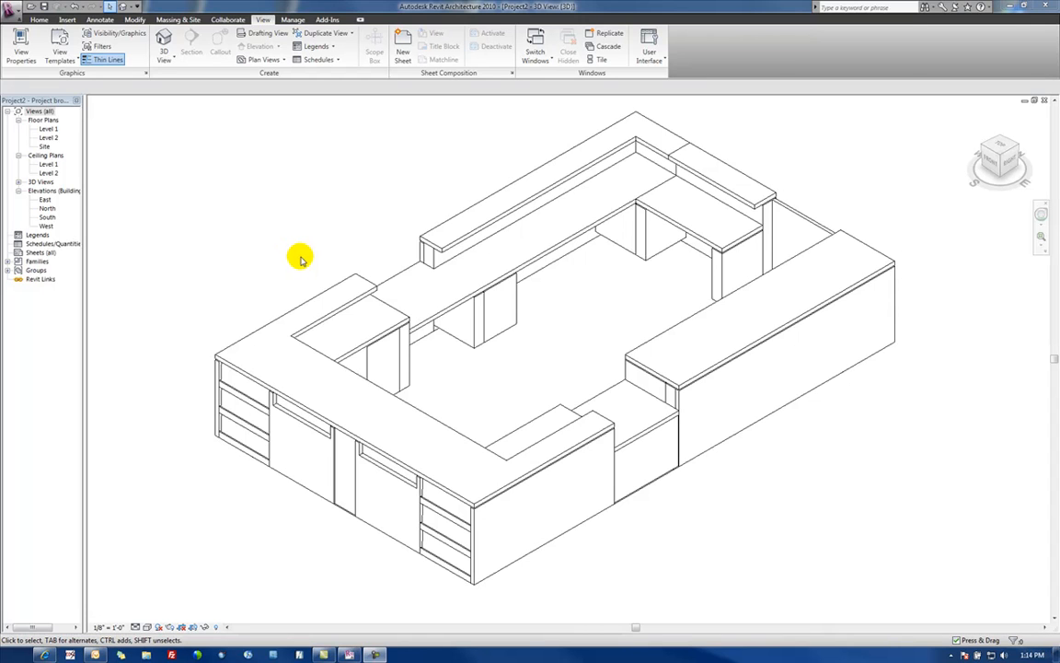
mouse_move(269, 311)
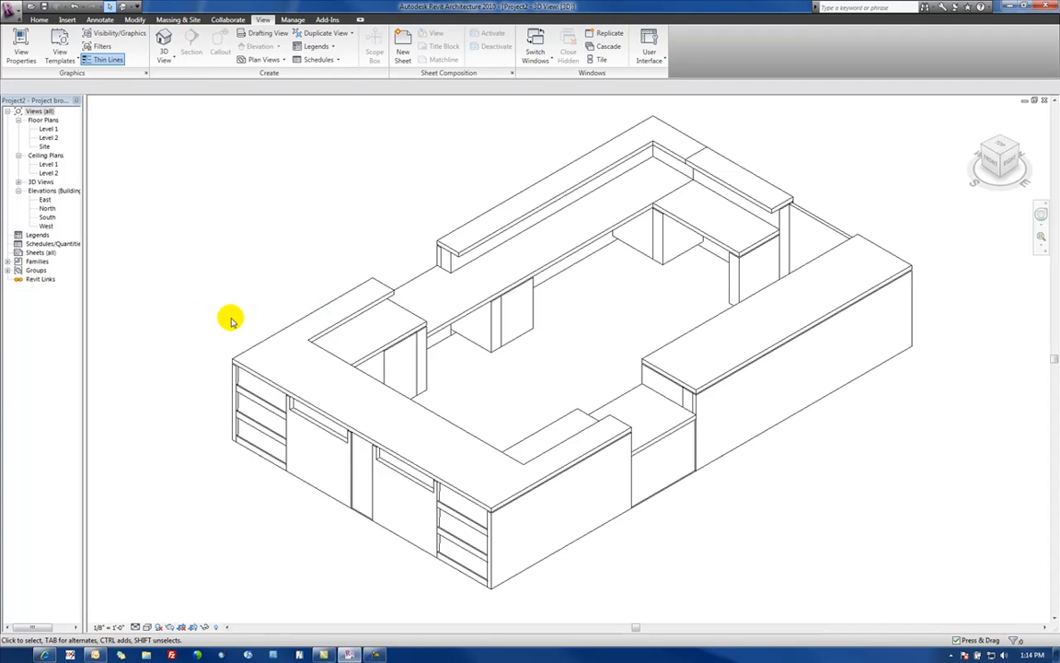
mouse_move(238, 287)
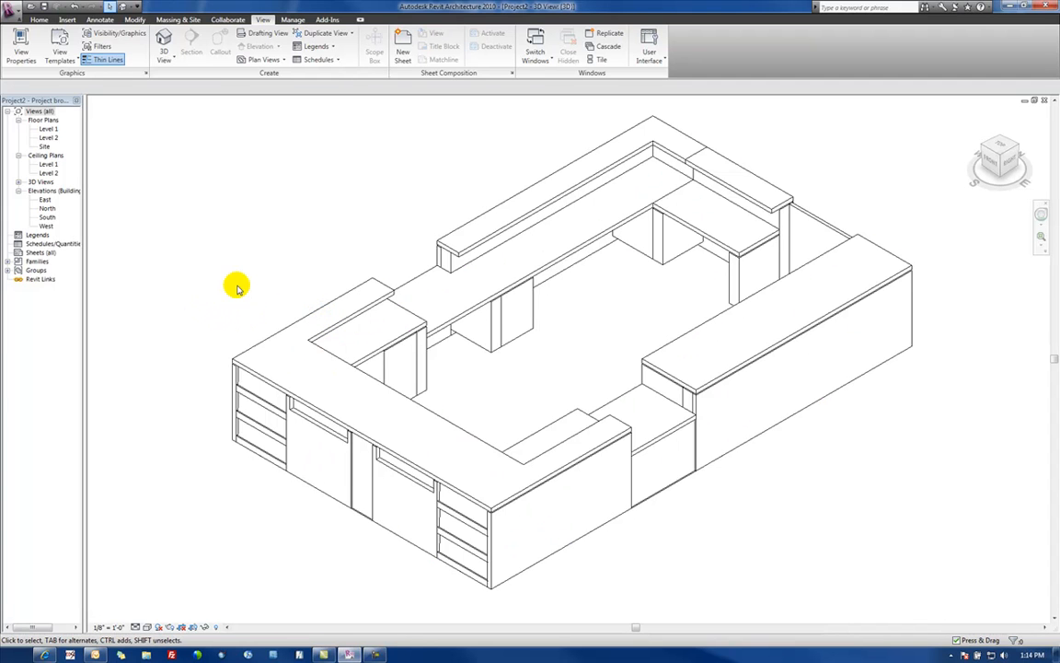
mouse_move(240, 219)
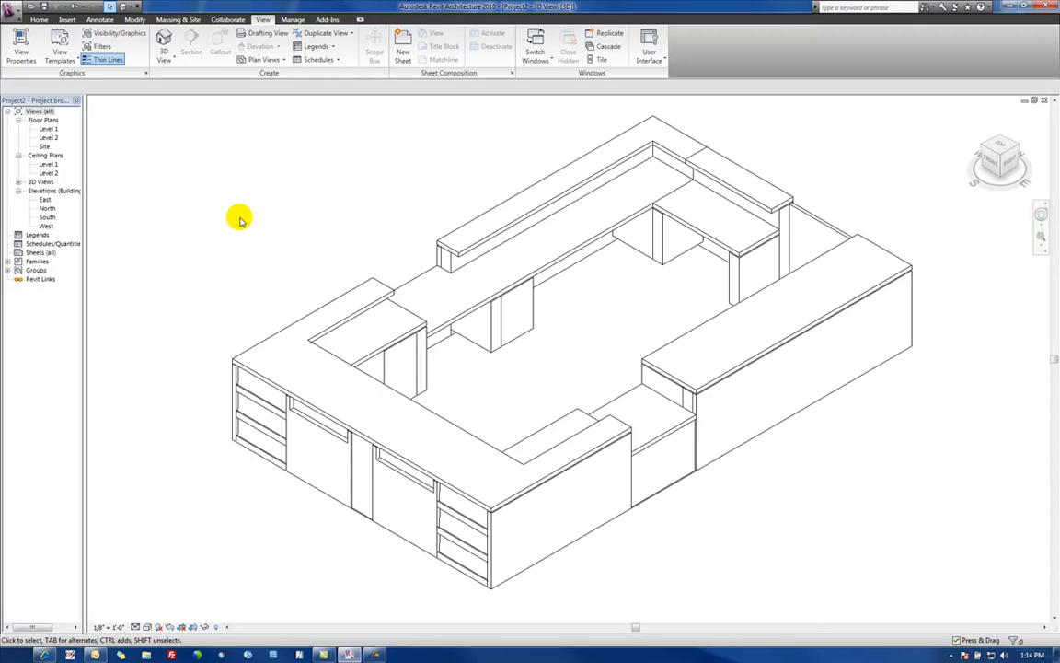
mouse_move(208, 136)
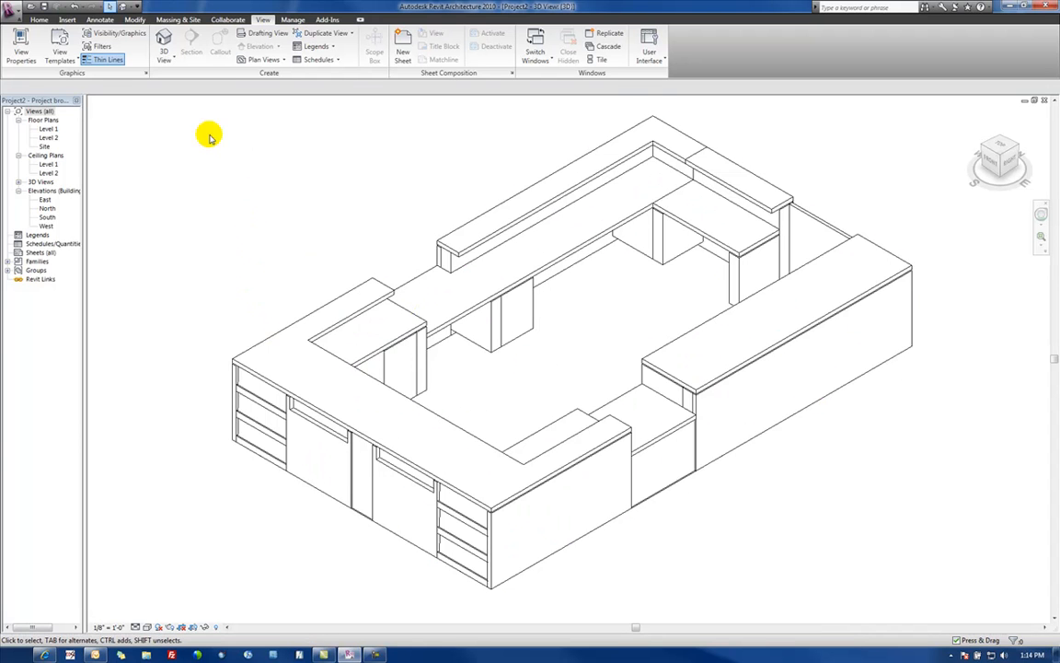
- Inspect the circulation desk's instance and type properties, then close them unchanged
click(552, 322)
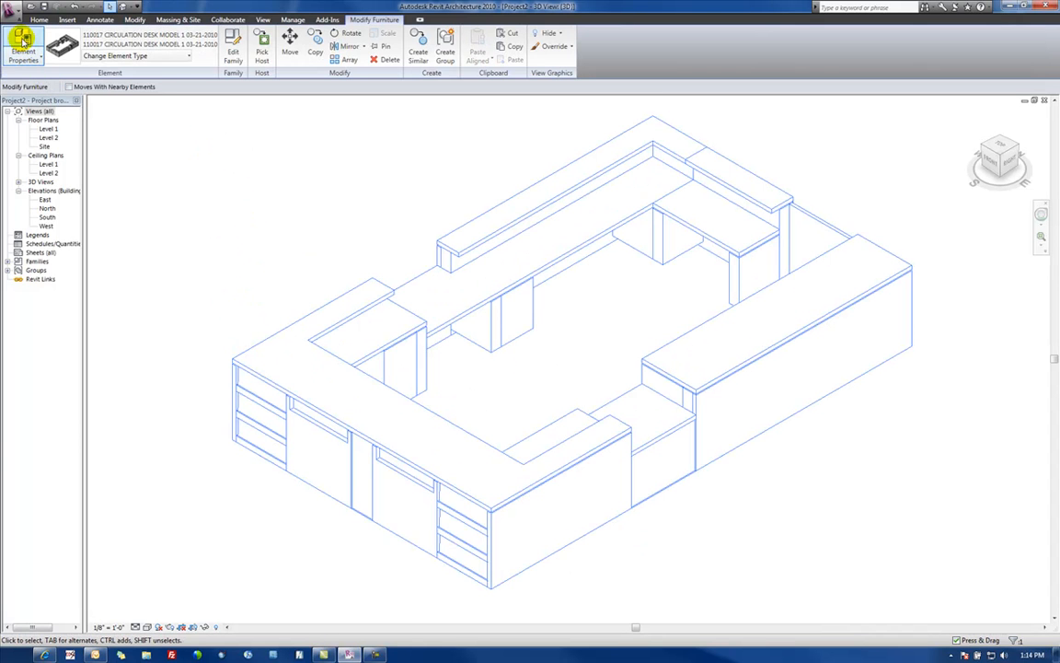
click(22, 46)
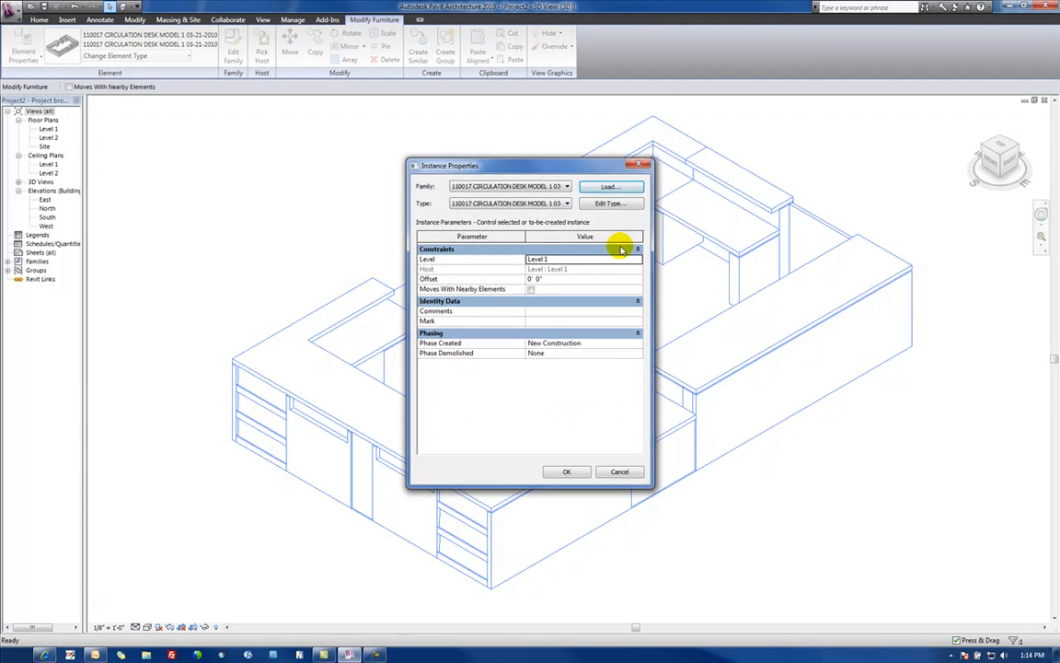
click(609, 202)
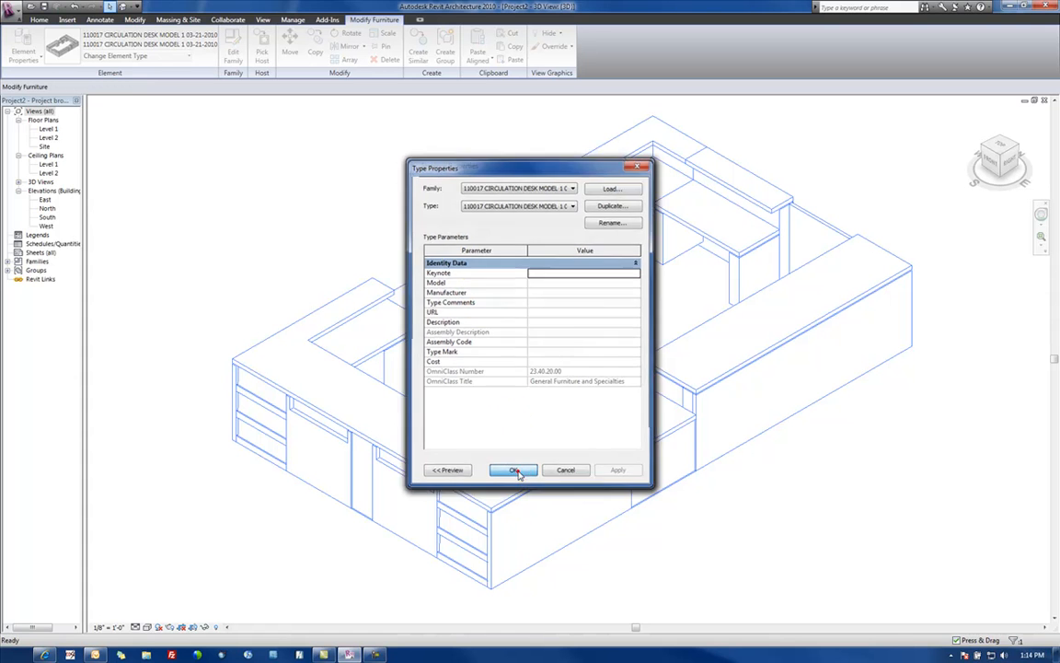
click(515, 471)
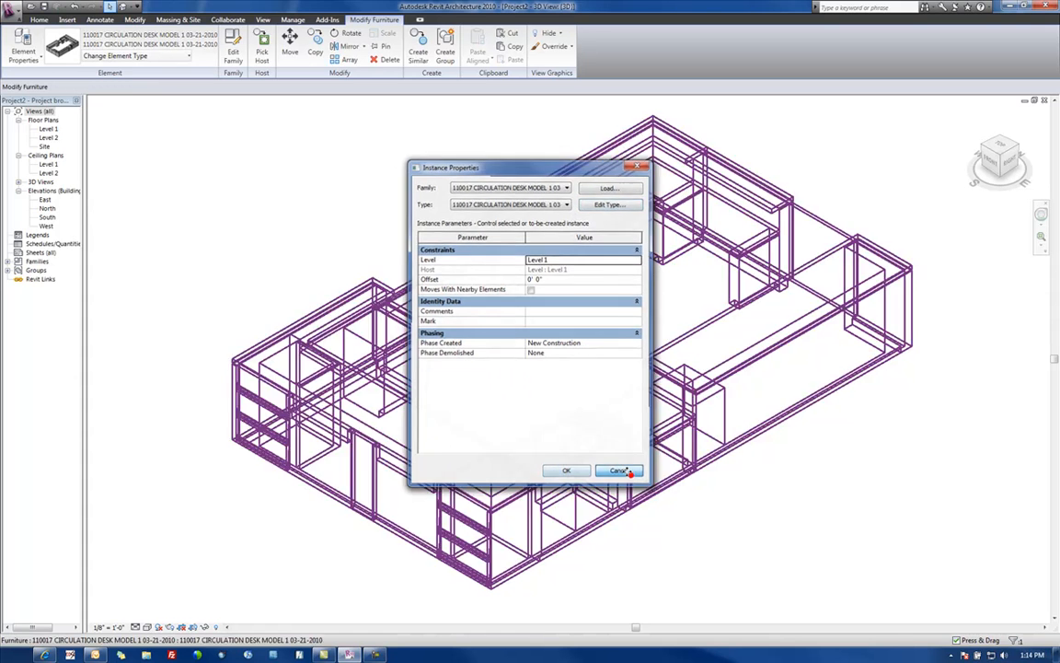
click(619, 471)
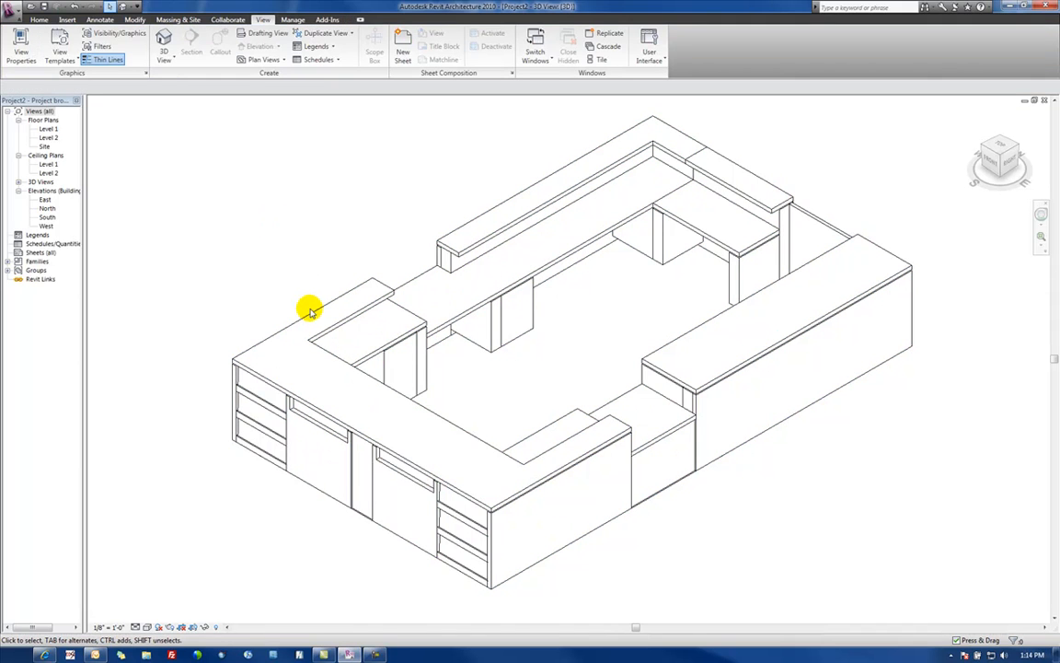
mouse_move(303, 311)
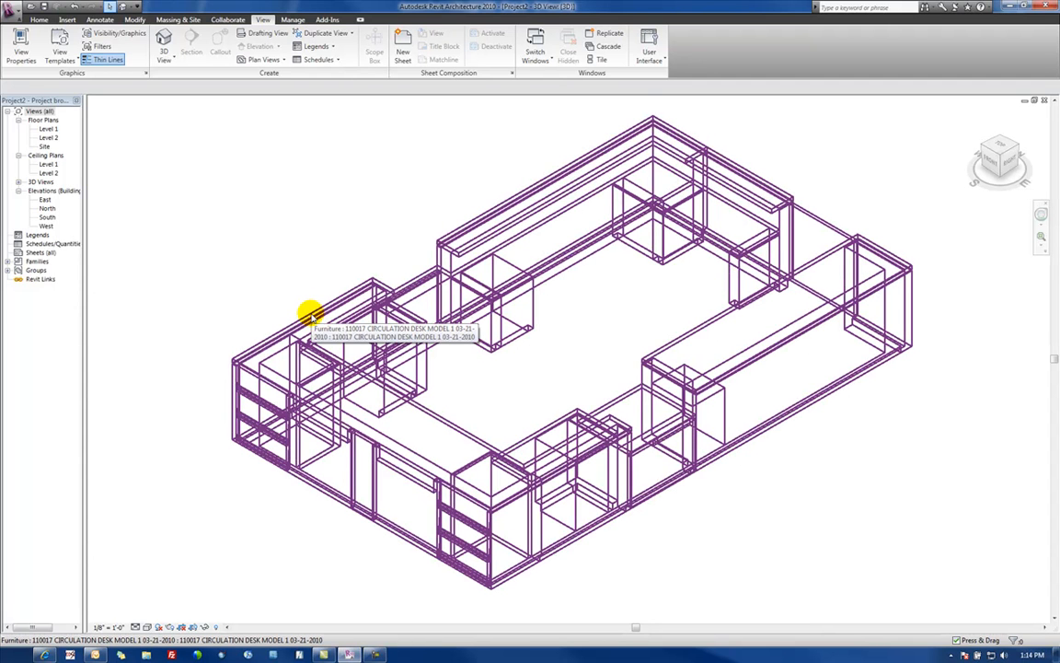
- Reselect the desk and open its family in the family editor, orbiting the 3D model
click(309, 311)
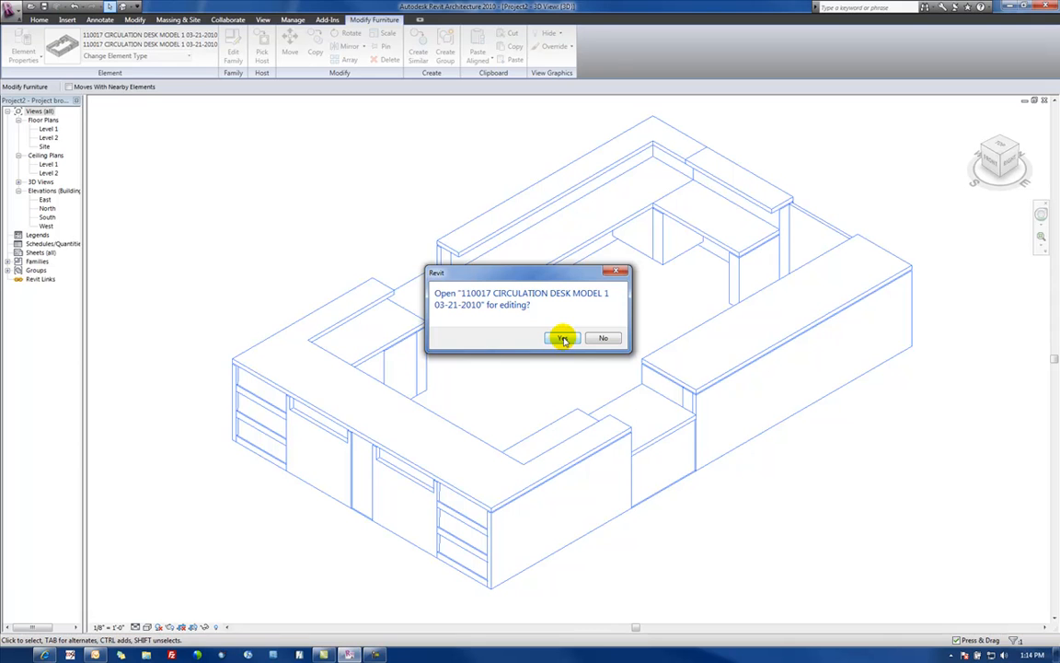
click(561, 338)
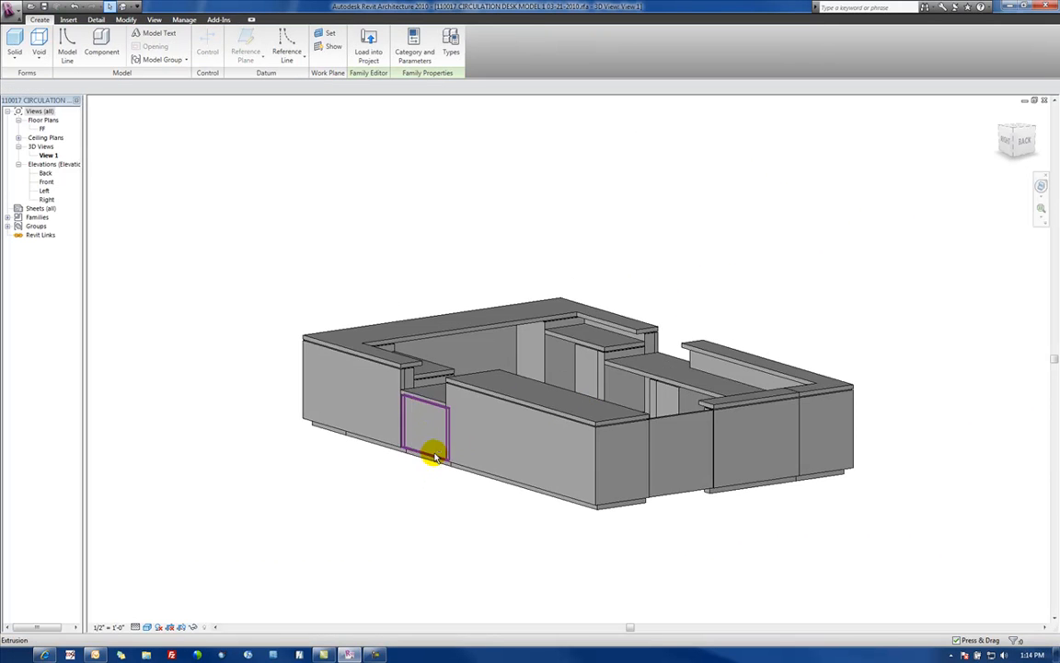
drag(433, 456, 516, 414)
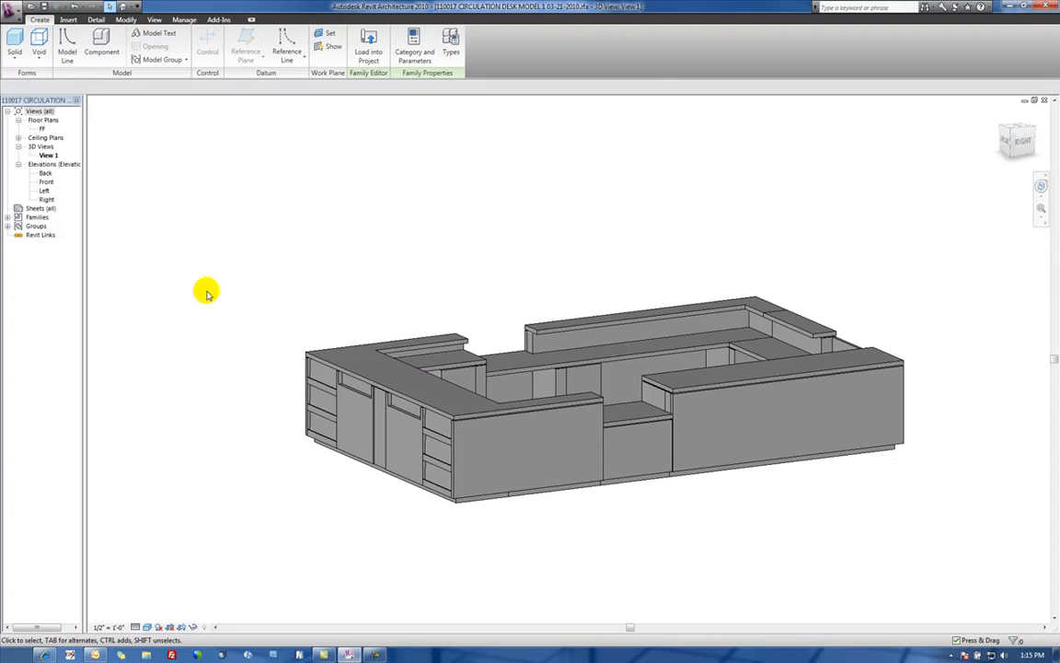
mouse_move(228, 229)
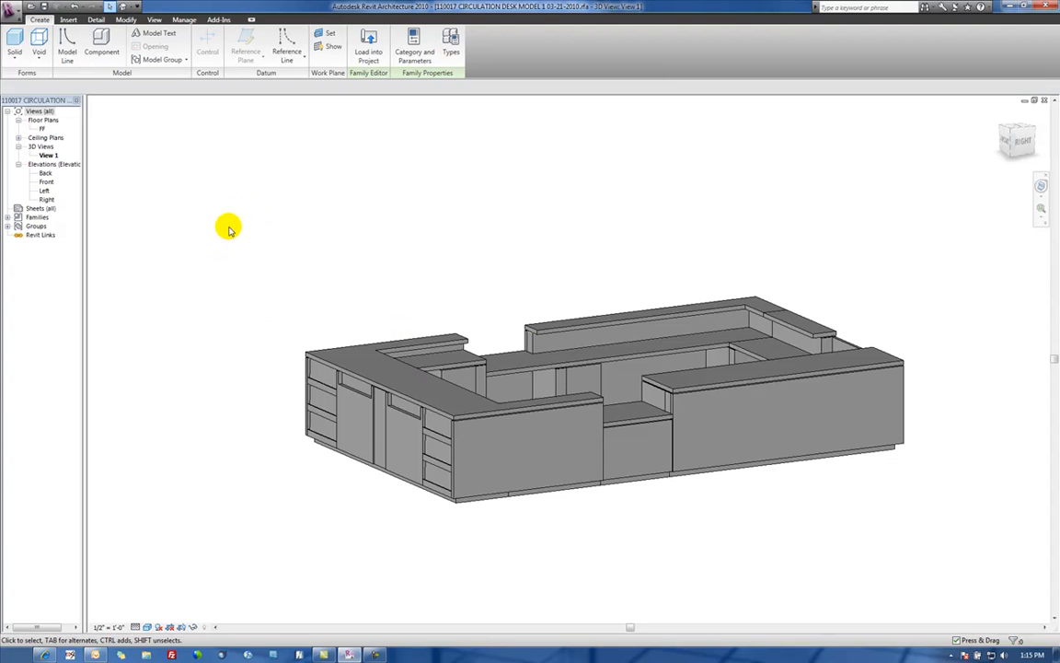
mouse_move(232, 110)
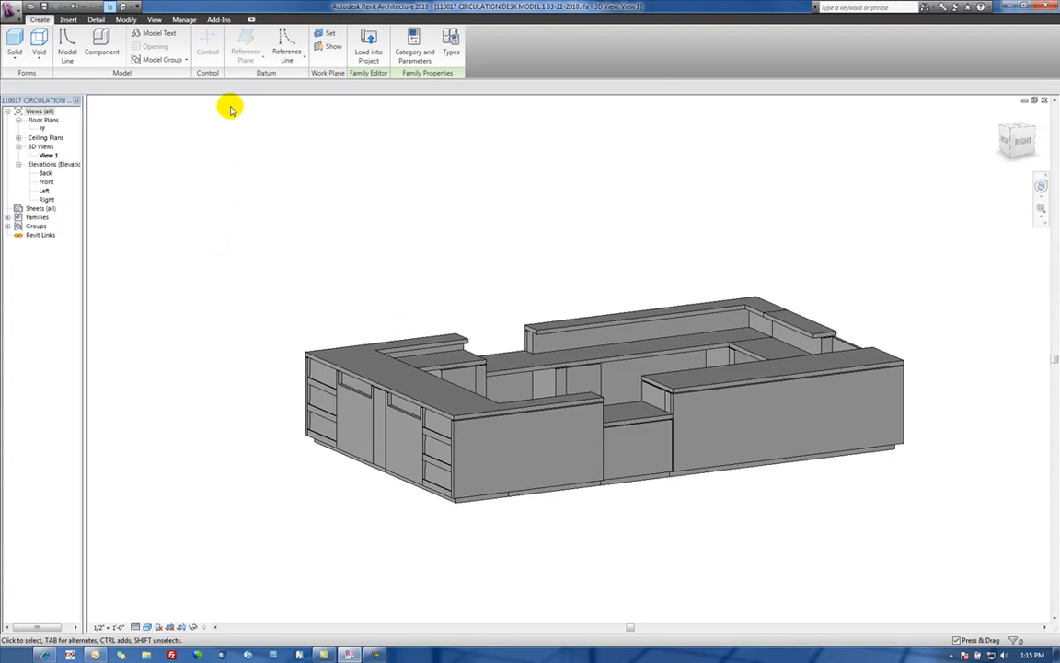
mouse_move(204, 38)
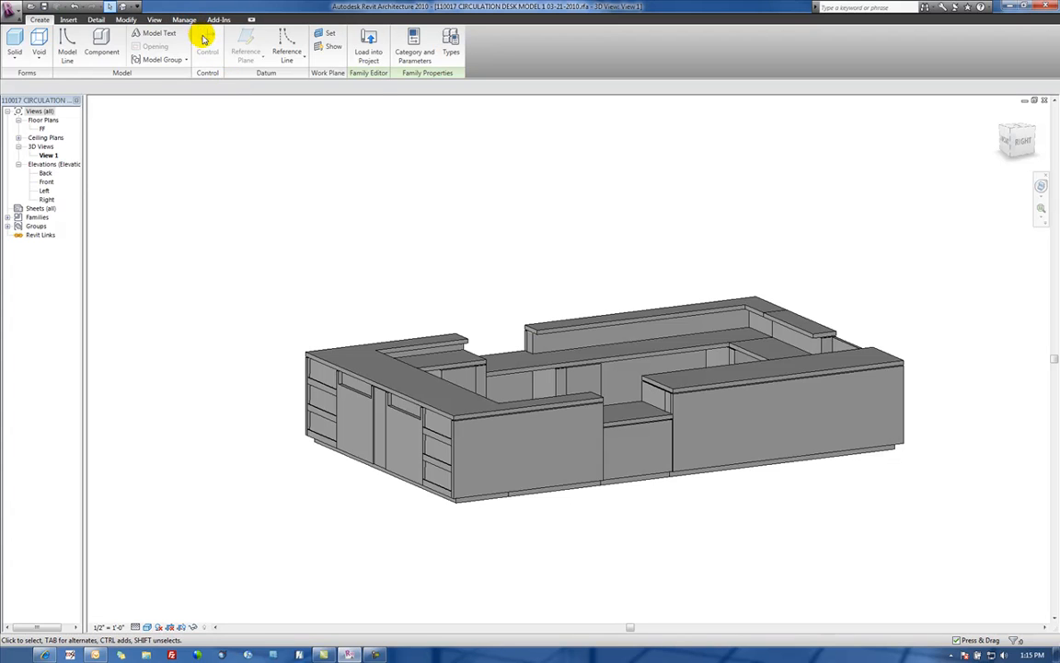
- In Manage > Materials, duplicate Glass as a new material named VA Granite
click(185, 18)
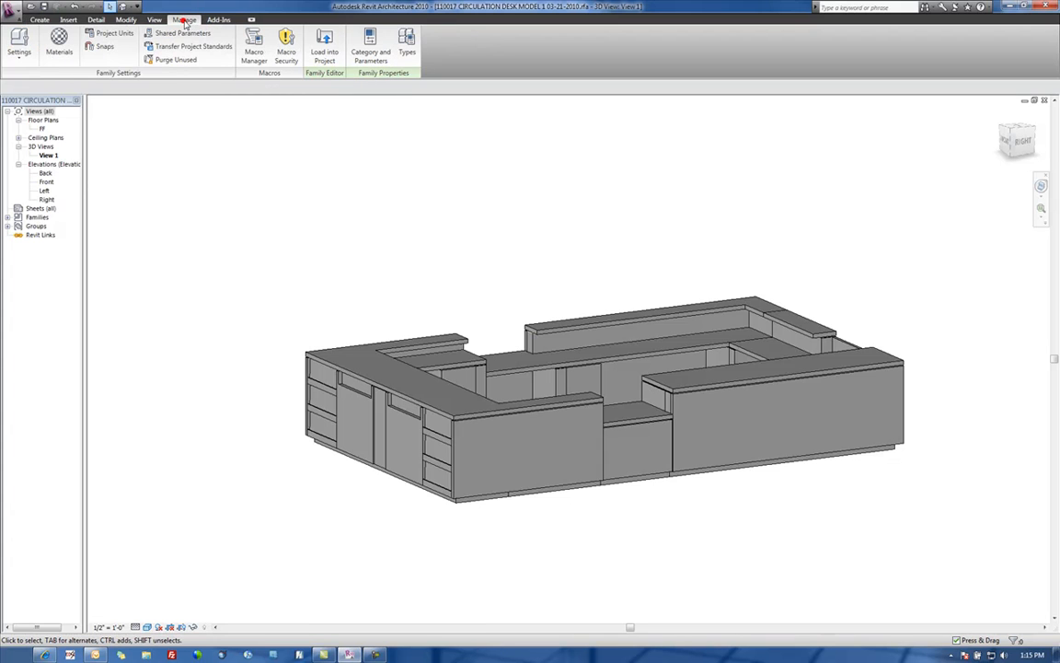
mouse_move(59, 41)
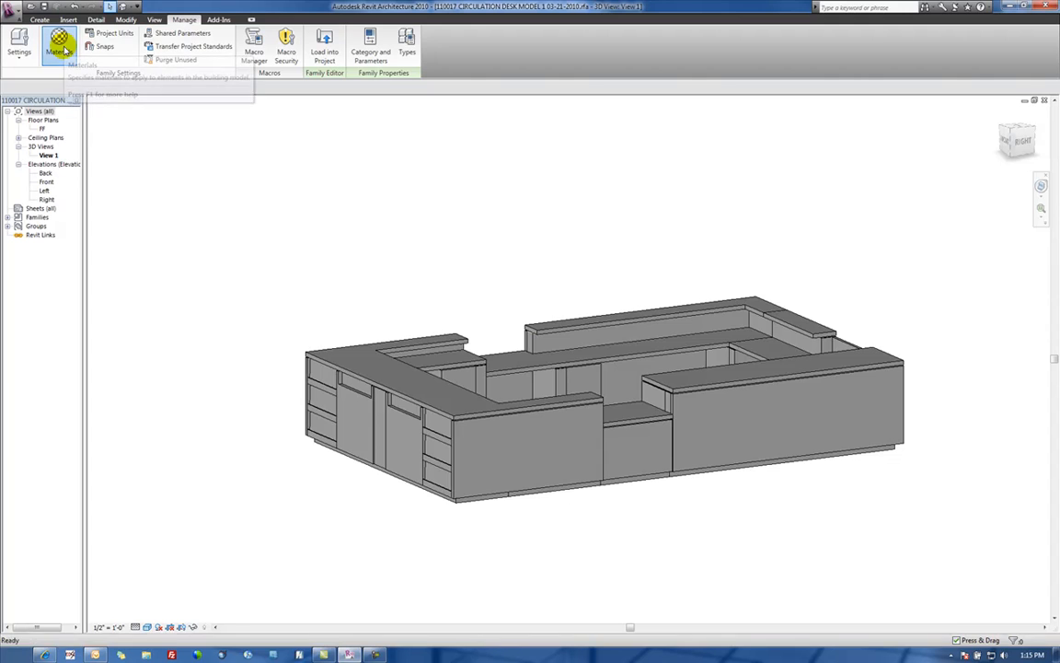
click(59, 40)
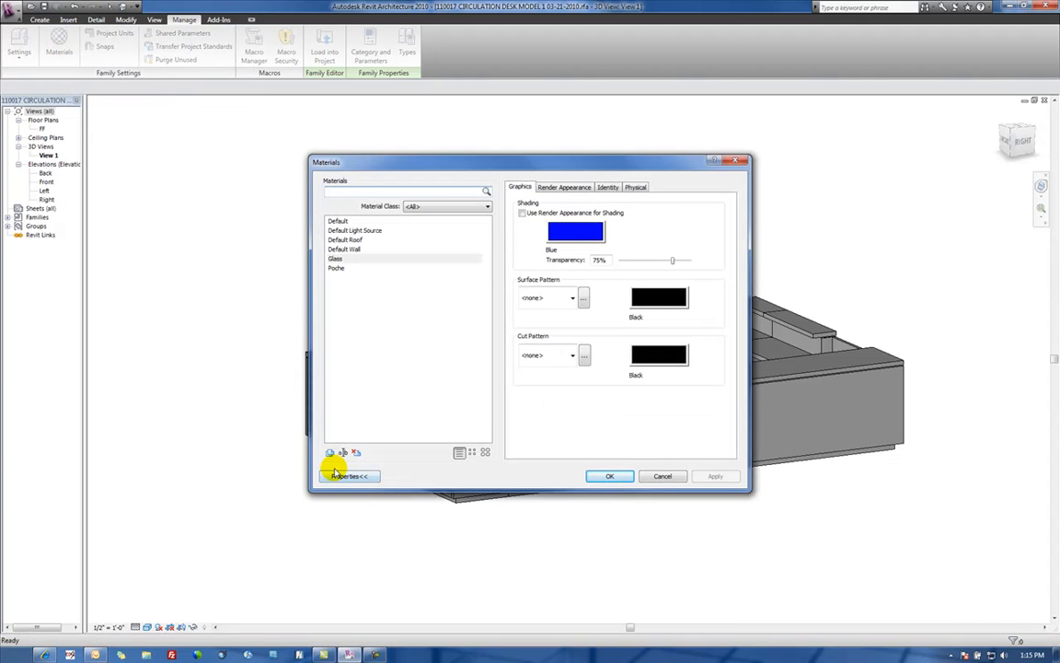
click(329, 453)
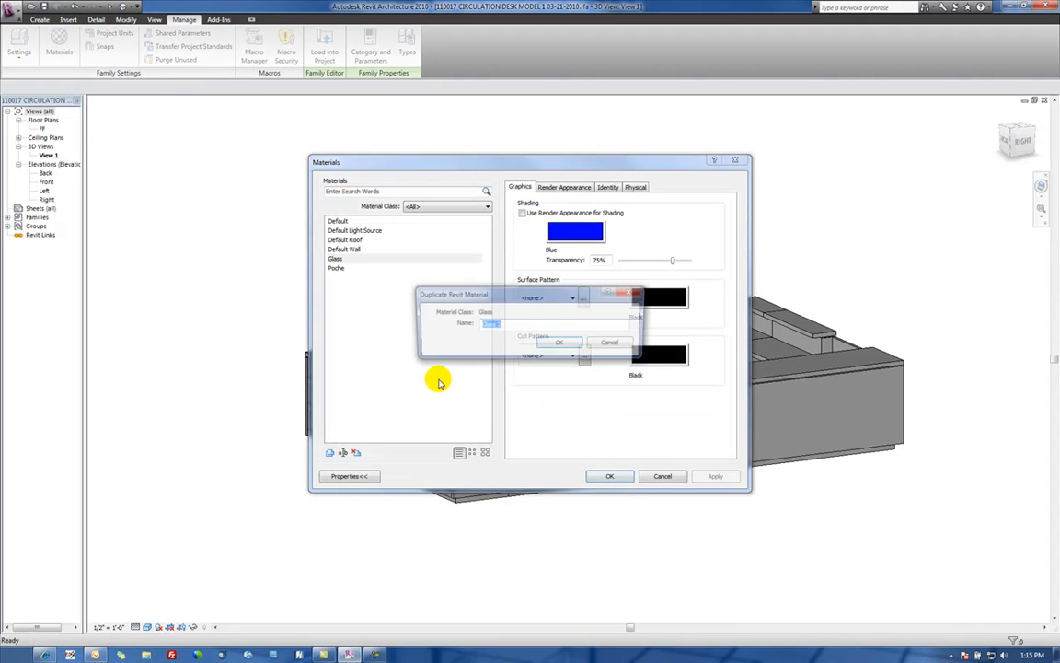
text(v)
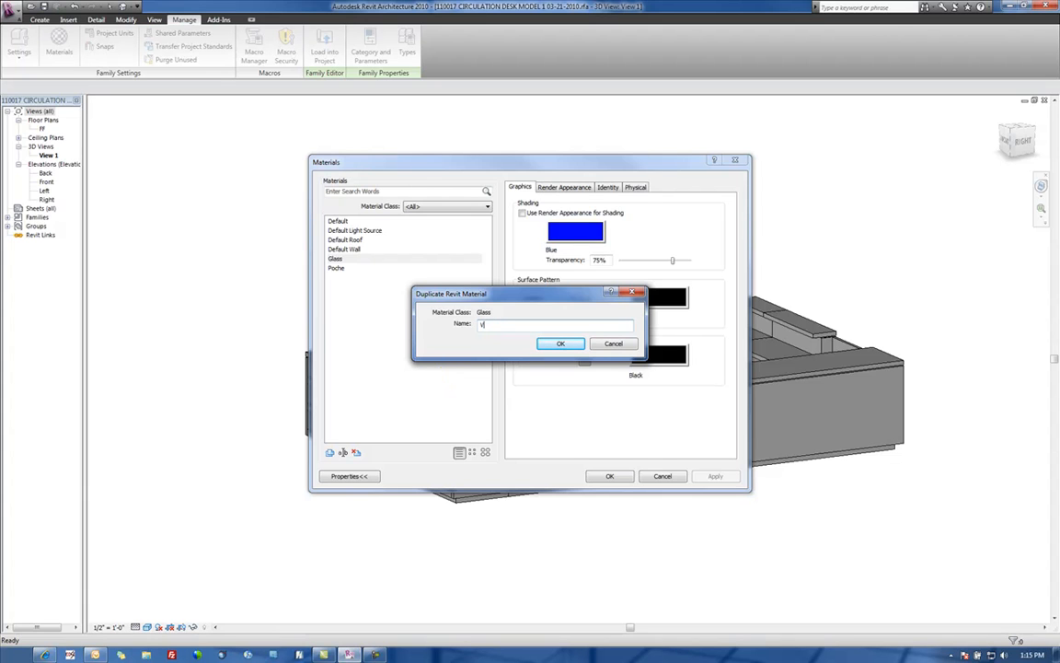
text(VA Granite)
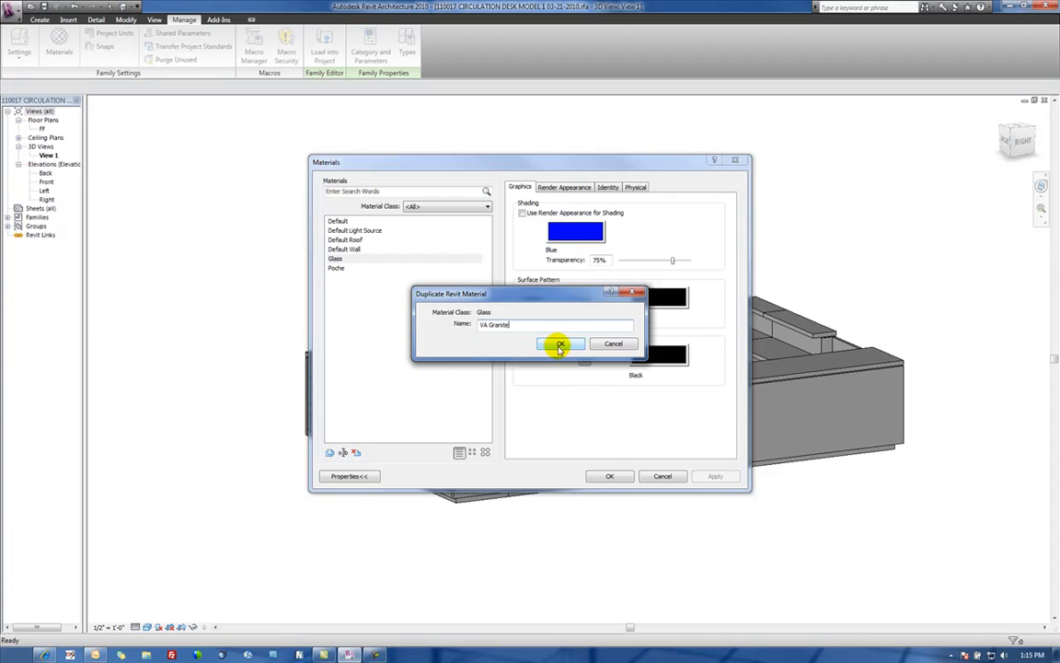
click(560, 344)
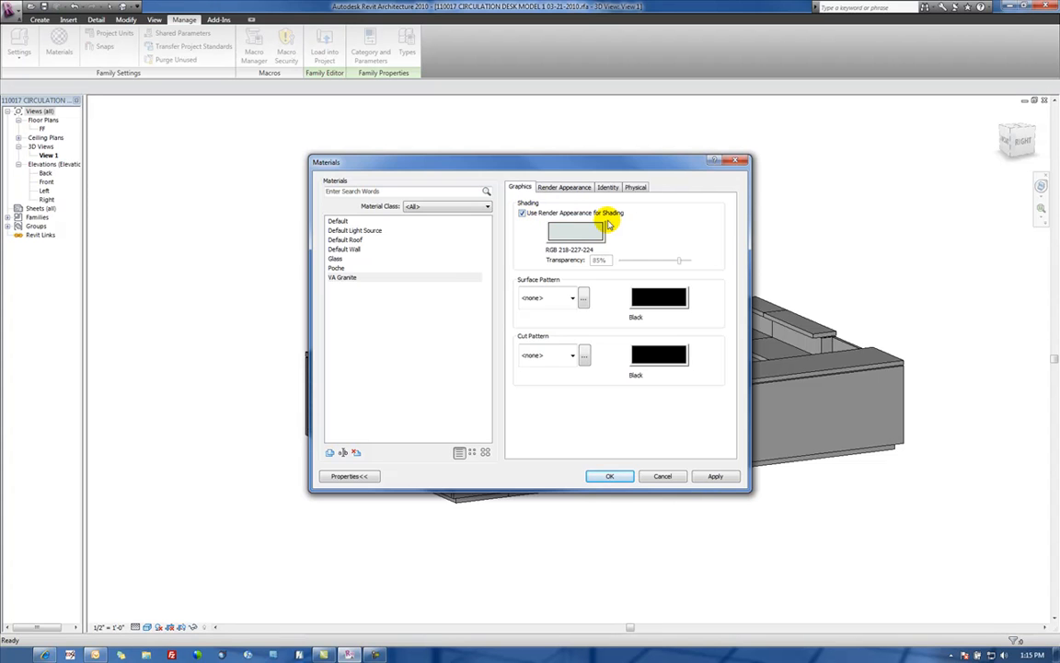
- Replace VA Granite's render appearance with Granite Black Polished from the Stone class
click(563, 188)
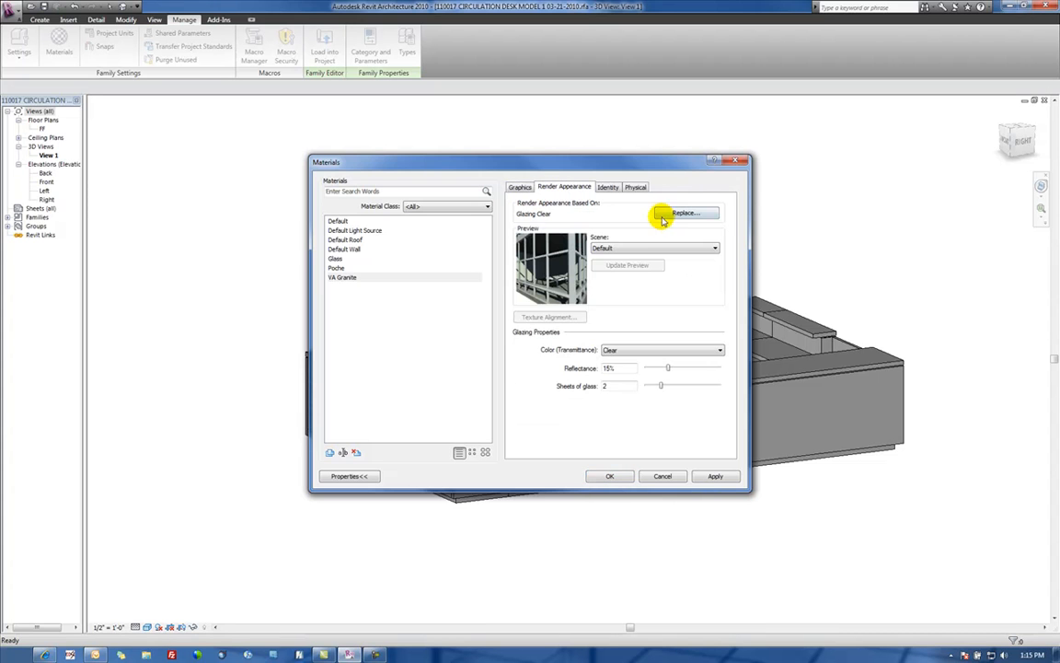
click(685, 214)
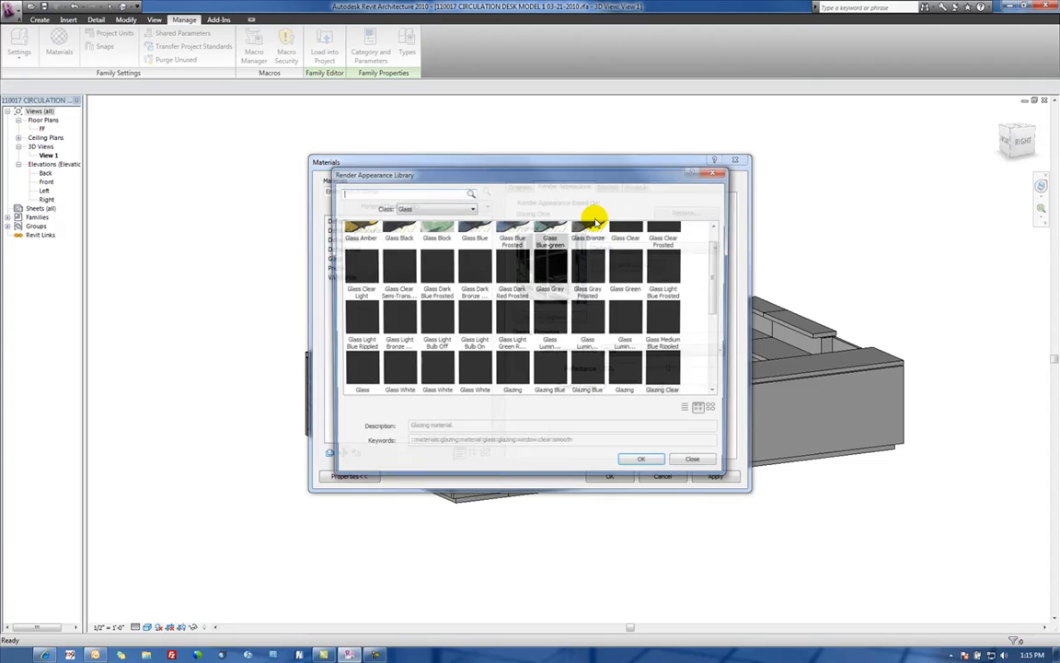
click(471, 206)
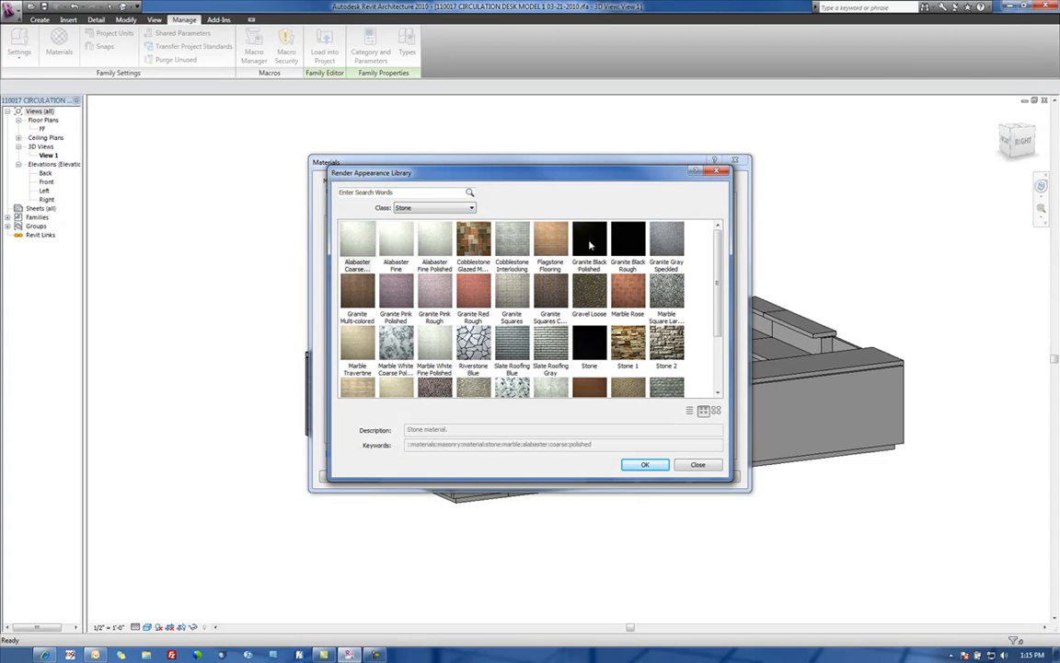
click(589, 243)
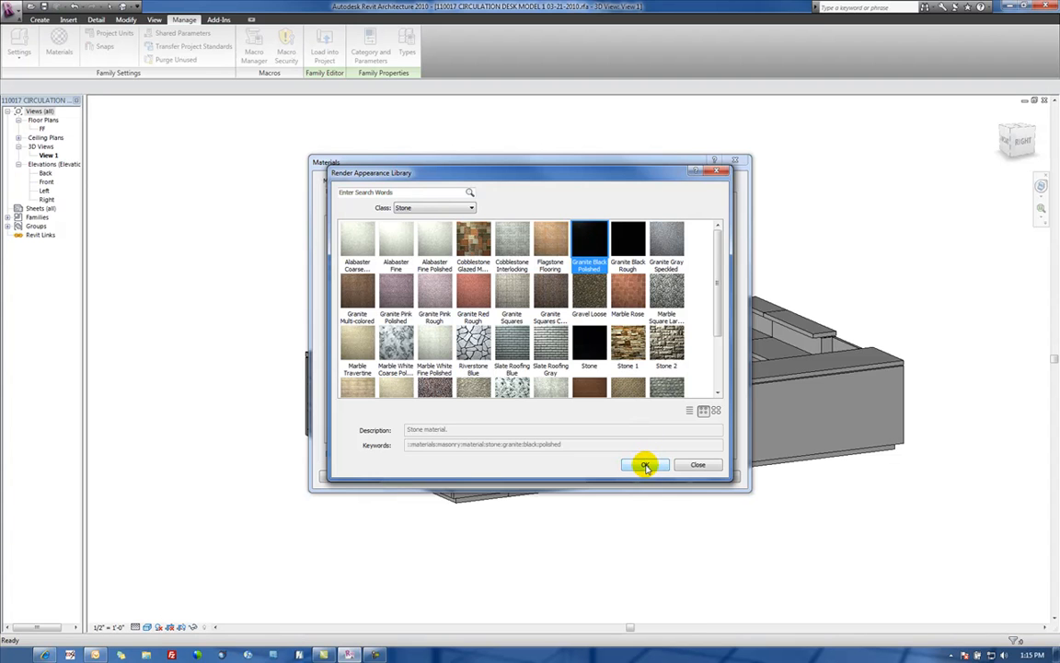
click(644, 464)
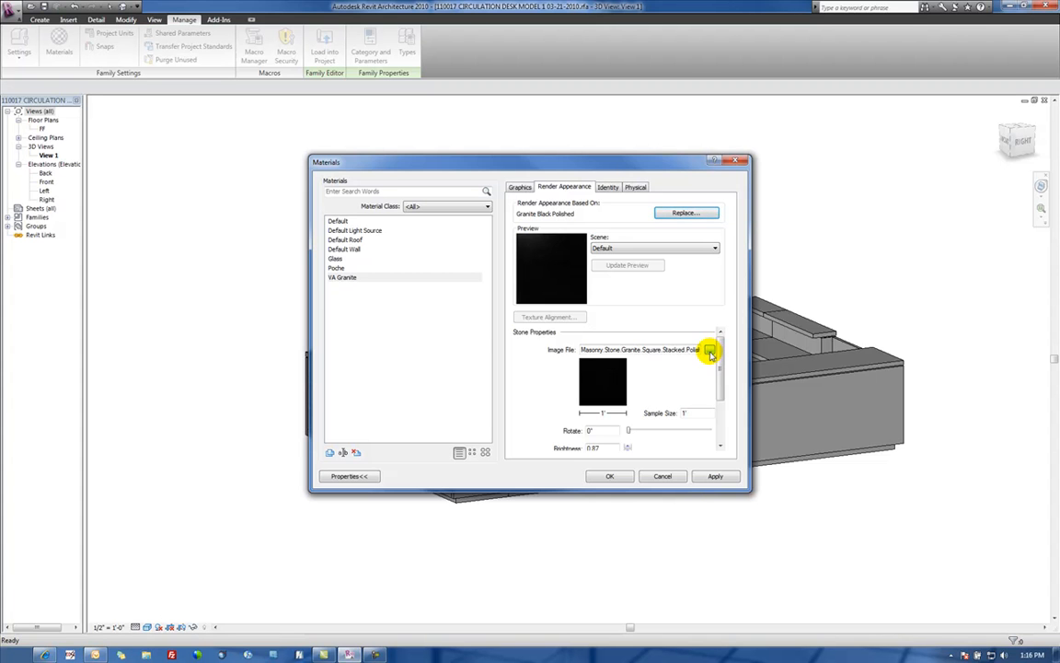
- Set VA Granite's texture image file to the custom Virginia Mist Granite.bmp
click(711, 353)
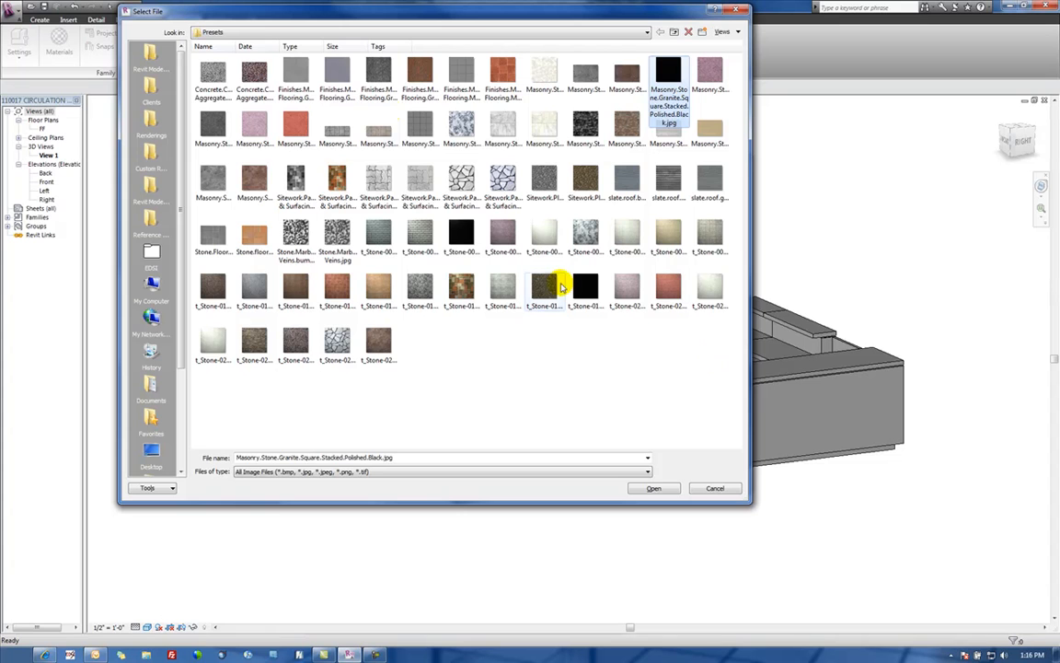
click(648, 33)
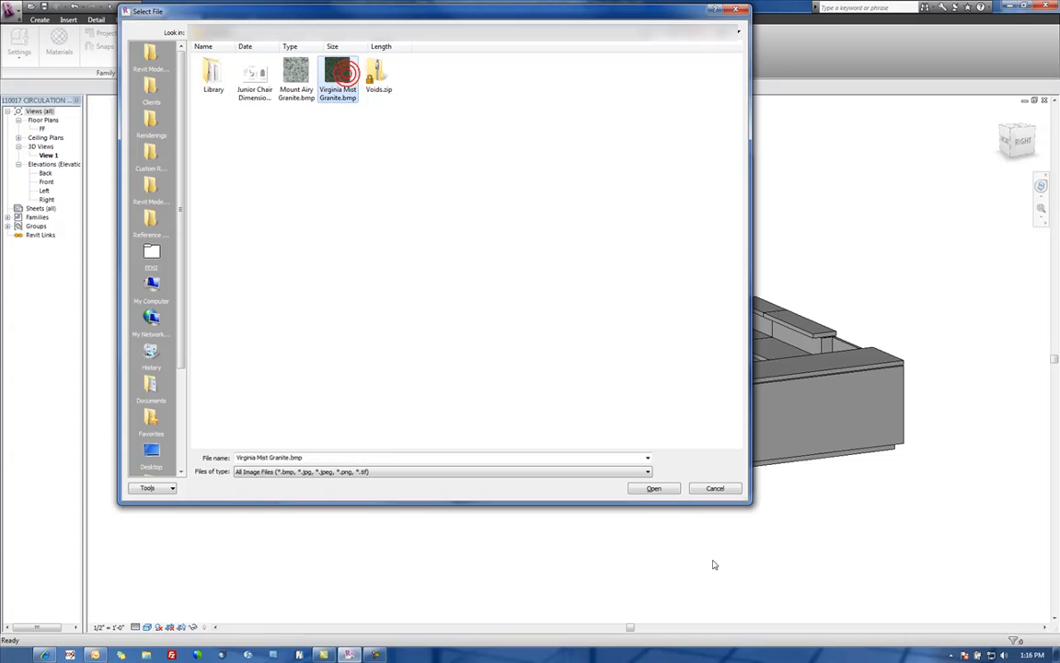
click(653, 488)
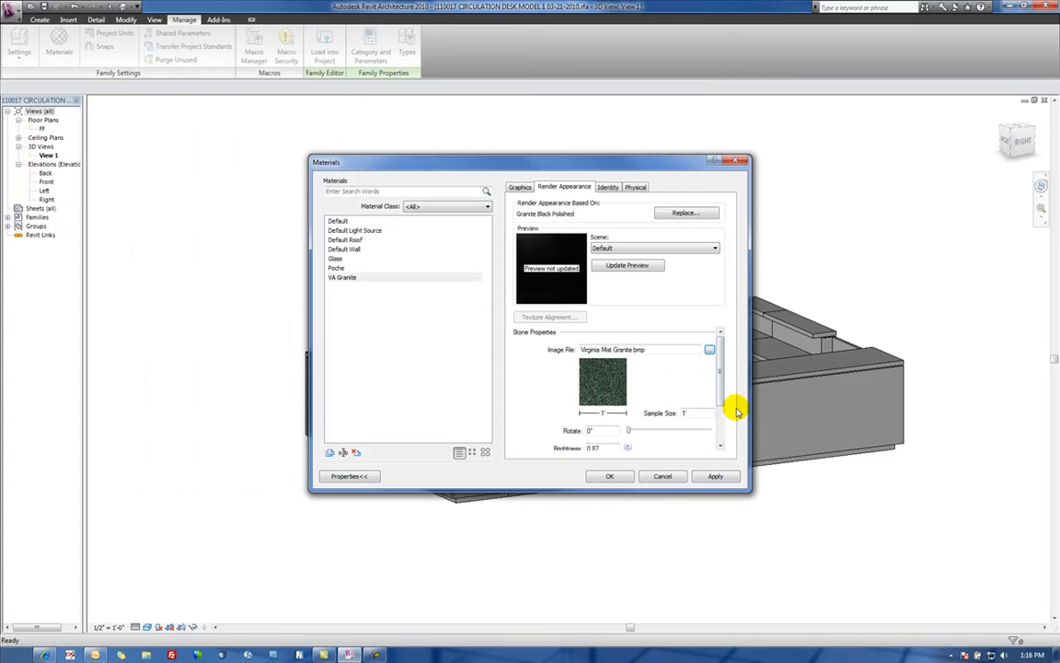
- Set VA Granite's bump pattern to Custom using Virginia Mist Granite.bmp
scroll(down, 3)
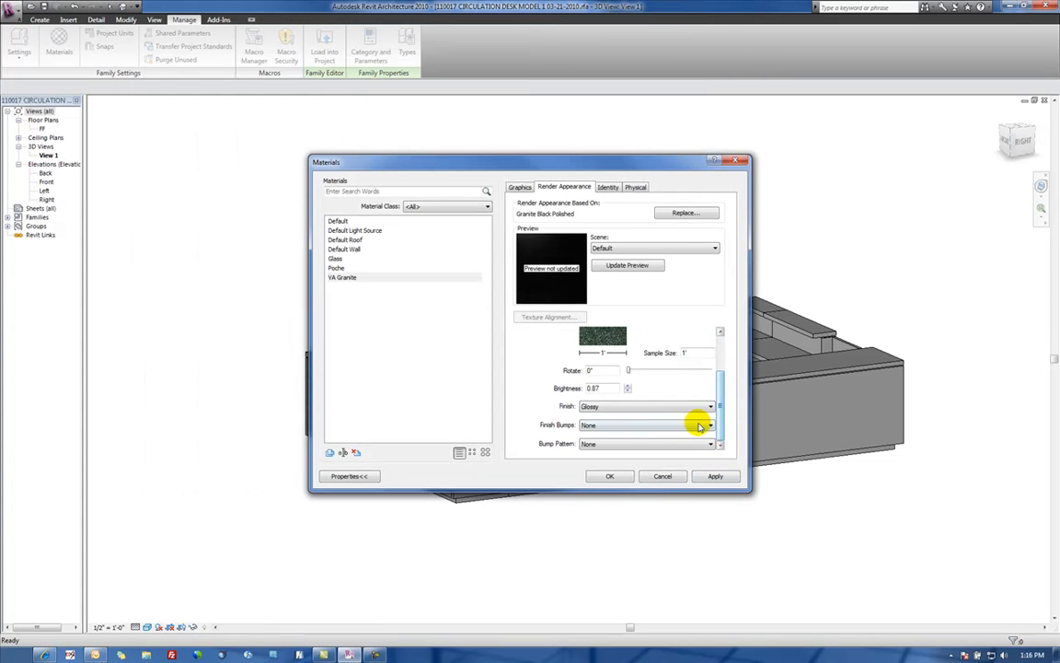
click(708, 444)
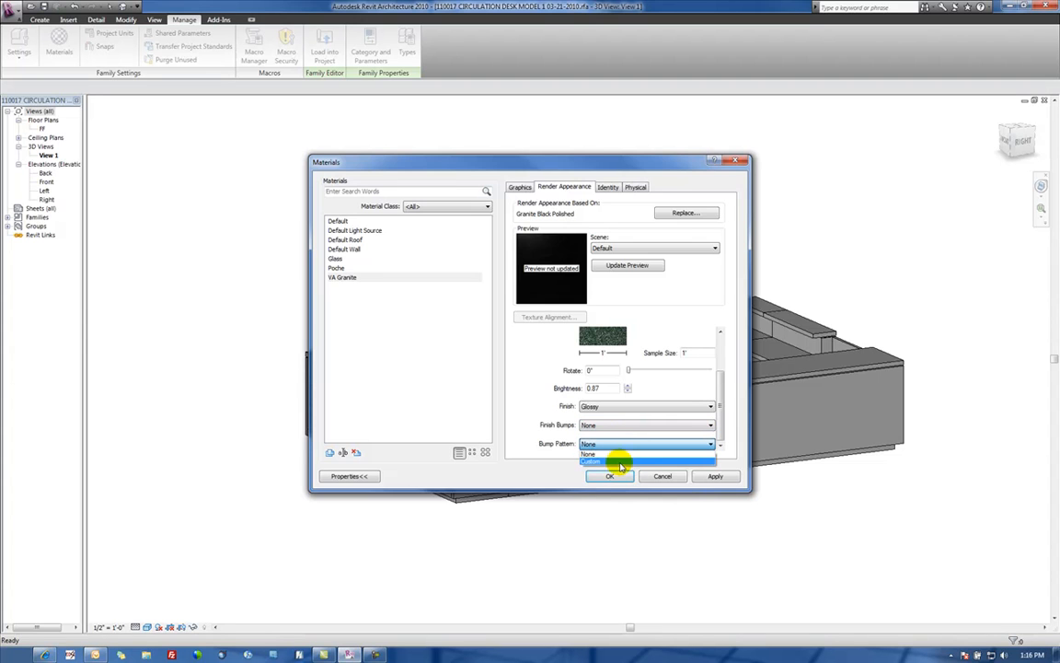
click(592, 460)
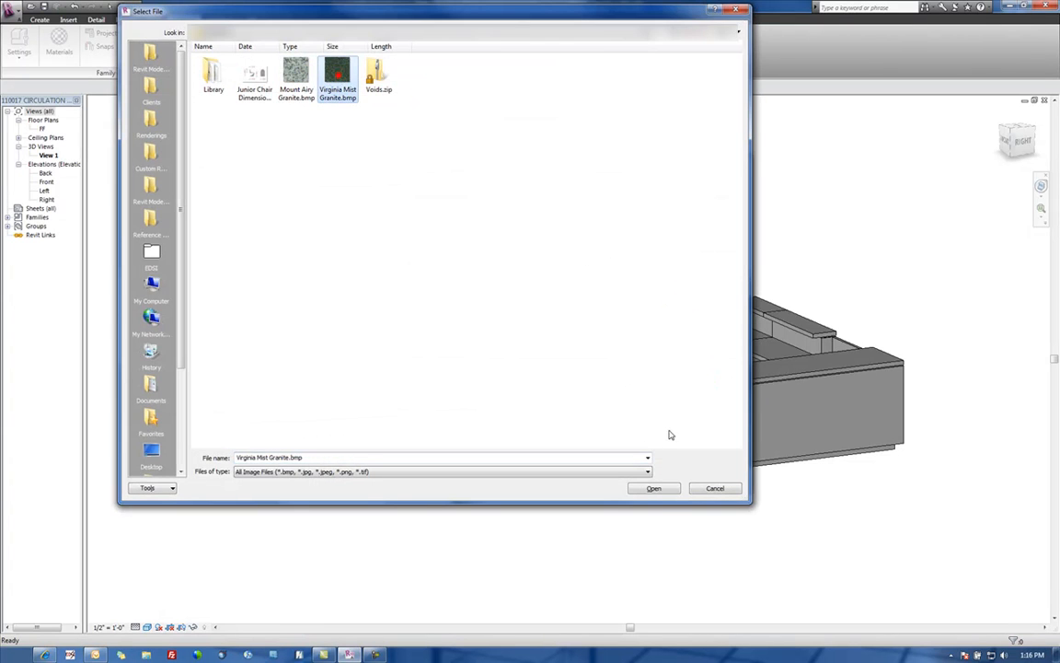
click(654, 488)
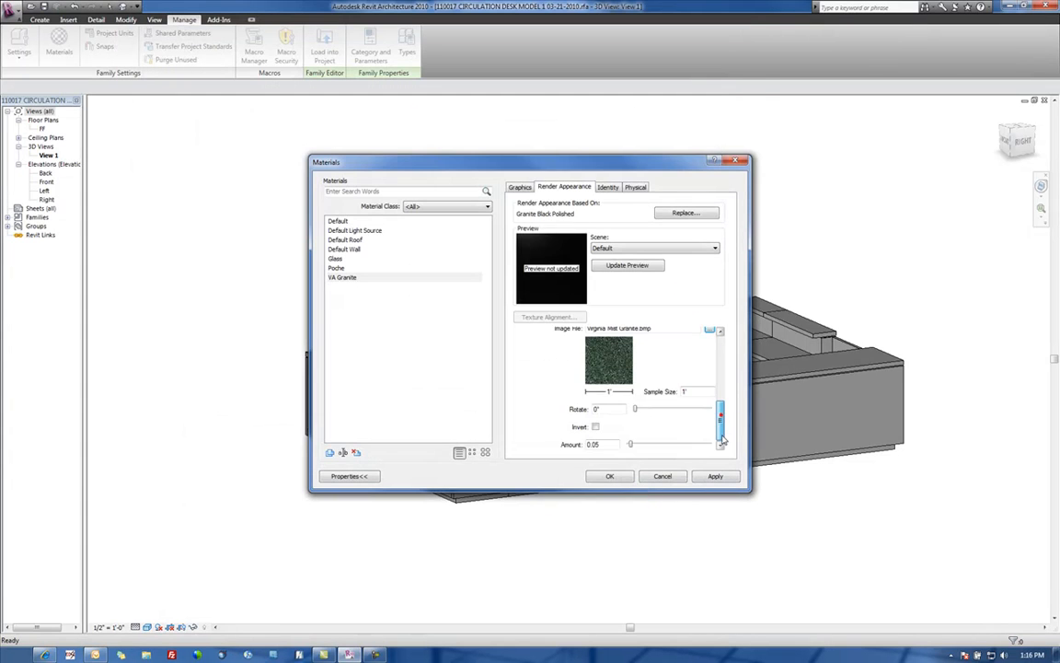
click(597, 428)
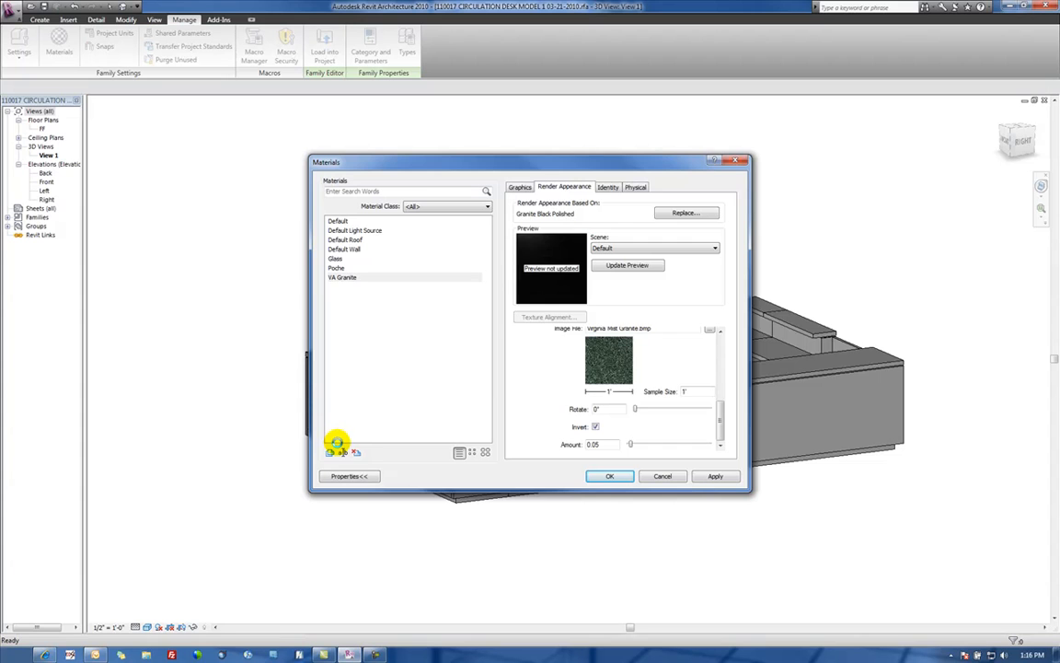
- Duplicate VA Granite as a new material named MA Granite
click(342, 453)
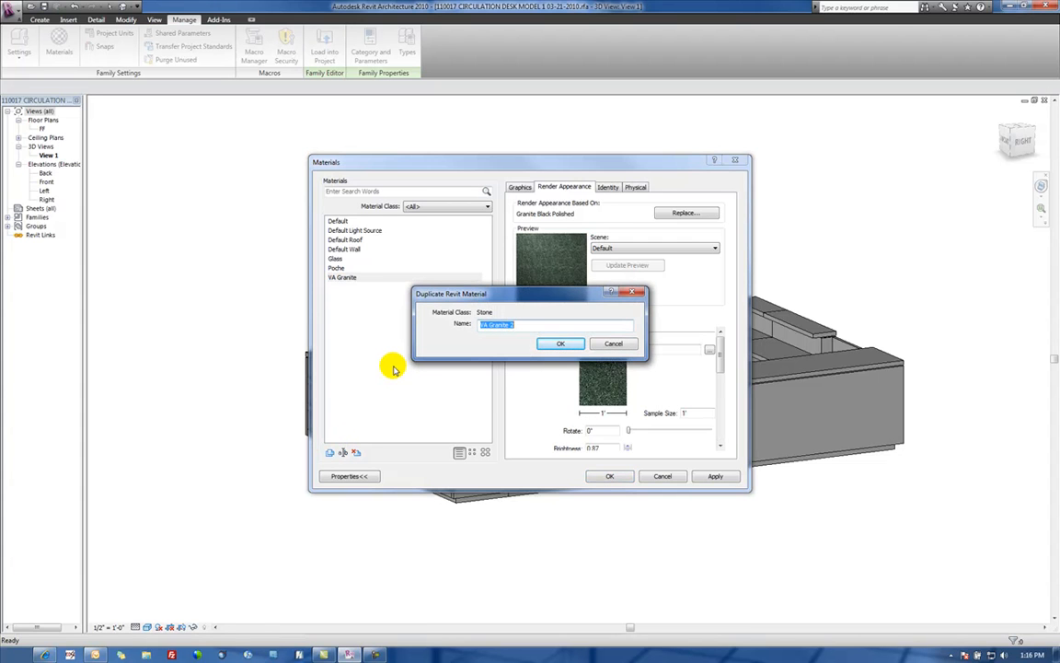
text(MA)
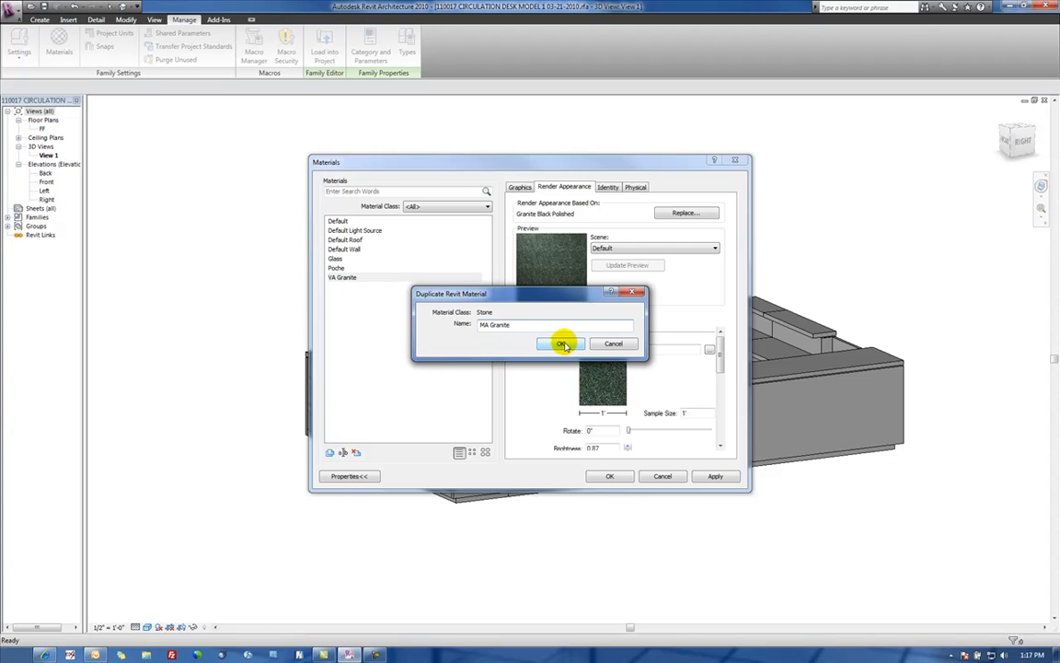
click(563, 345)
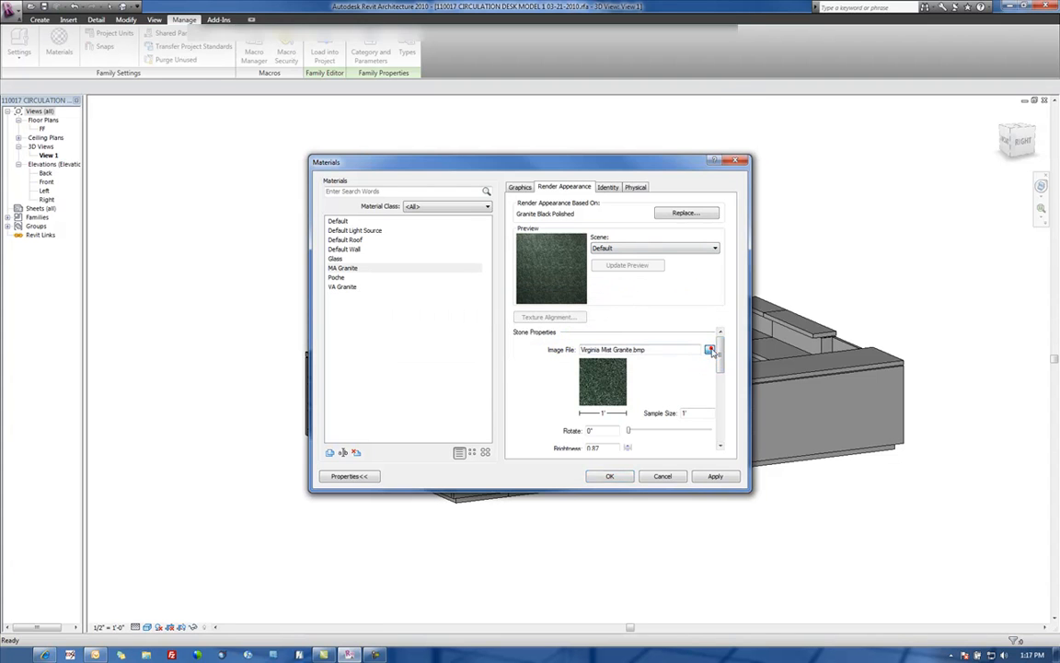
- Set MA Granite's texture and bump images to Mount Airy Granite.bmp and apply the changes
click(710, 350)
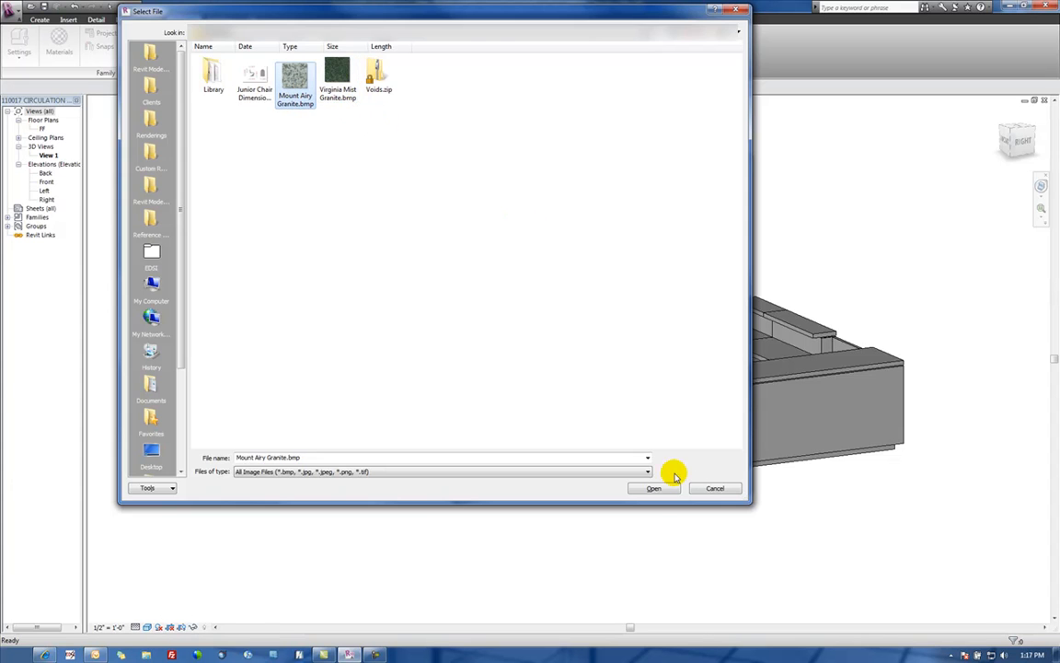
click(654, 488)
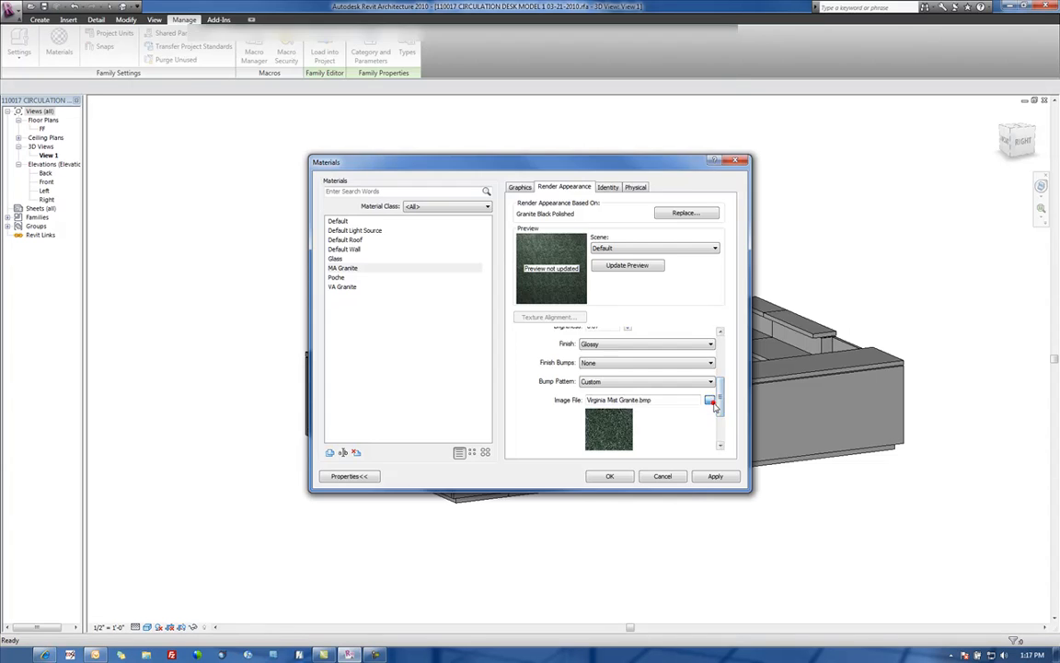
click(711, 402)
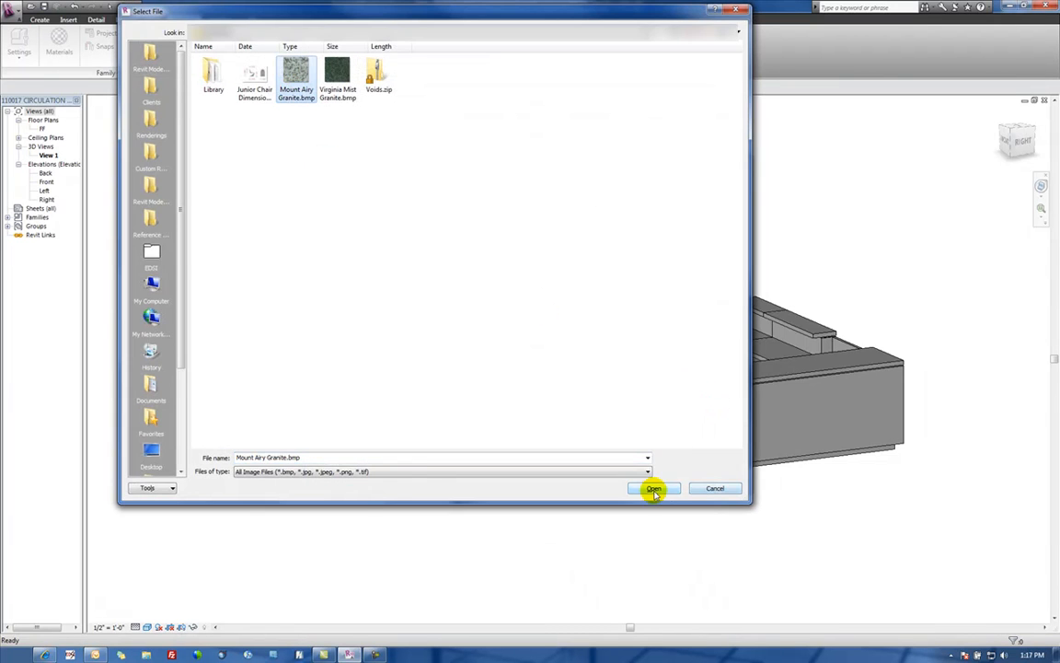
click(653, 488)
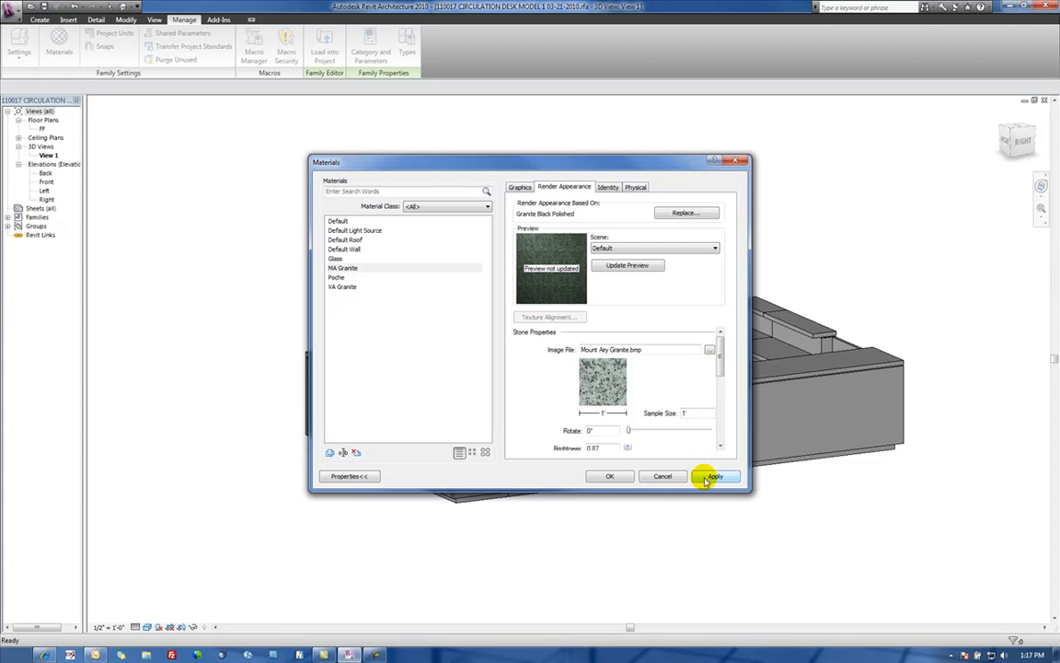
click(716, 475)
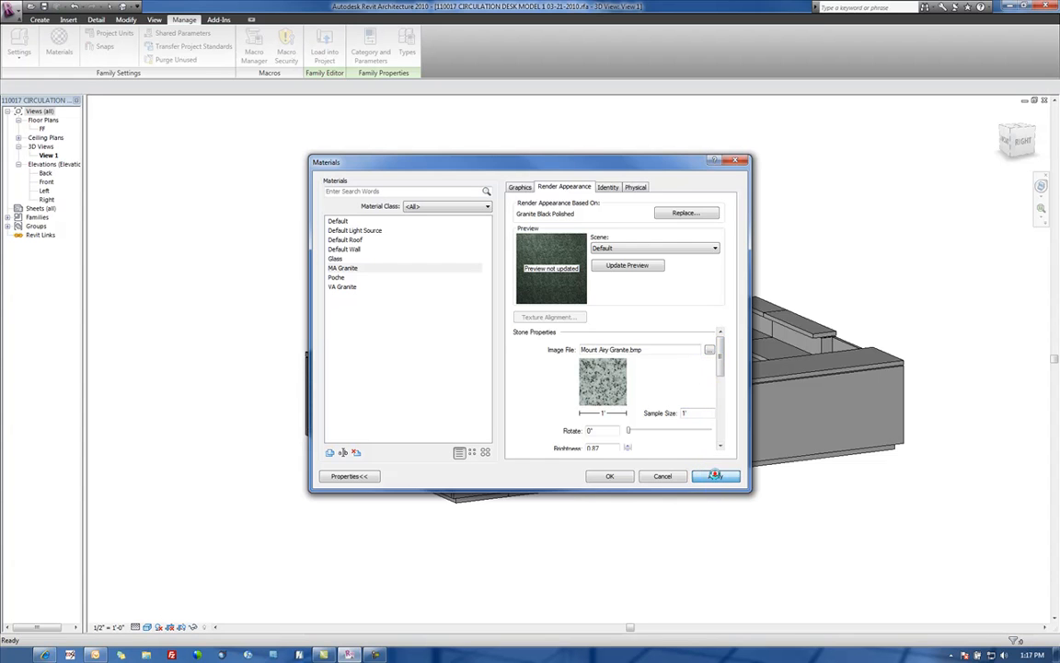
click(339, 221)
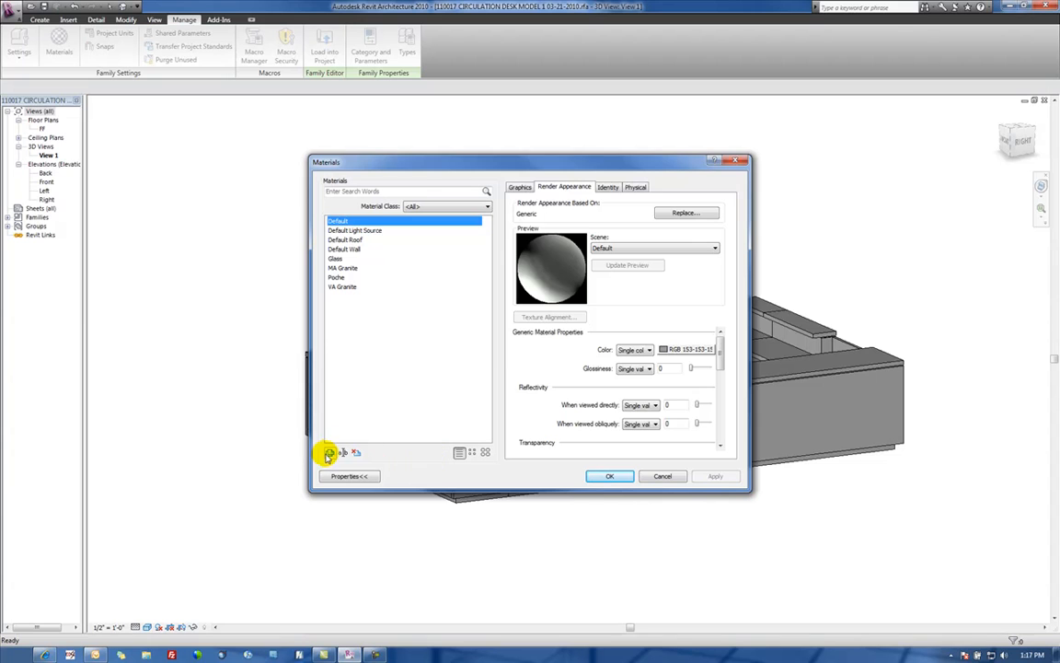
- Duplicate the Default material as a new material named Desk Woodwork
click(328, 453)
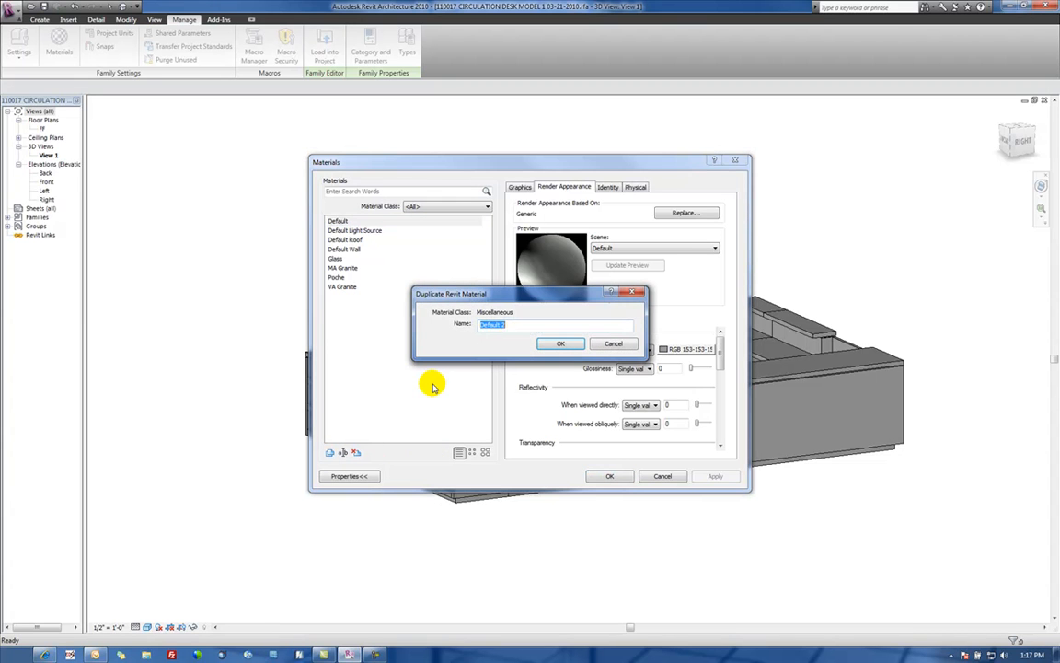
text(W)
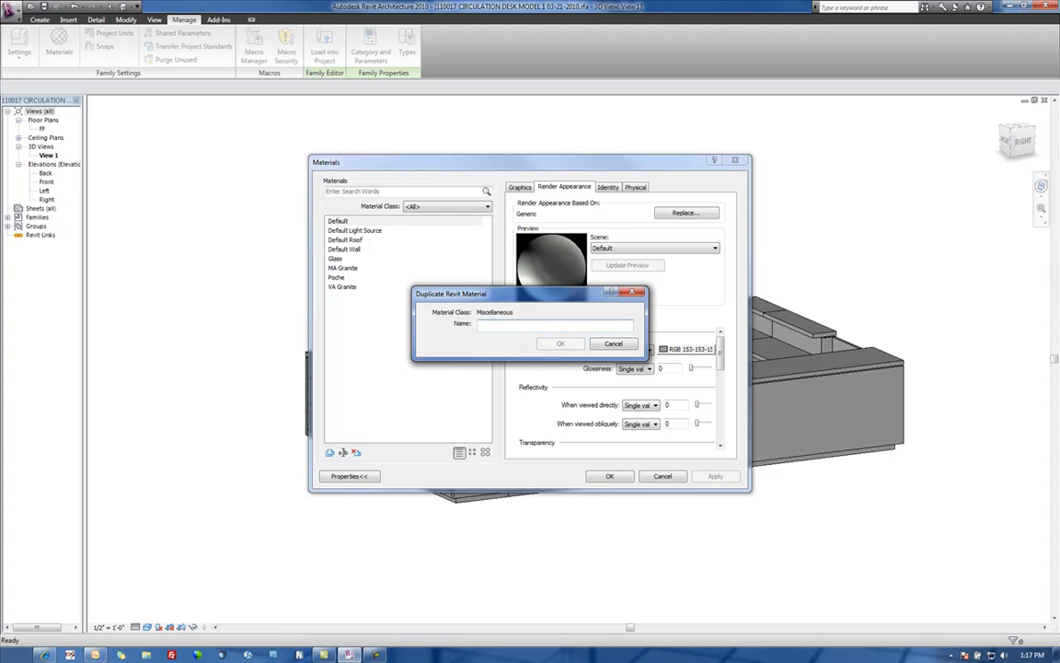
text(Desk Woodwork)
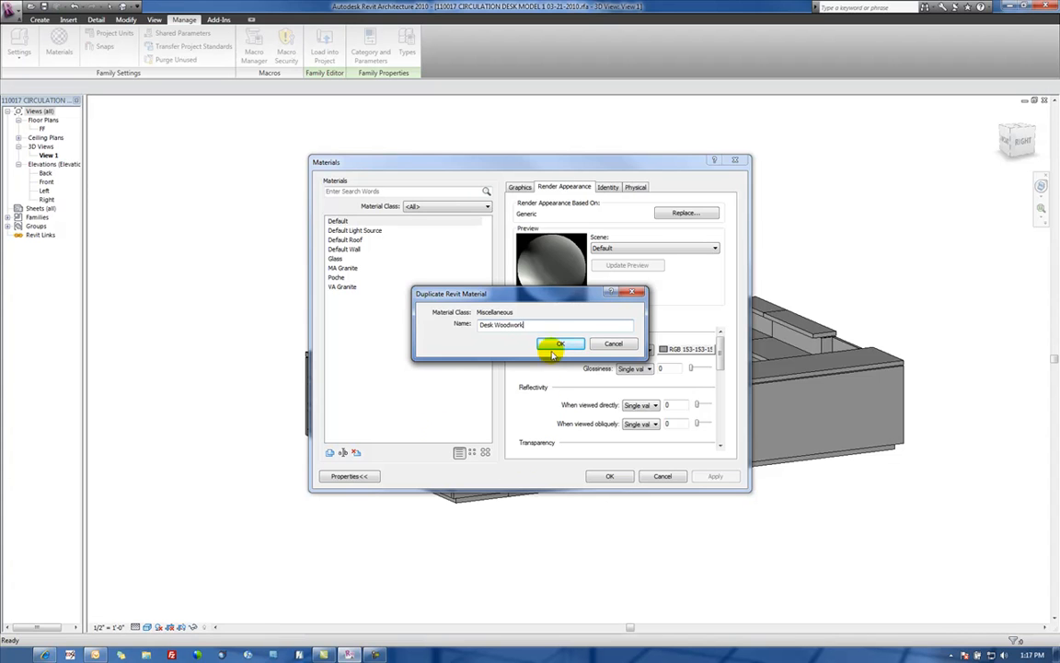
click(559, 344)
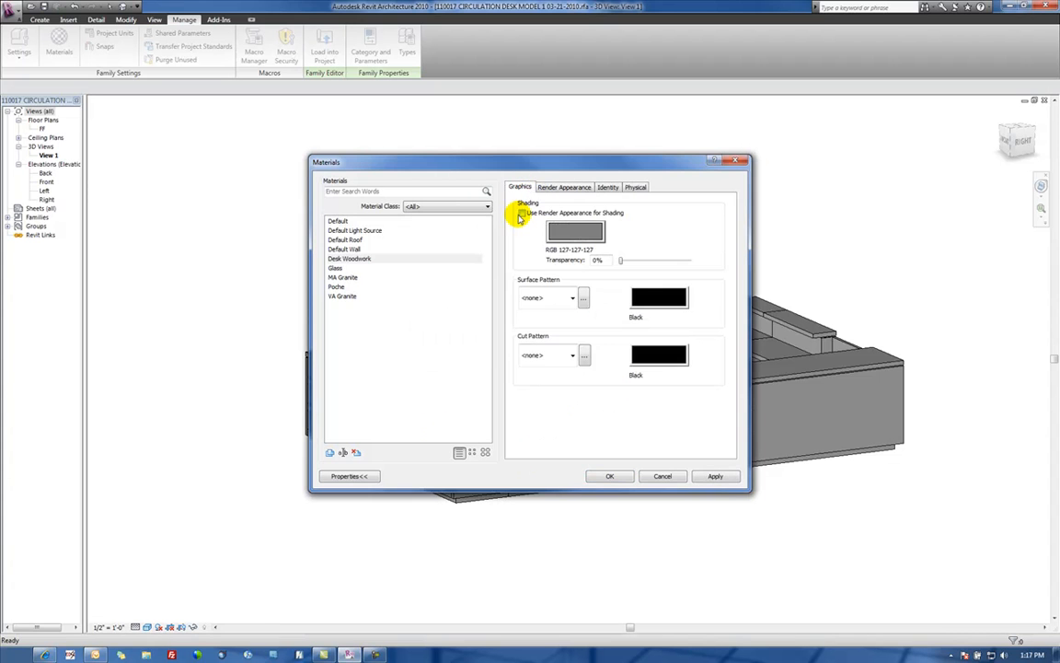
click(563, 188)
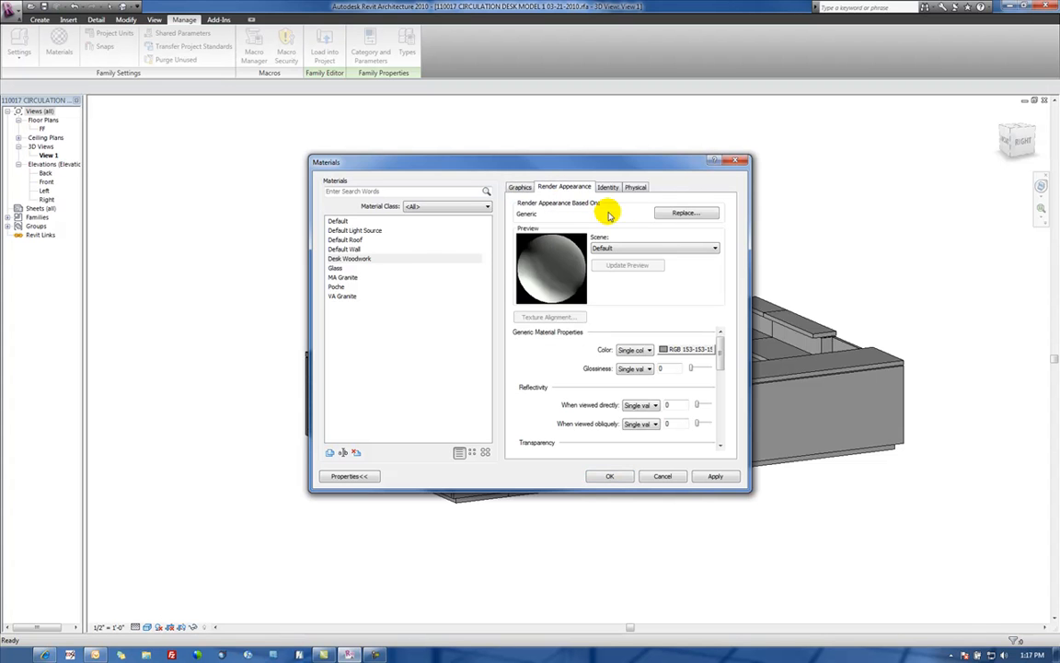
- Give Desk Woodwork a dark stained mahogany wood render appearance and accept the materials
click(685, 214)
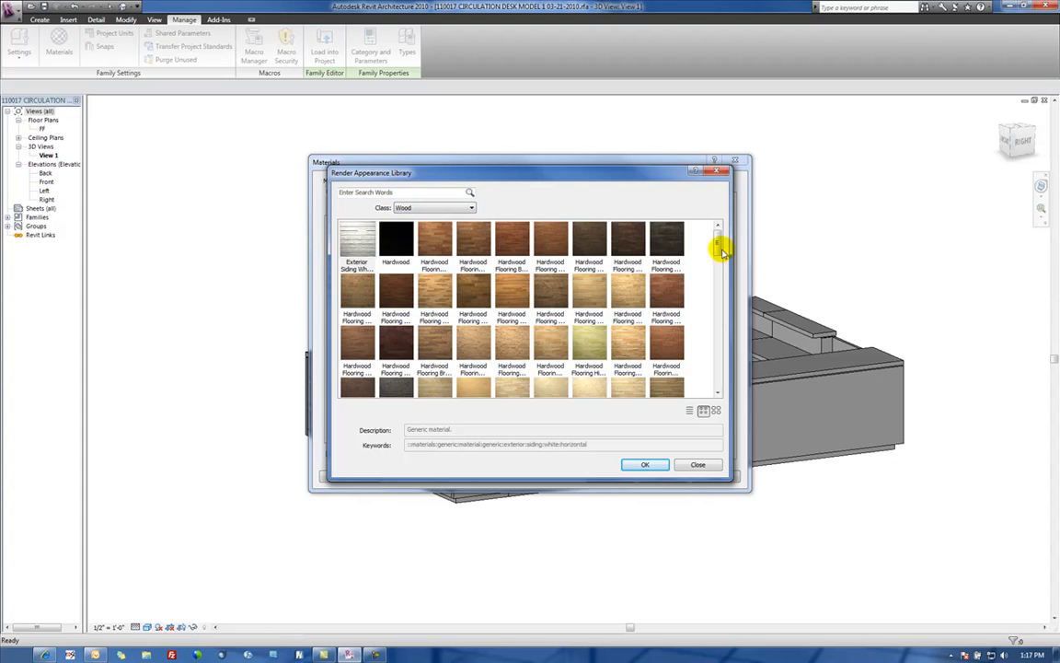
drag(718, 243, 718, 359)
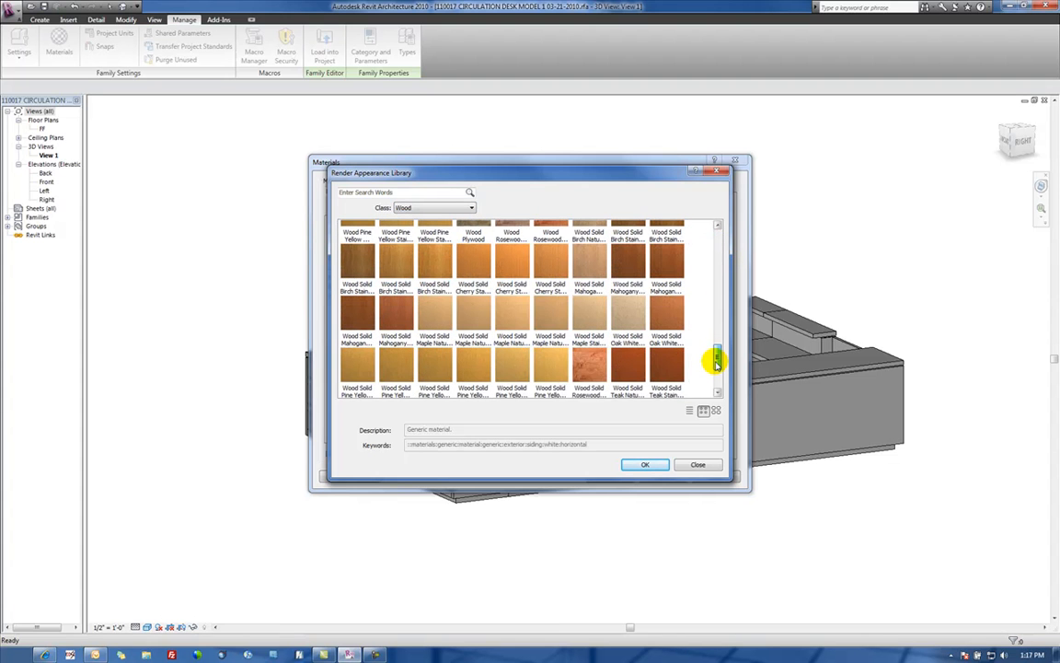
scroll(down, 3)
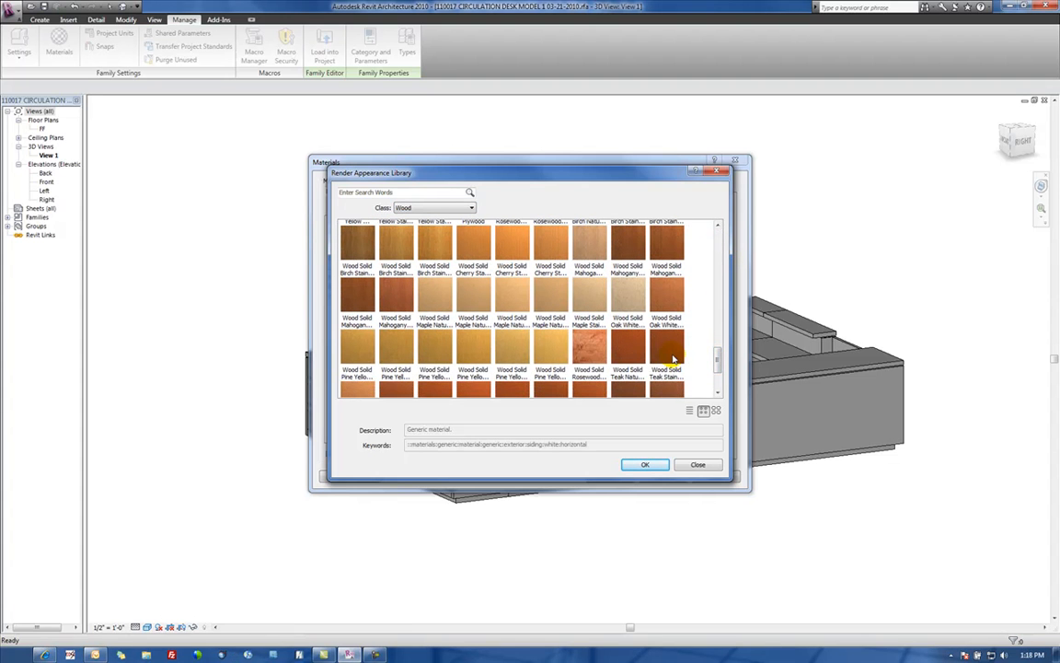
click(628, 249)
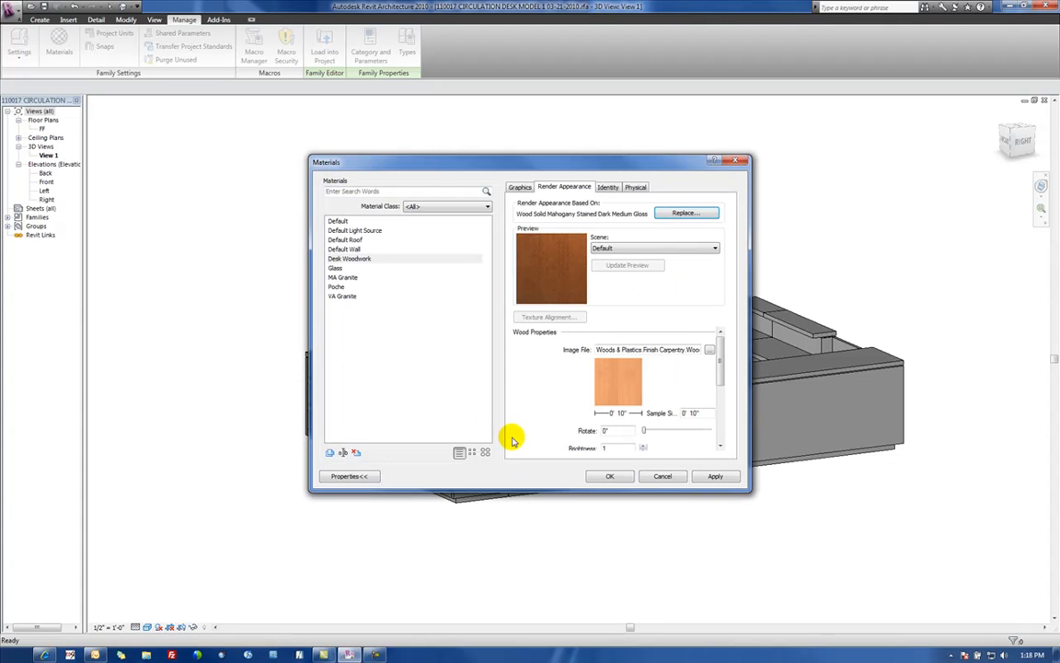
mouse_move(648, 501)
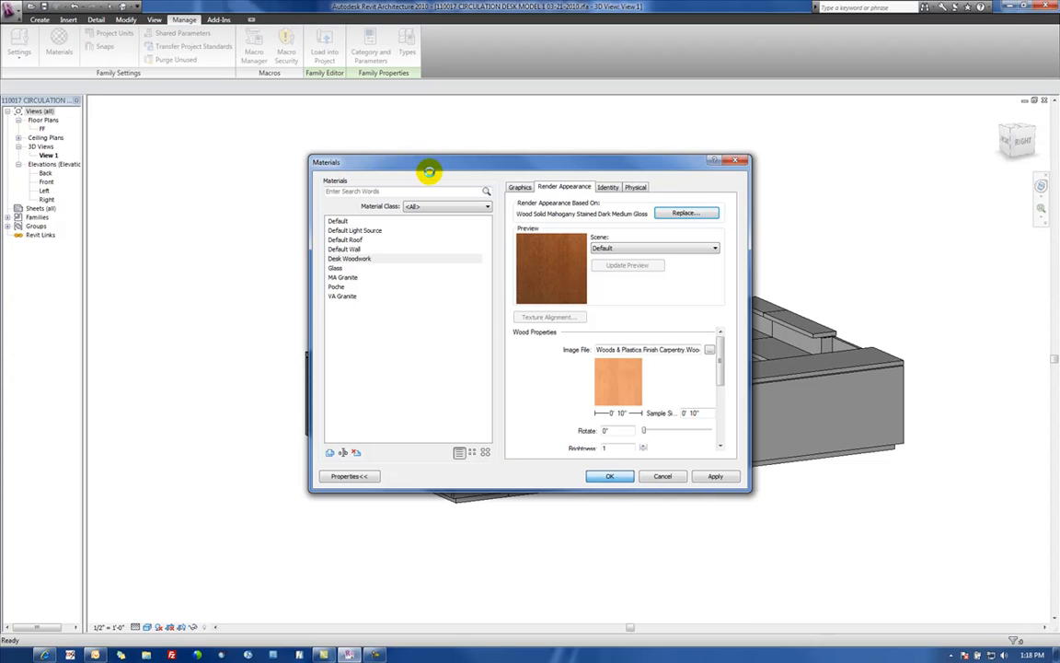
click(609, 475)
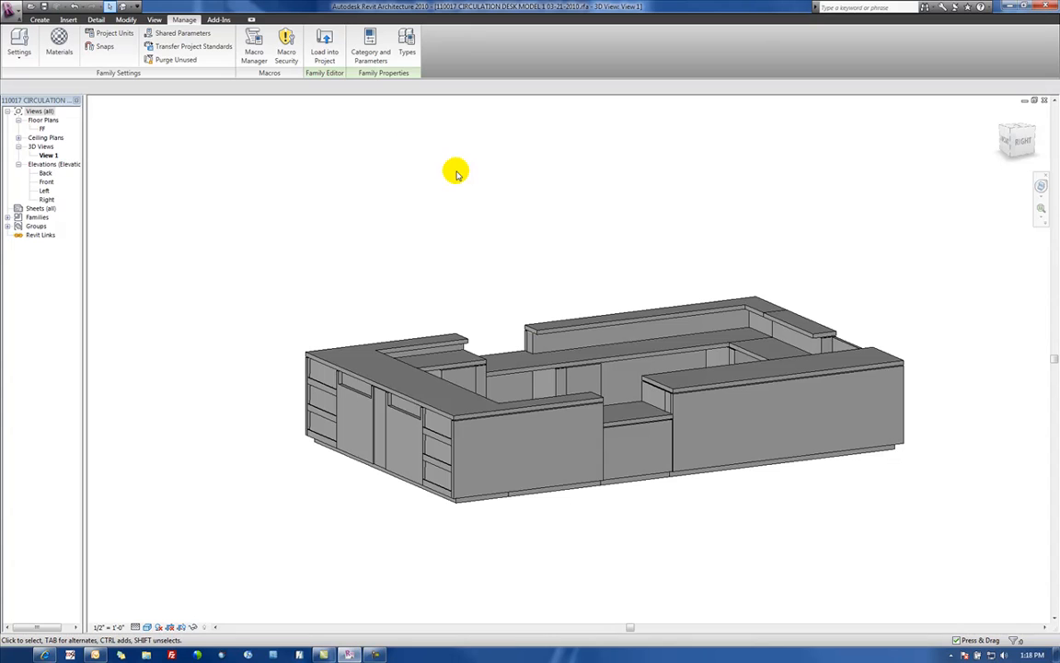
mouse_move(406, 44)
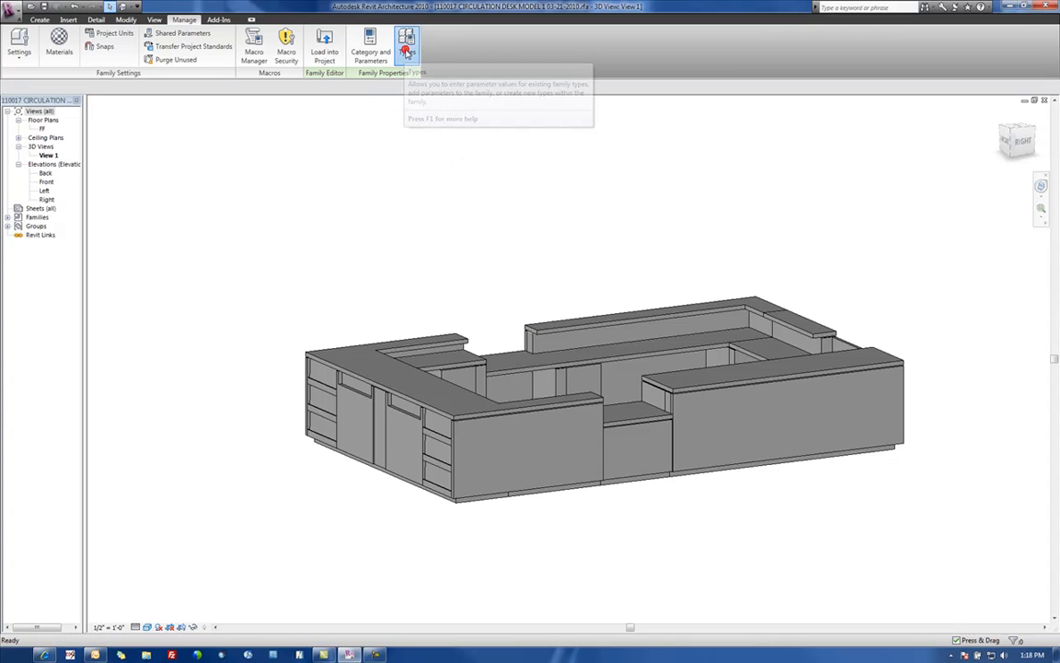
- In Family Types, add a Woodwork Material parameter of type Material grouped under Materials and Finishes
click(407, 45)
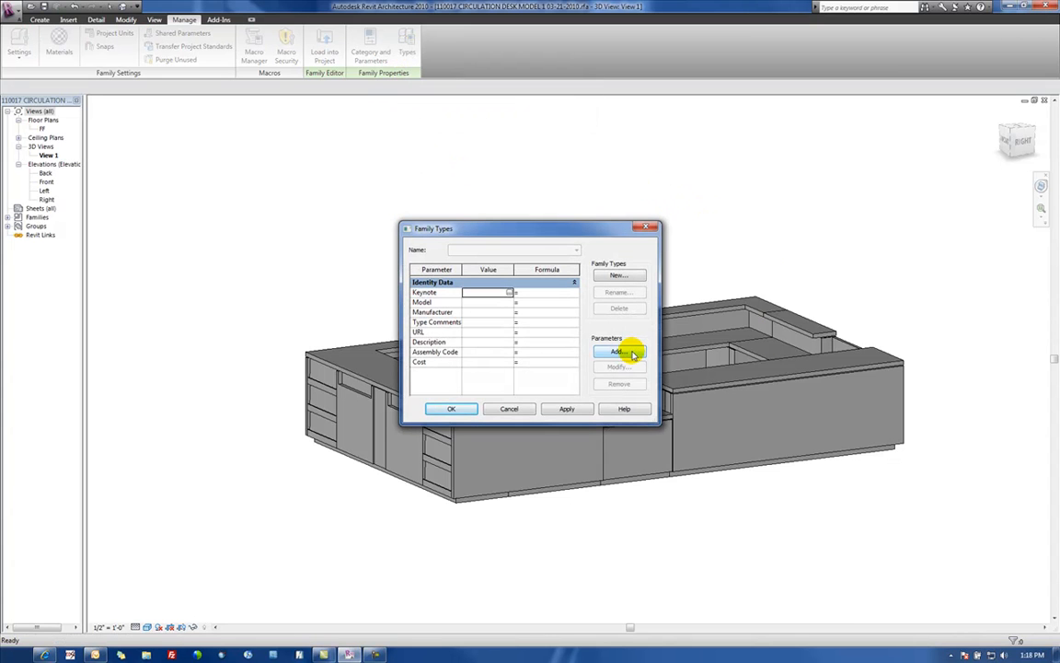
click(618, 351)
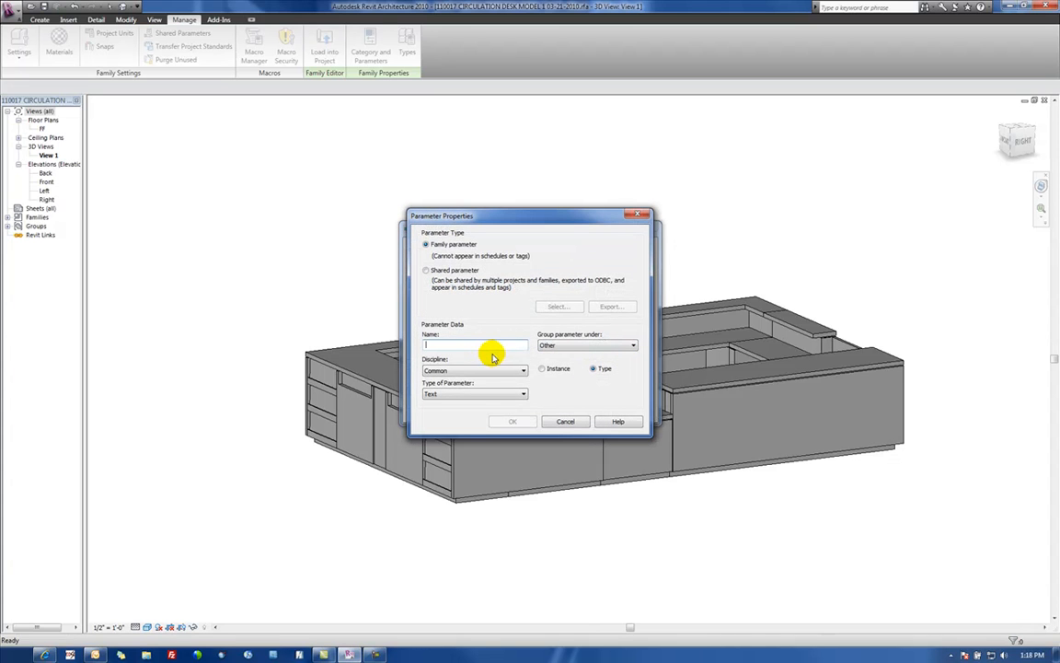
text(W)
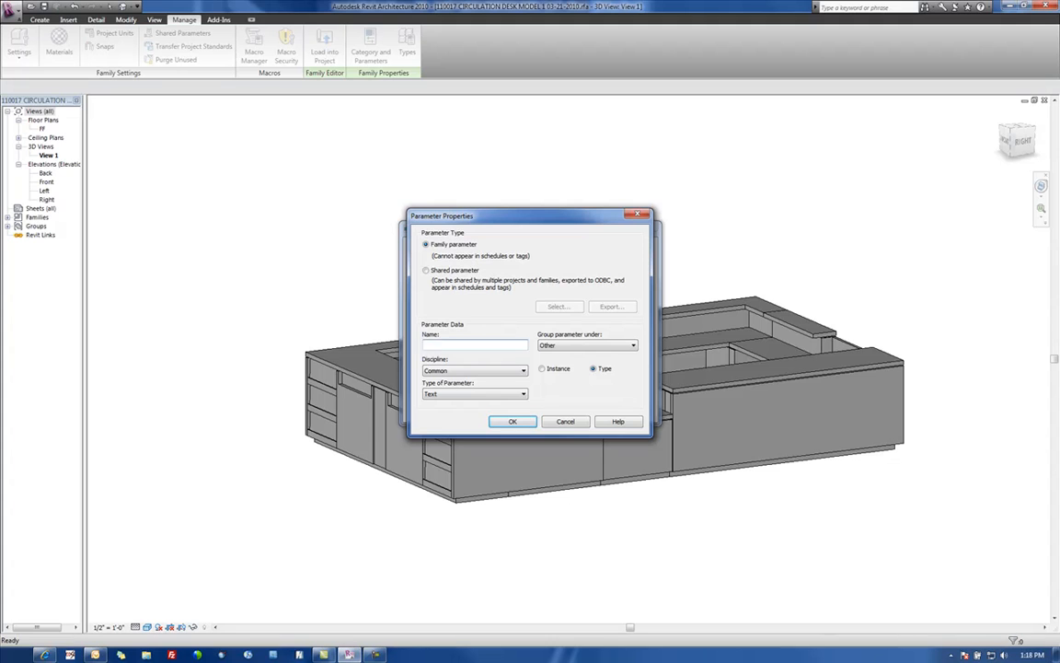
text(Woodwork Material)
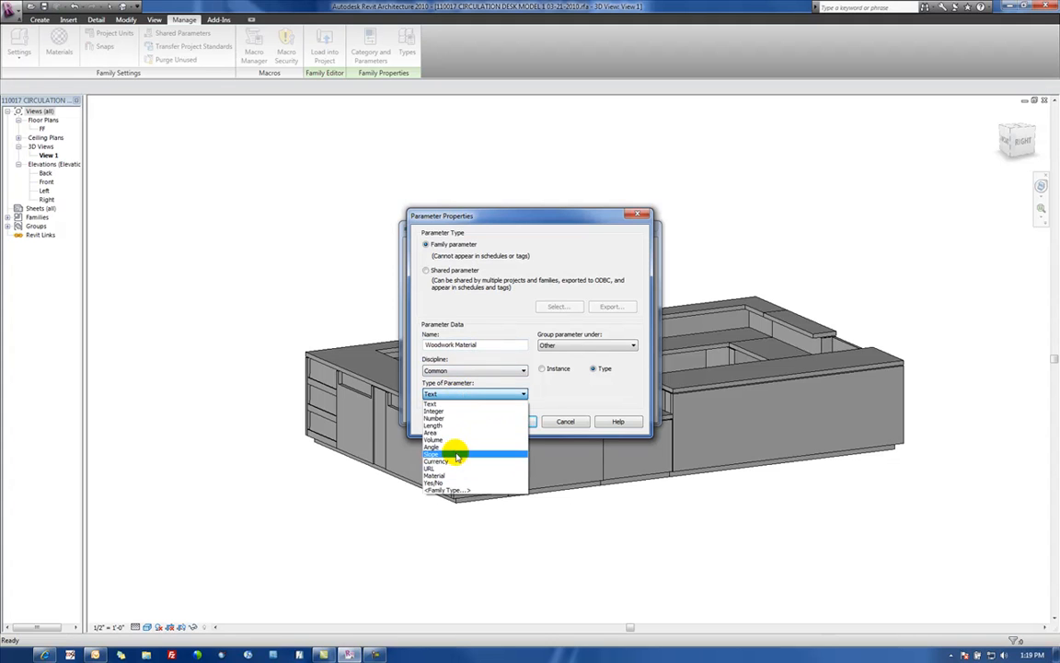
click(434, 475)
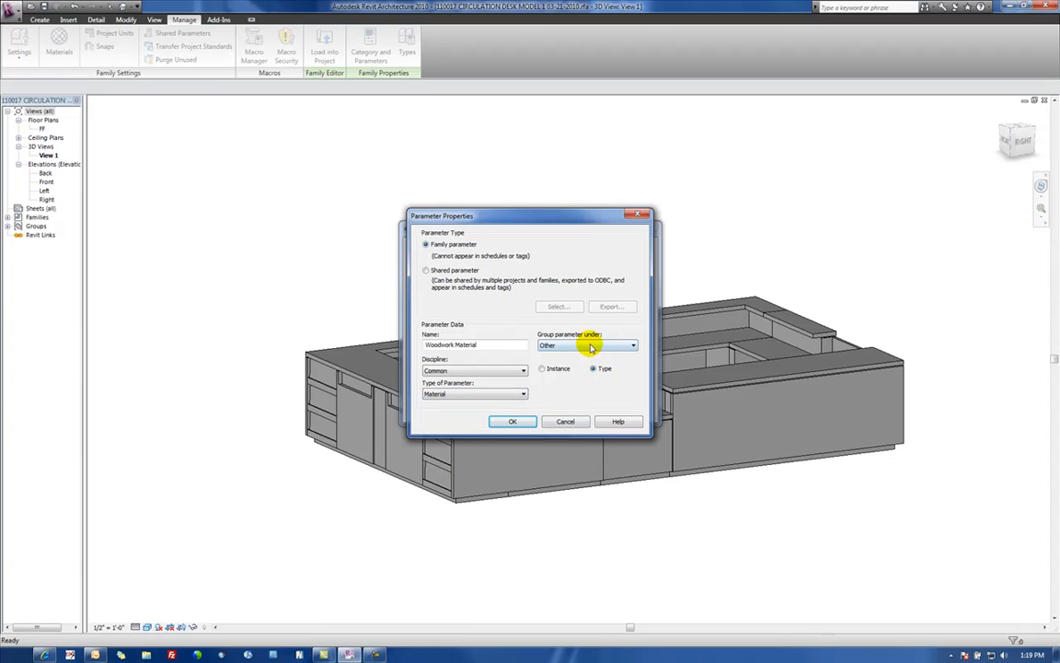
click(634, 346)
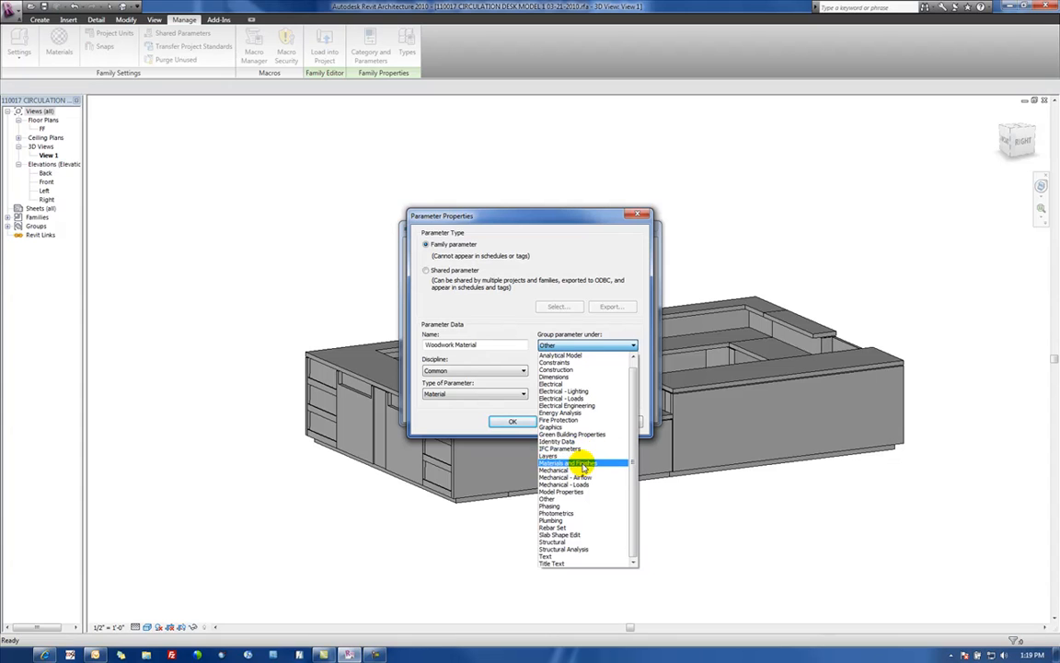
click(567, 464)
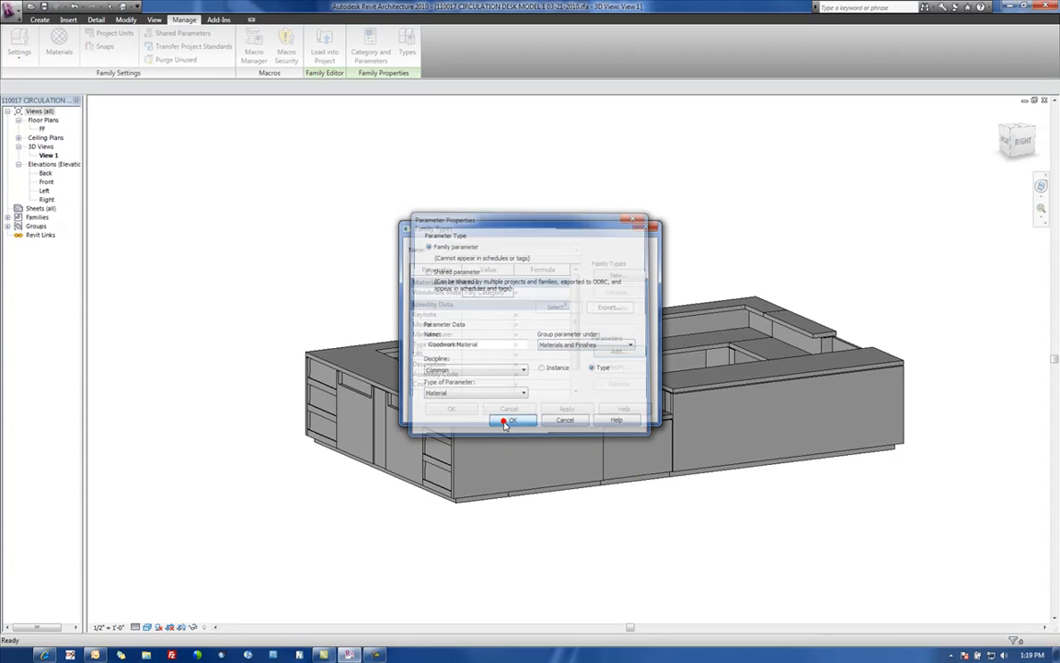
click(512, 419)
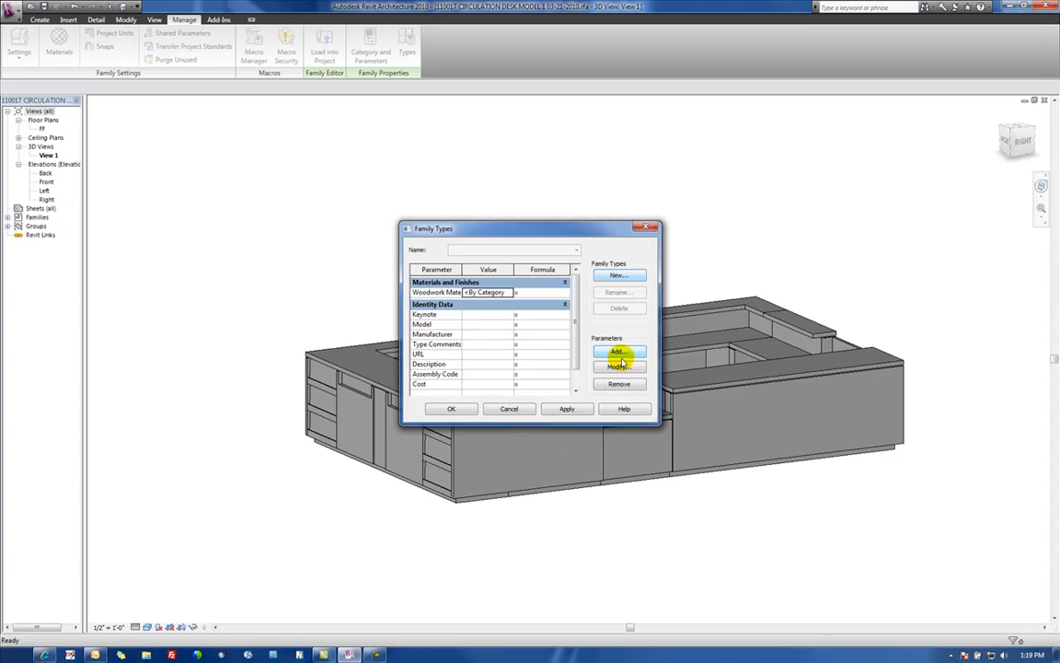
- Add a Granite 1 material parameter grouped under Materials and Finishes
click(618, 352)
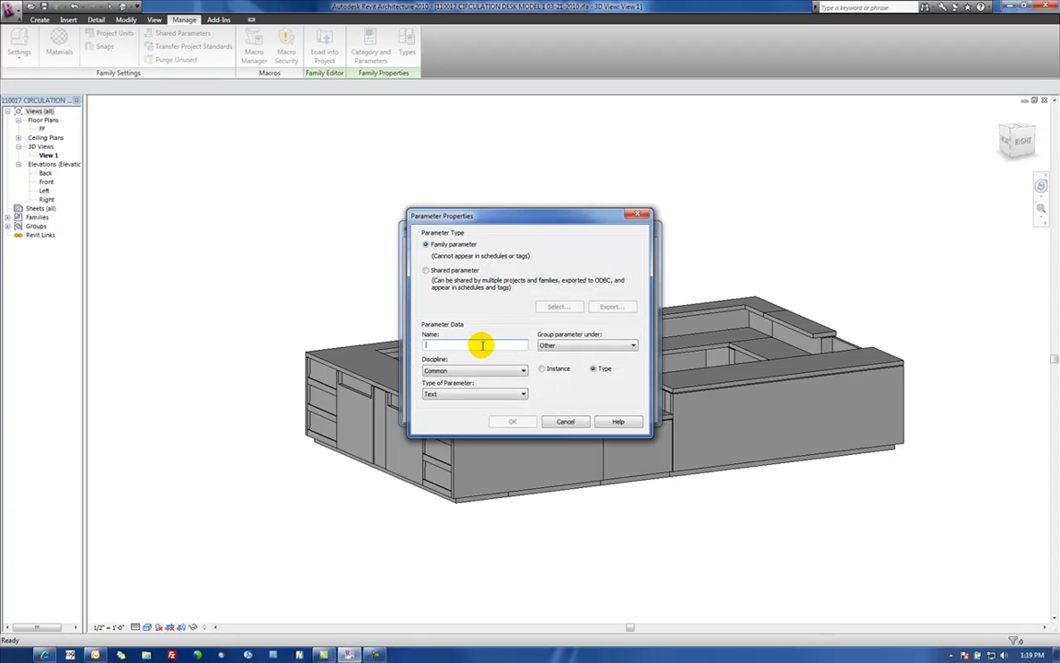
text(Grand)
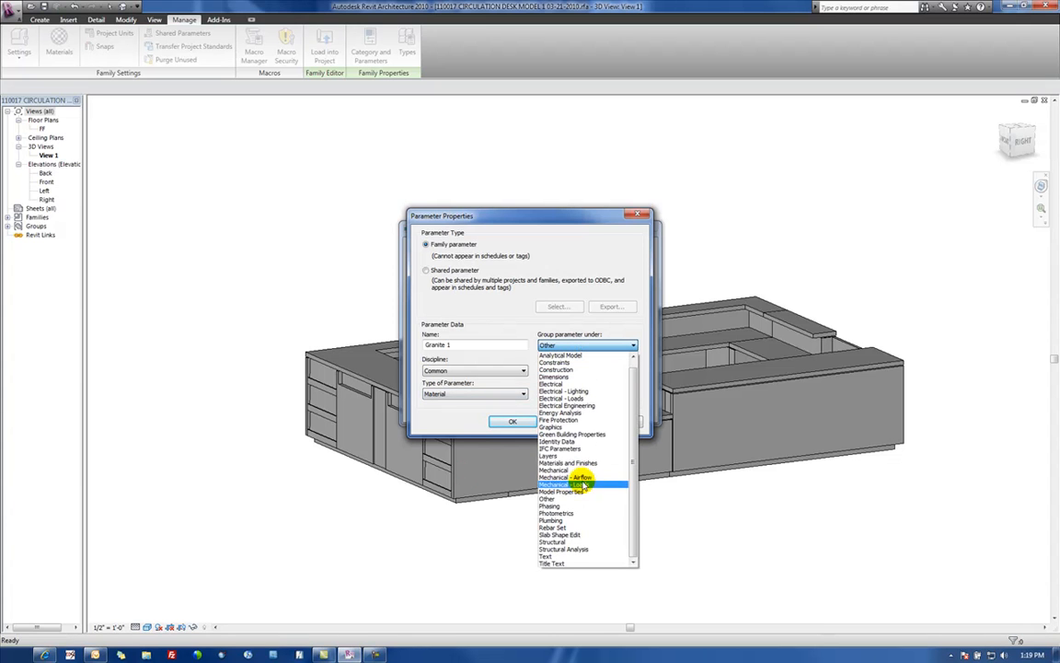
click(570, 464)
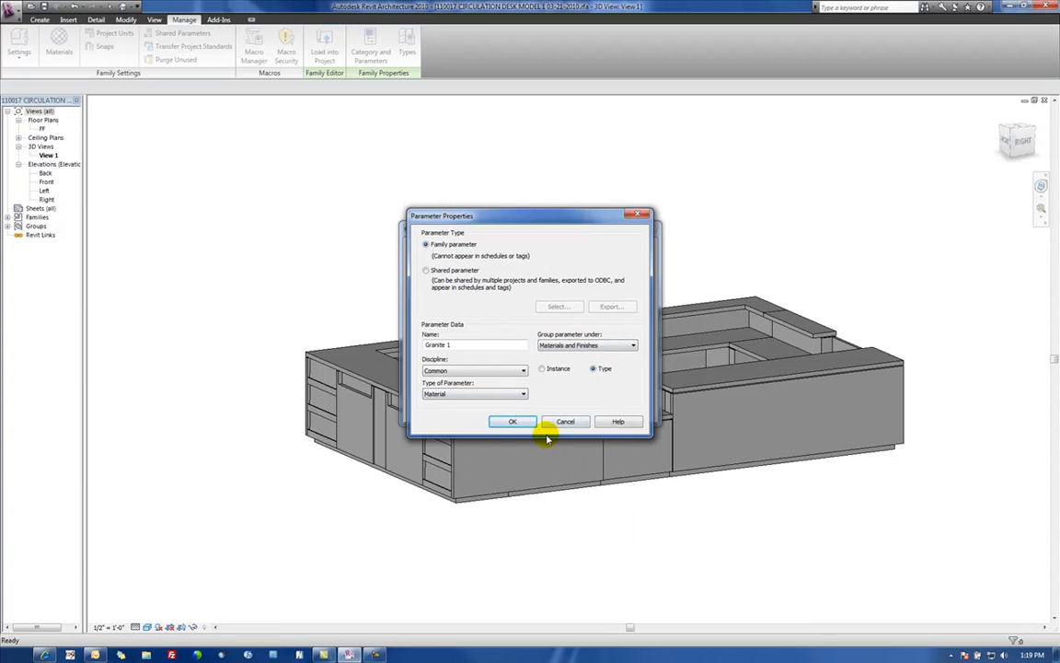
click(512, 420)
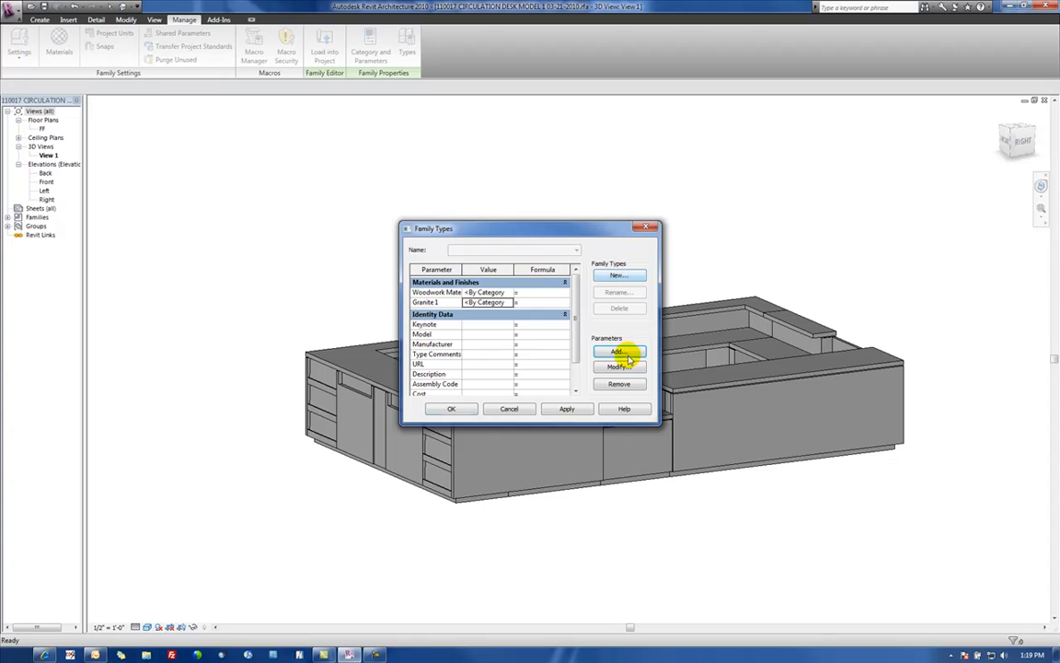
- Add a Granite 2 material parameter under Materials and Finishes and accept the family types
click(619, 352)
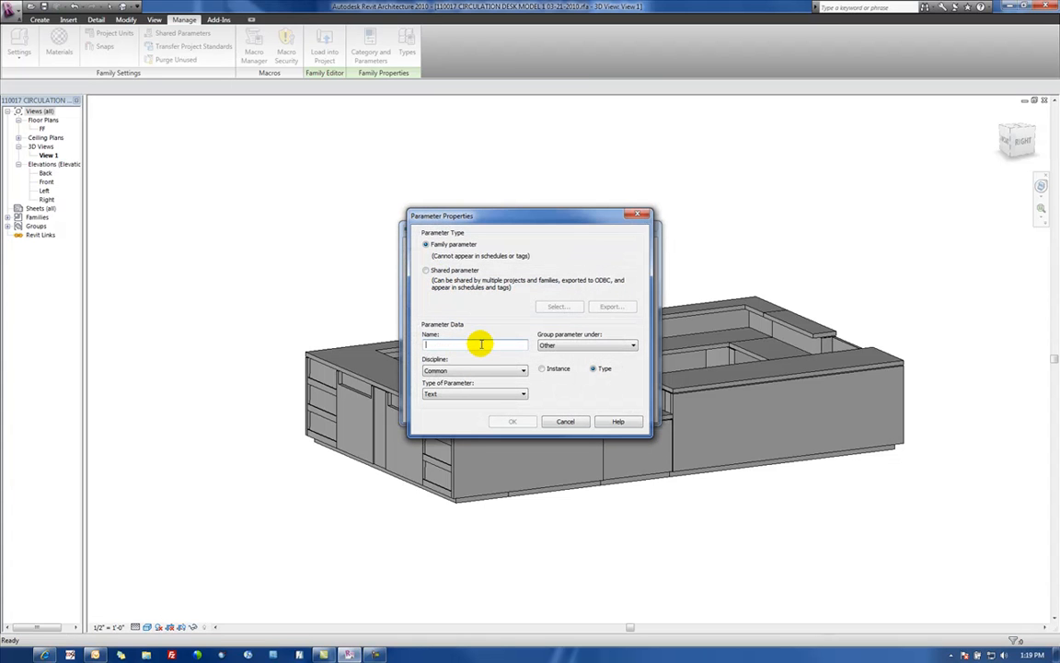
text(Granite 2)
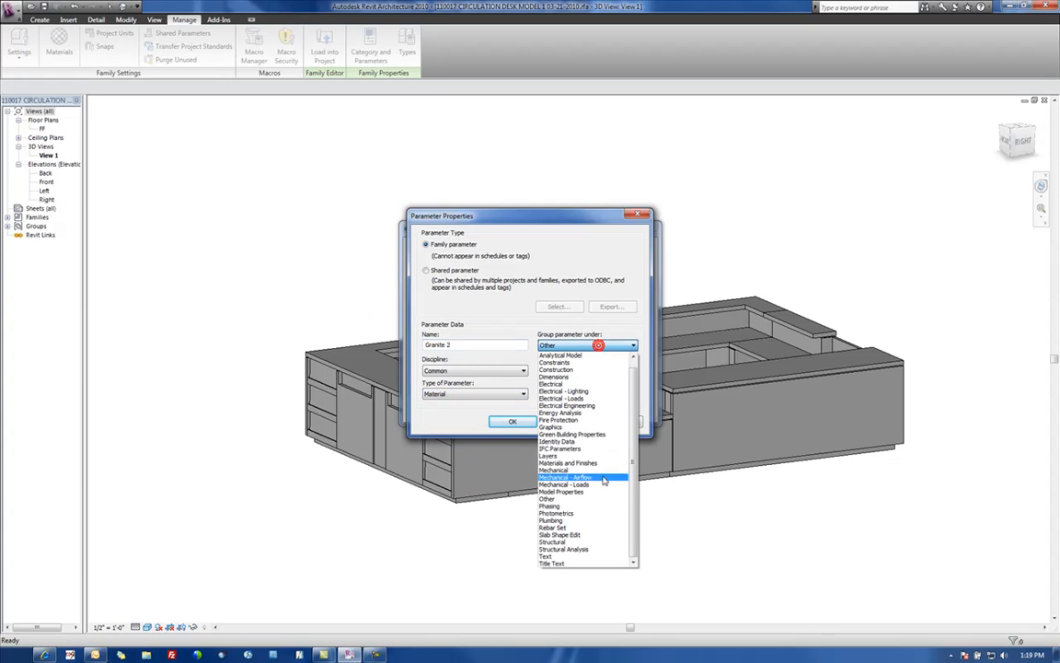
click(567, 462)
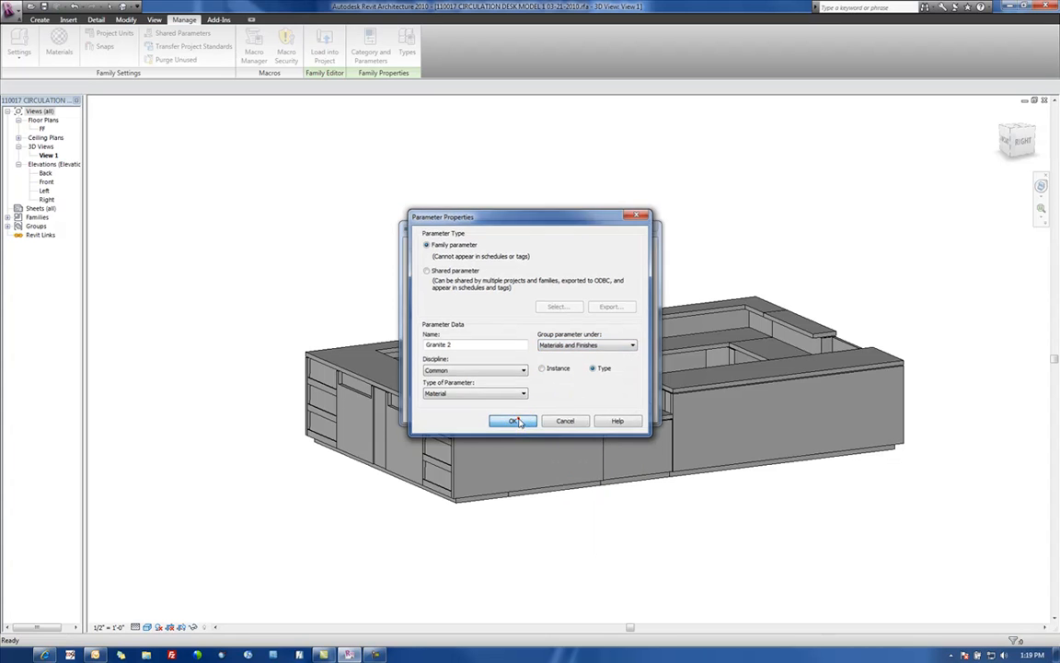
click(512, 419)
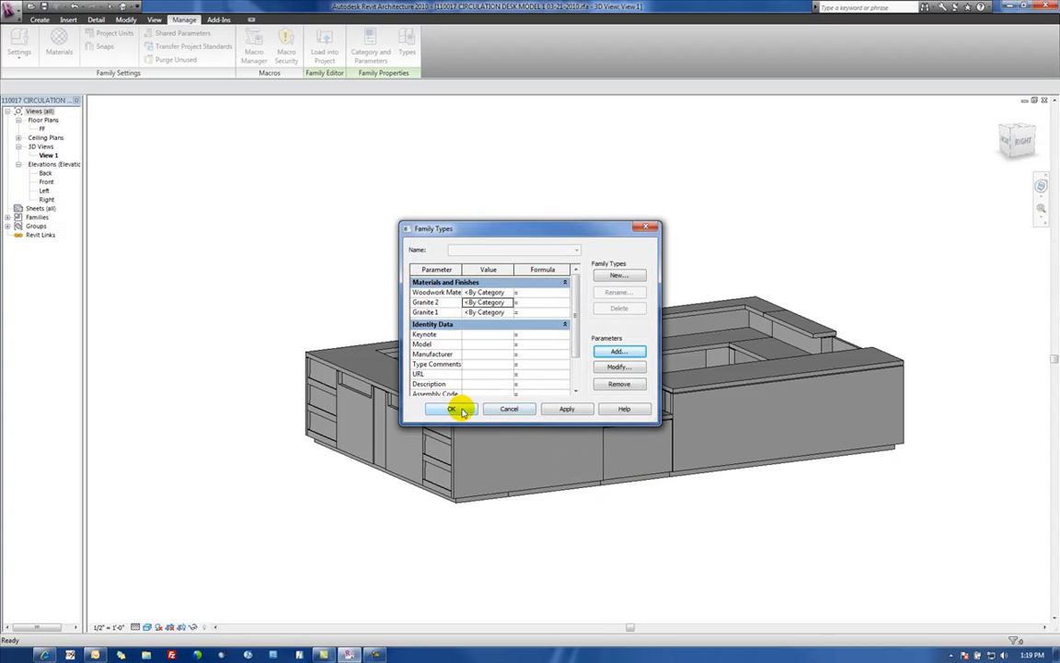
click(451, 409)
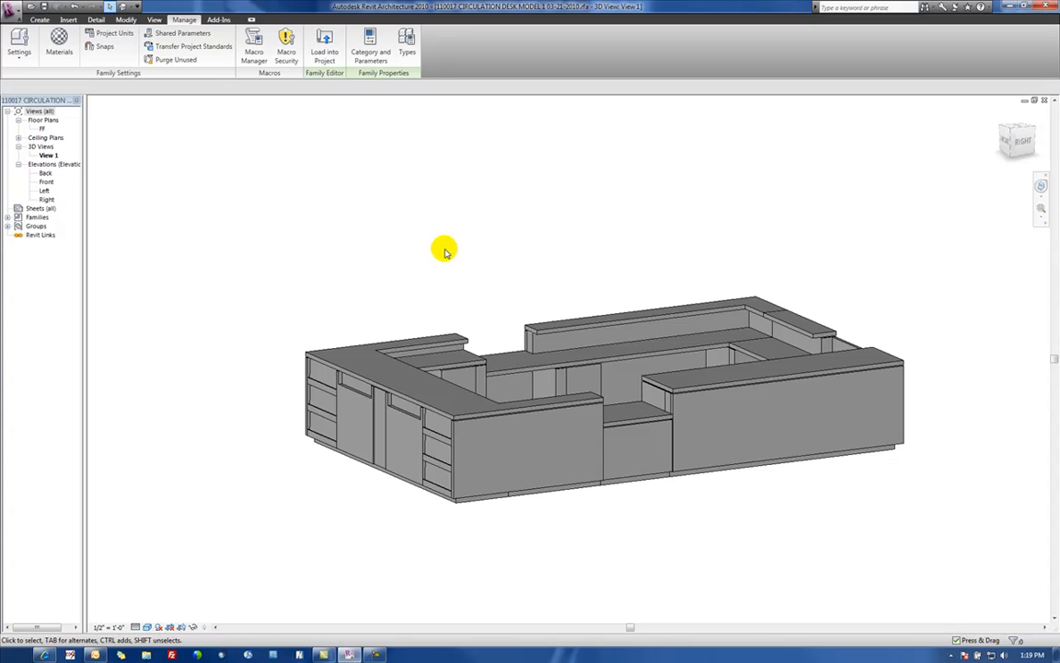
mouse_move(489, 276)
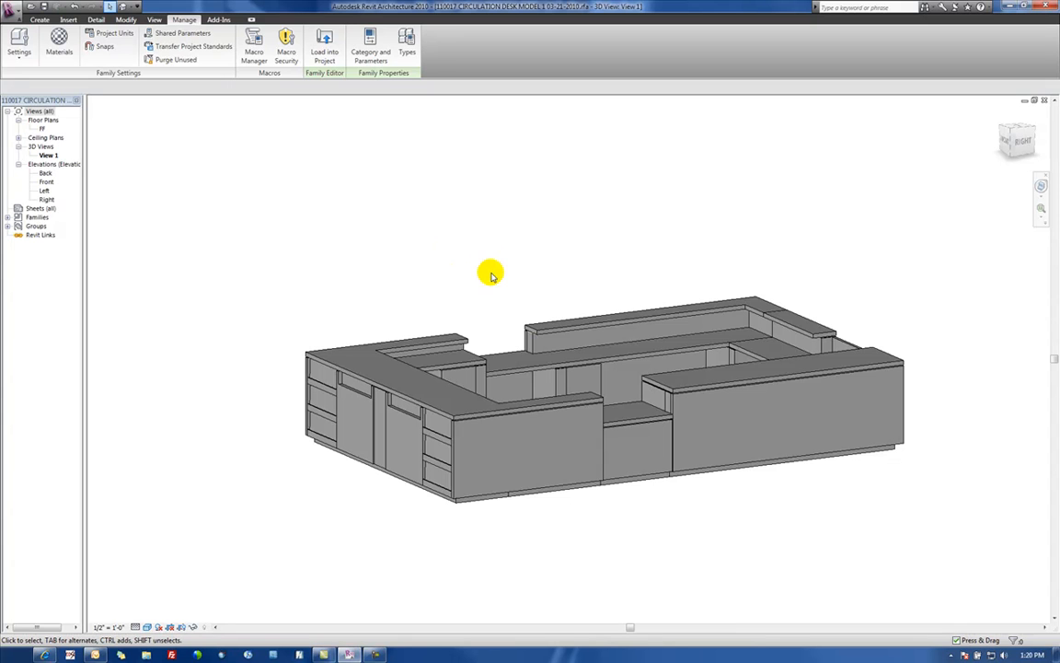
- Select the countertop slab extrusion on top of the desk
click(433, 346)
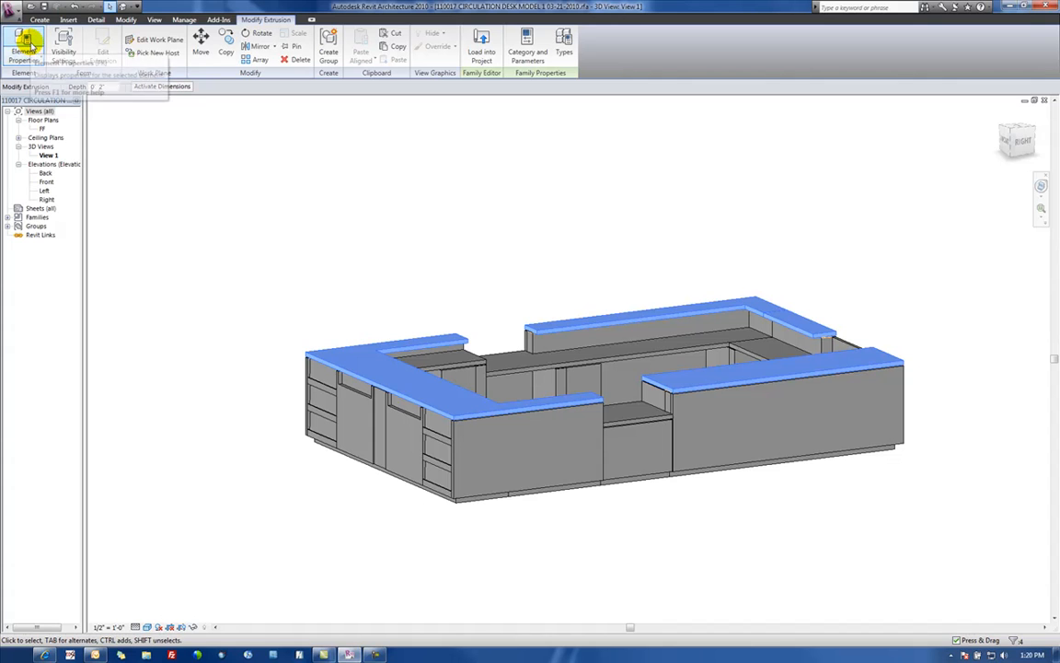
- Associate the countertop's Material with the Granite 1 family parameter and close its properties
click(22, 46)
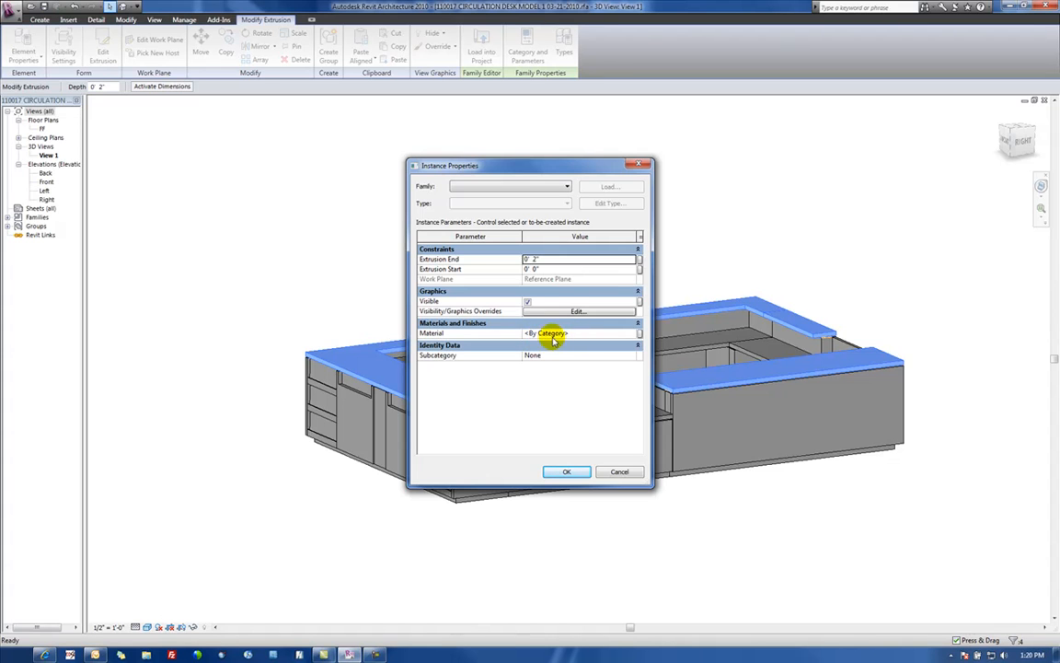
mouse_move(599, 341)
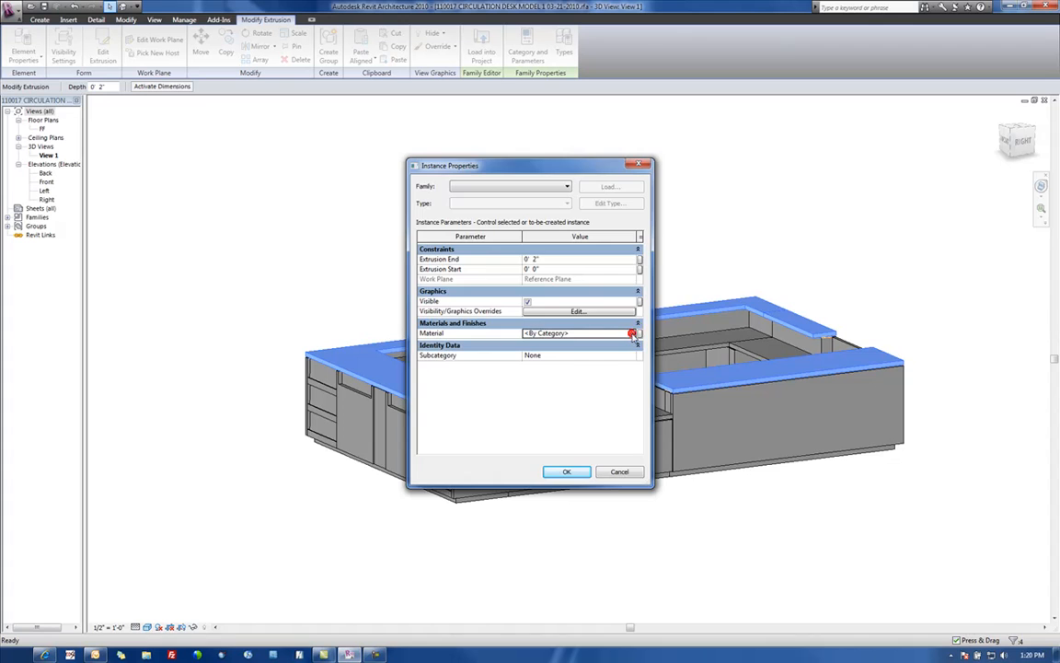
click(634, 333)
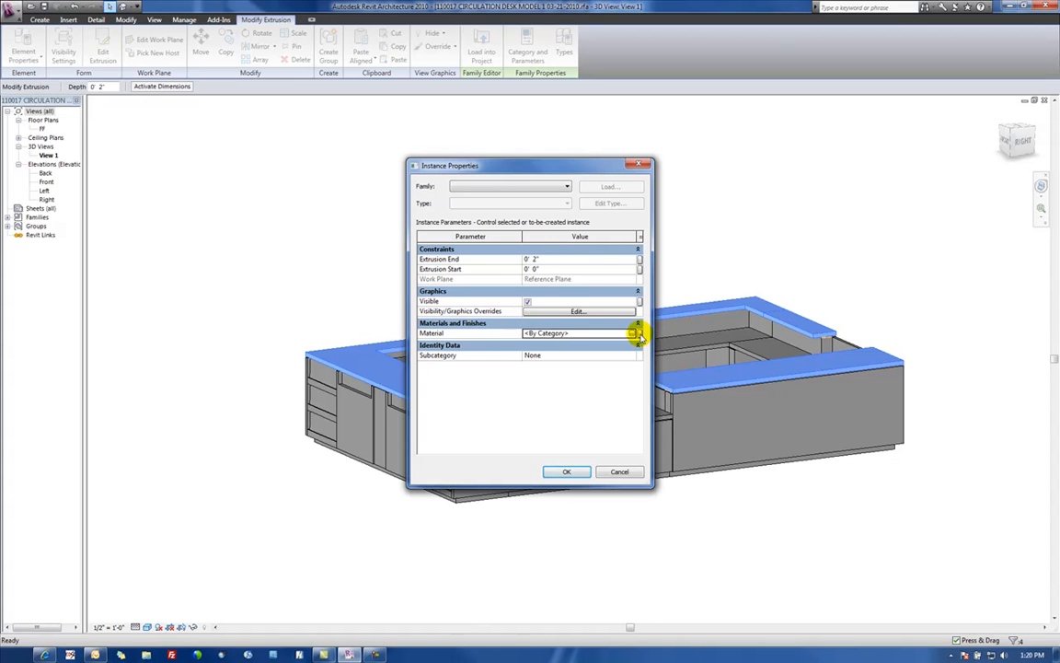
click(639, 333)
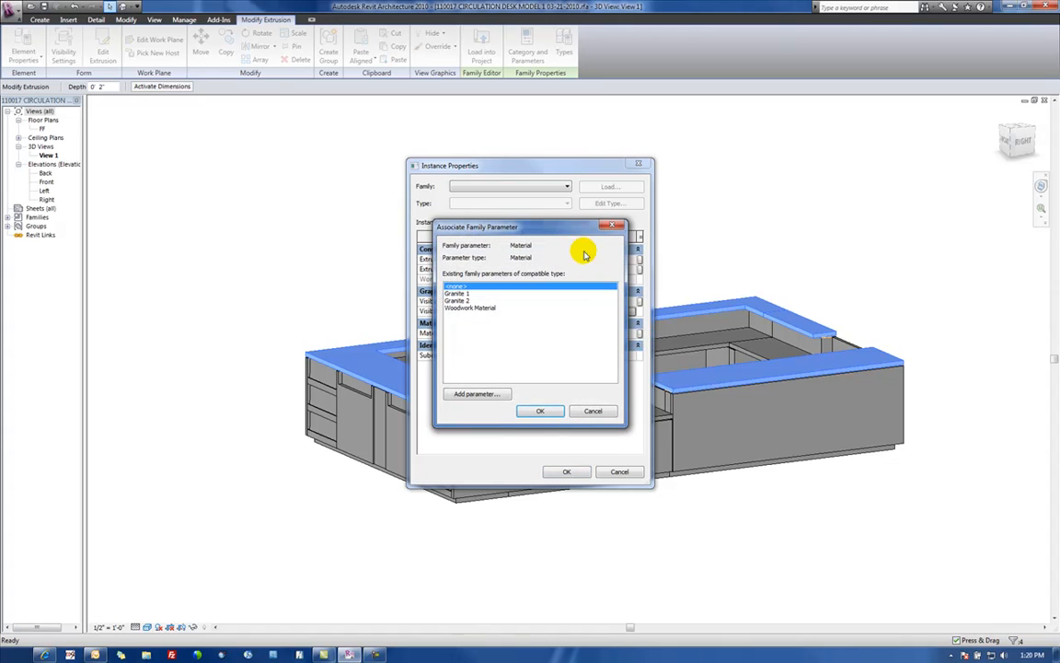
click(456, 293)
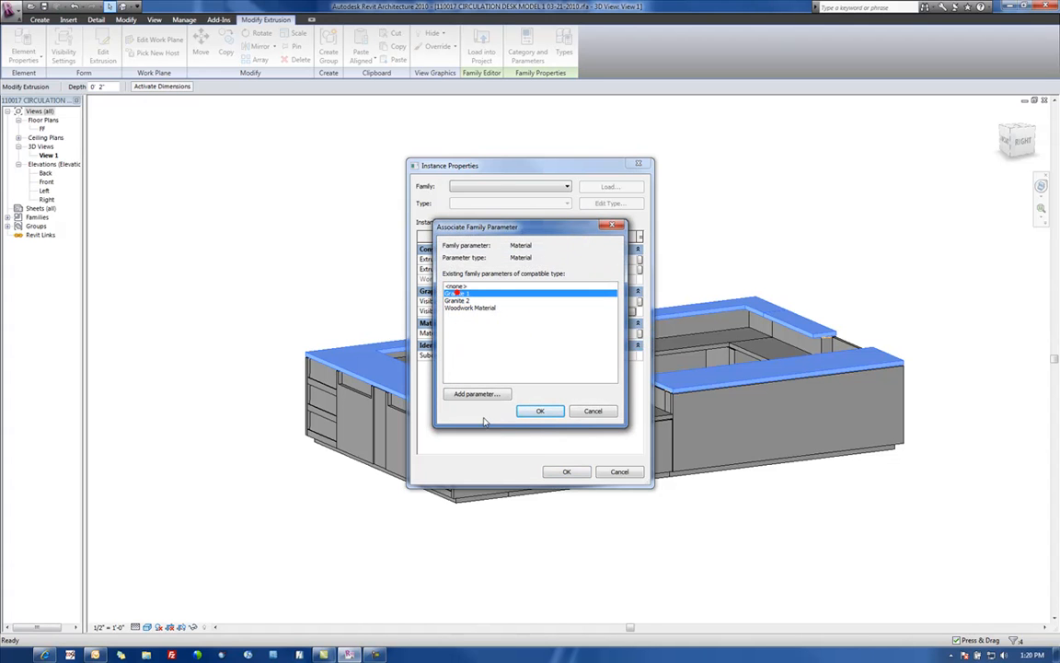
click(541, 411)
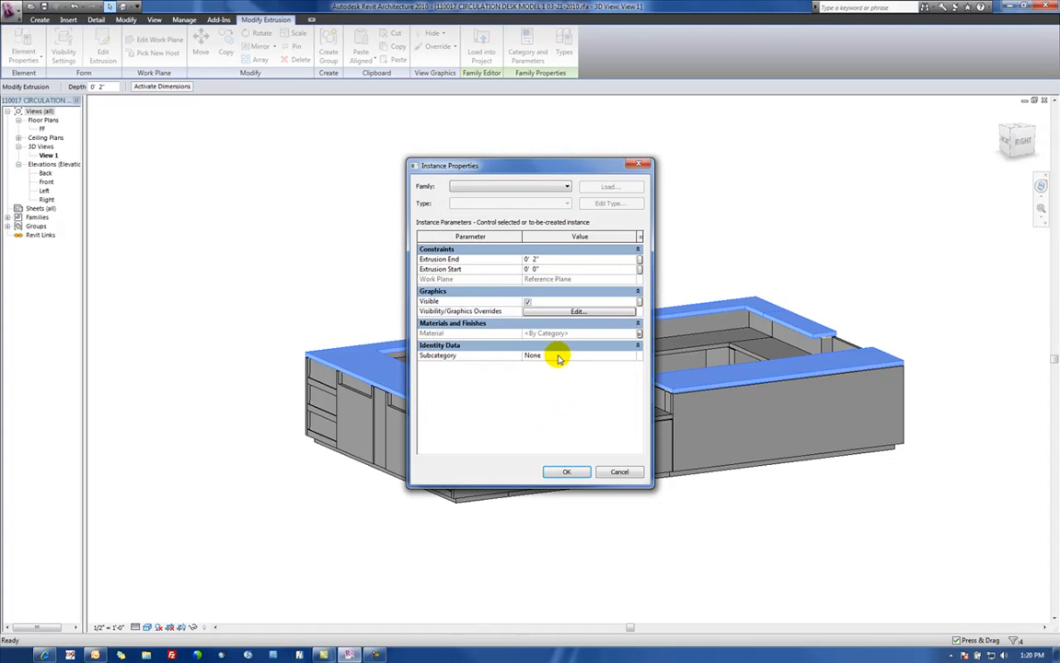
mouse_move(580, 357)
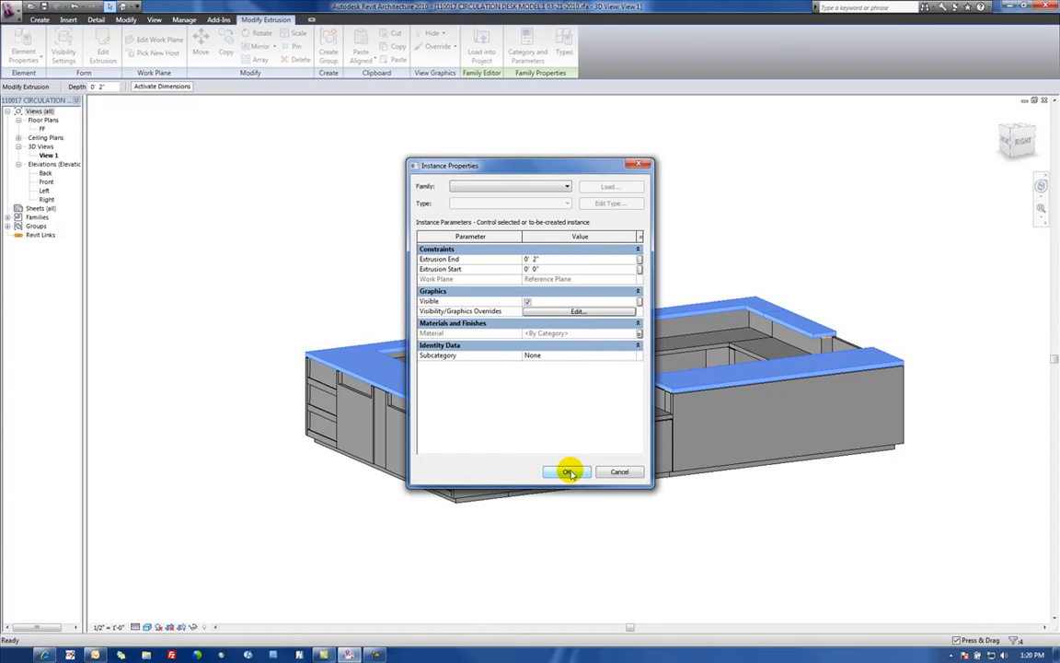
click(567, 472)
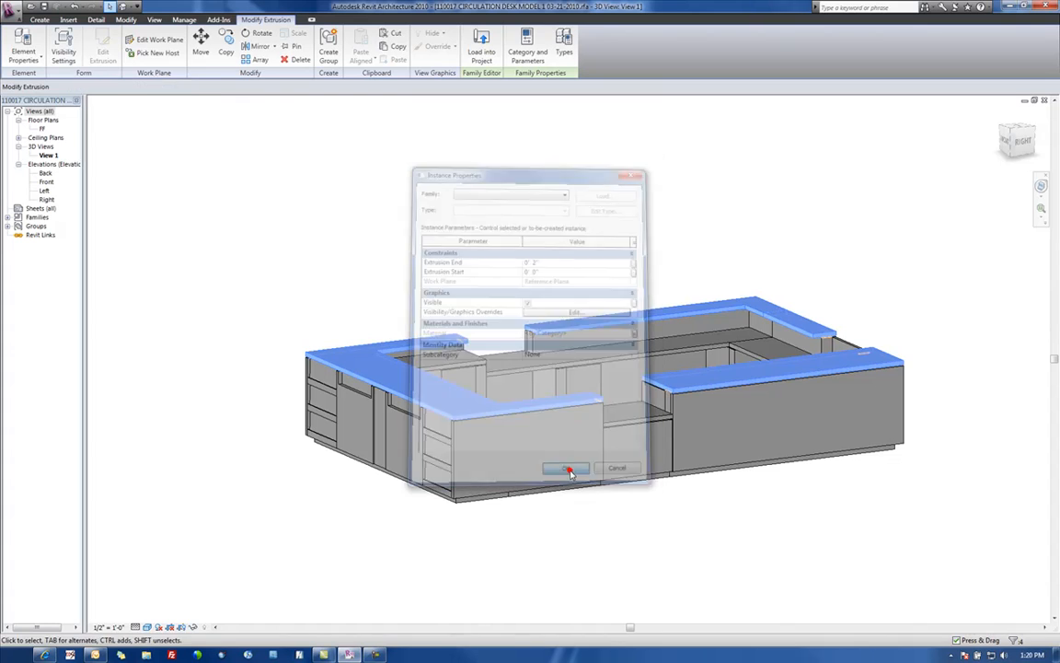
click(567, 469)
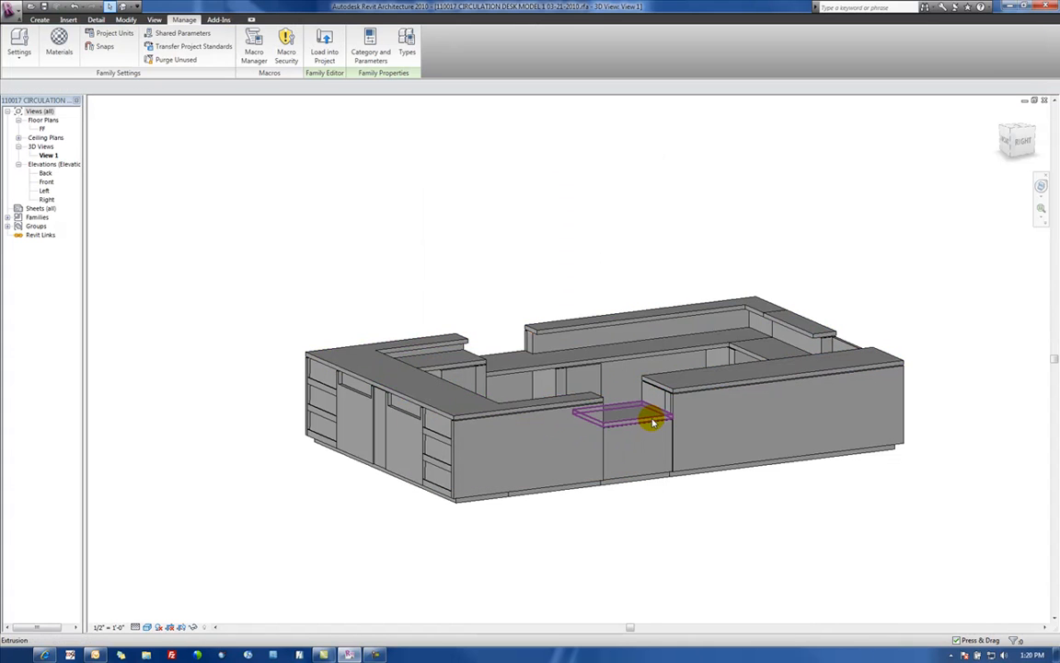
- Associate the front face panels' Material with the Granite 2 family parameter
click(607, 423)
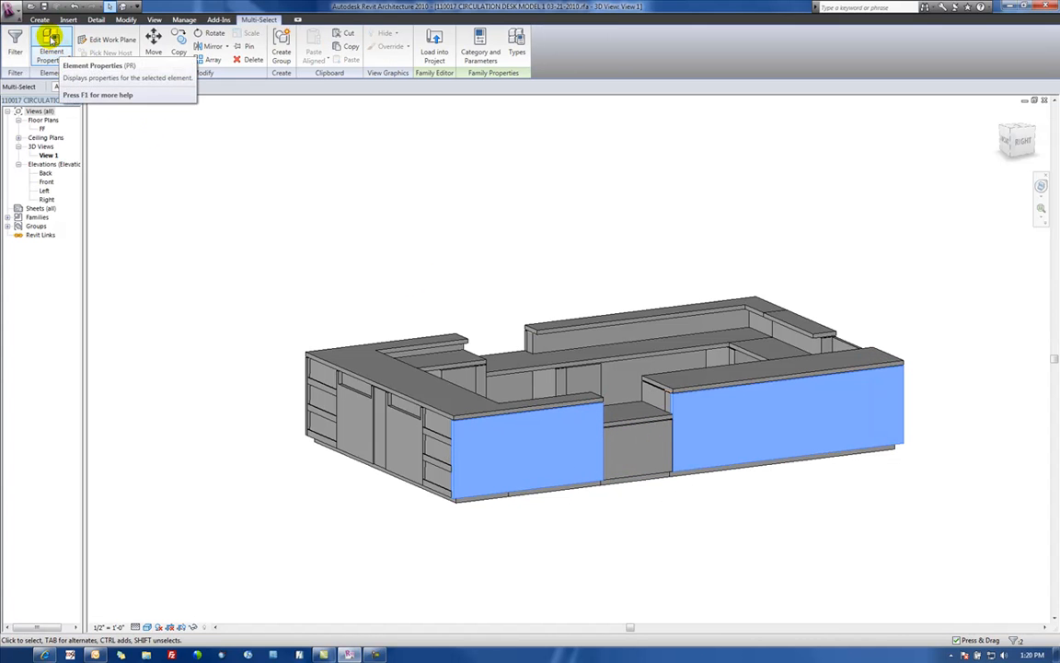
click(52, 44)
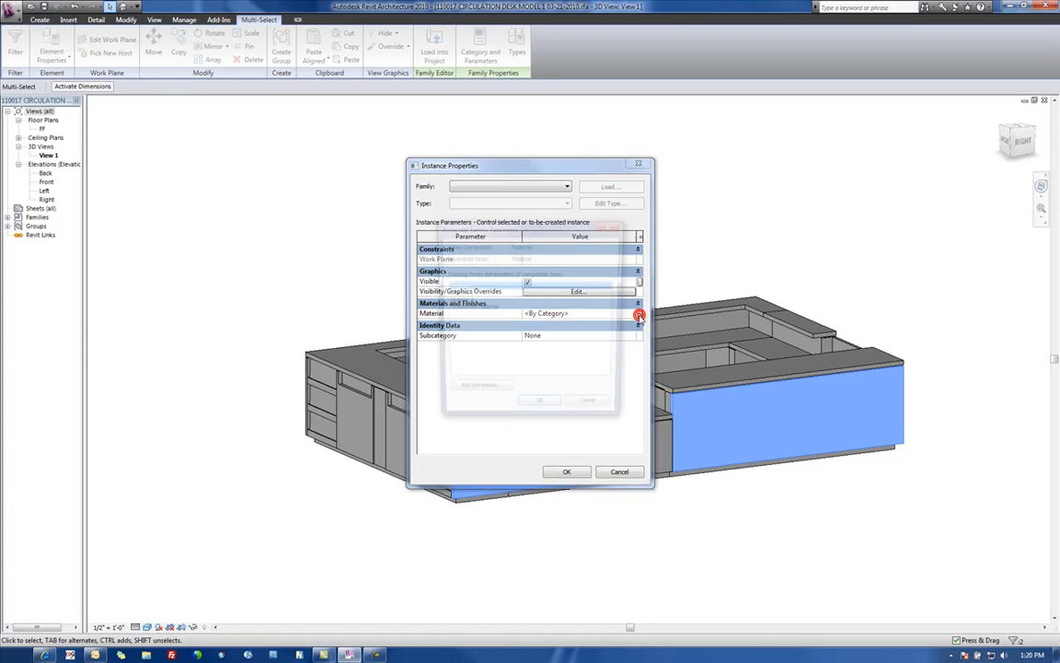
click(639, 315)
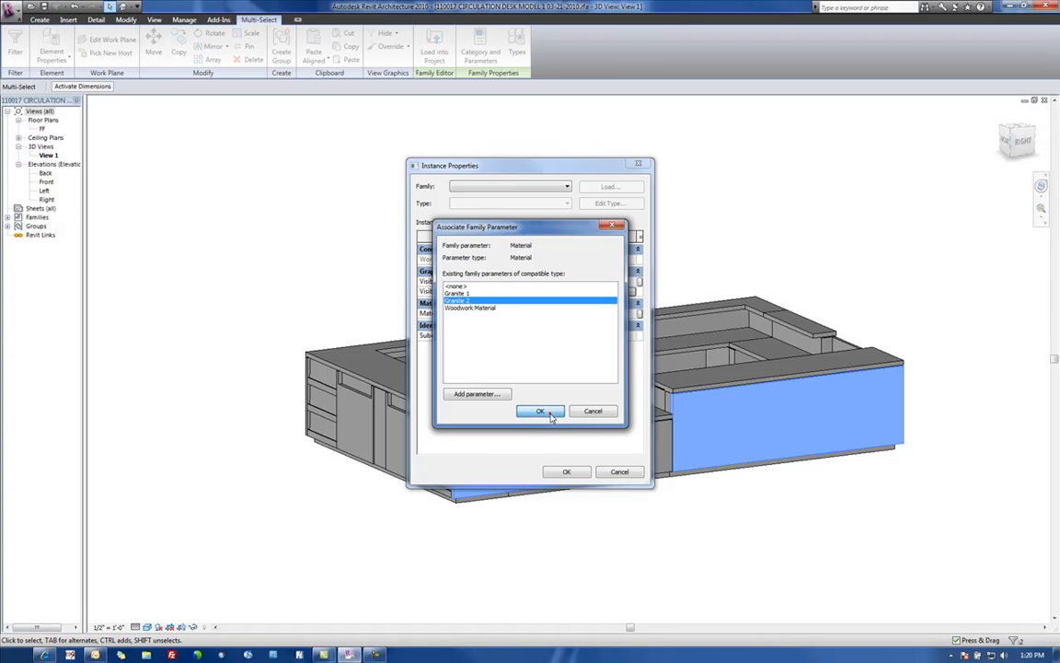
click(542, 411)
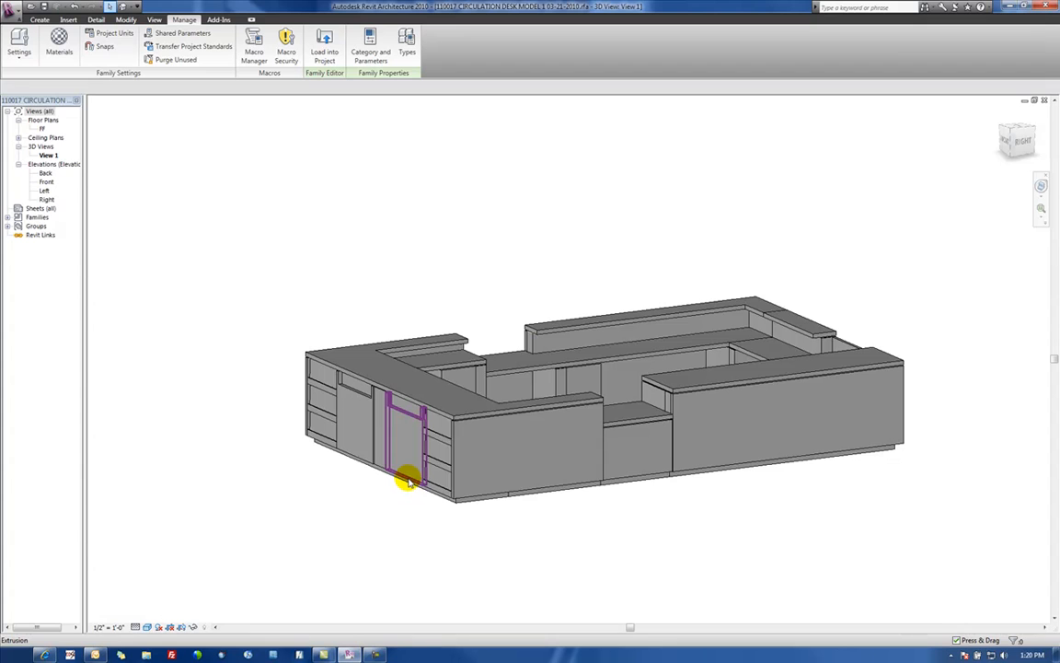
- Associate the left-front cabinet panel's Material with the Granite 2 family parameter and close properties
click(405, 433)
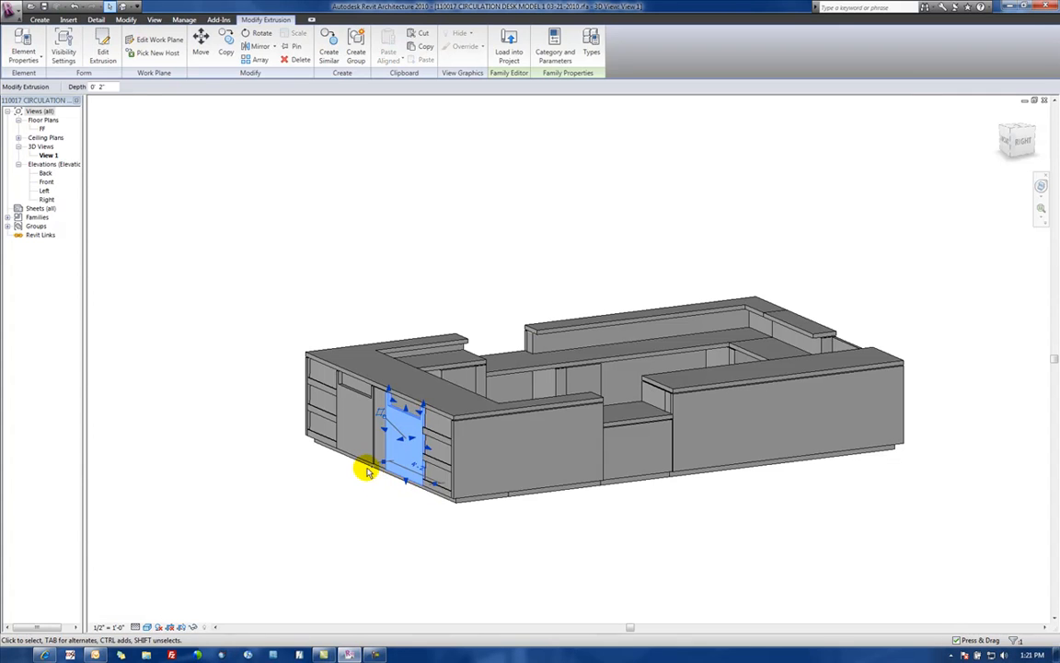
click(184, 19)
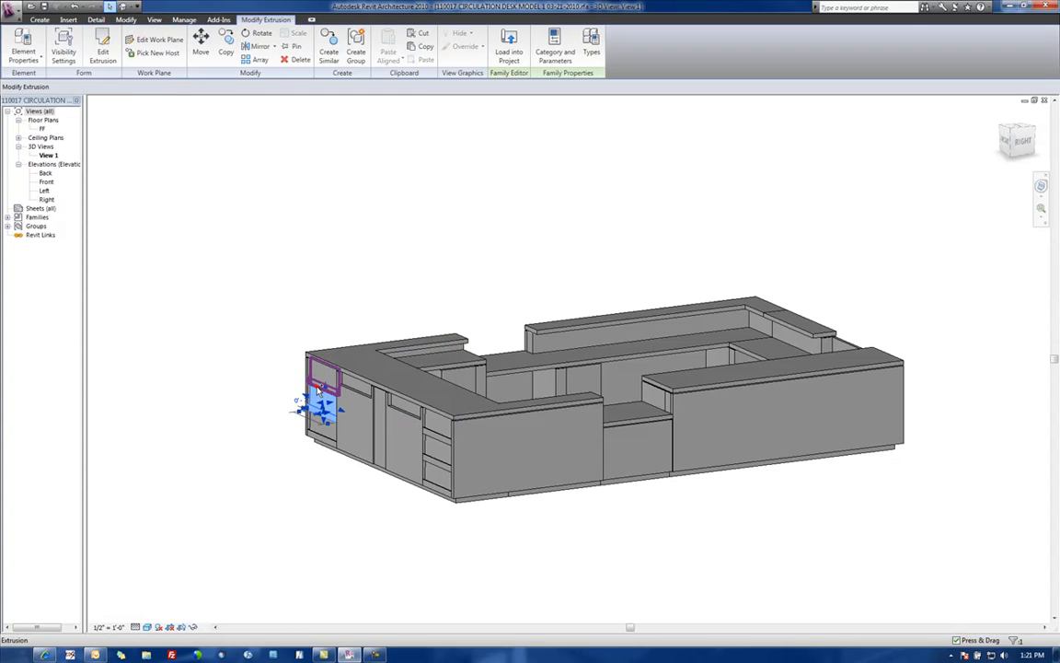
click(427, 364)
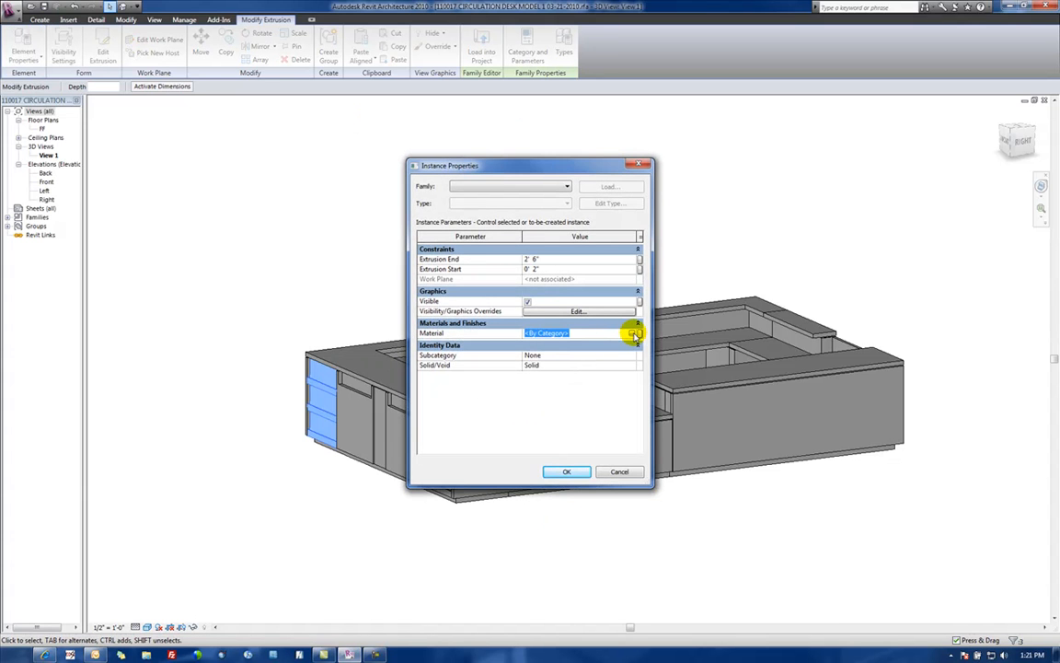
click(635, 334)
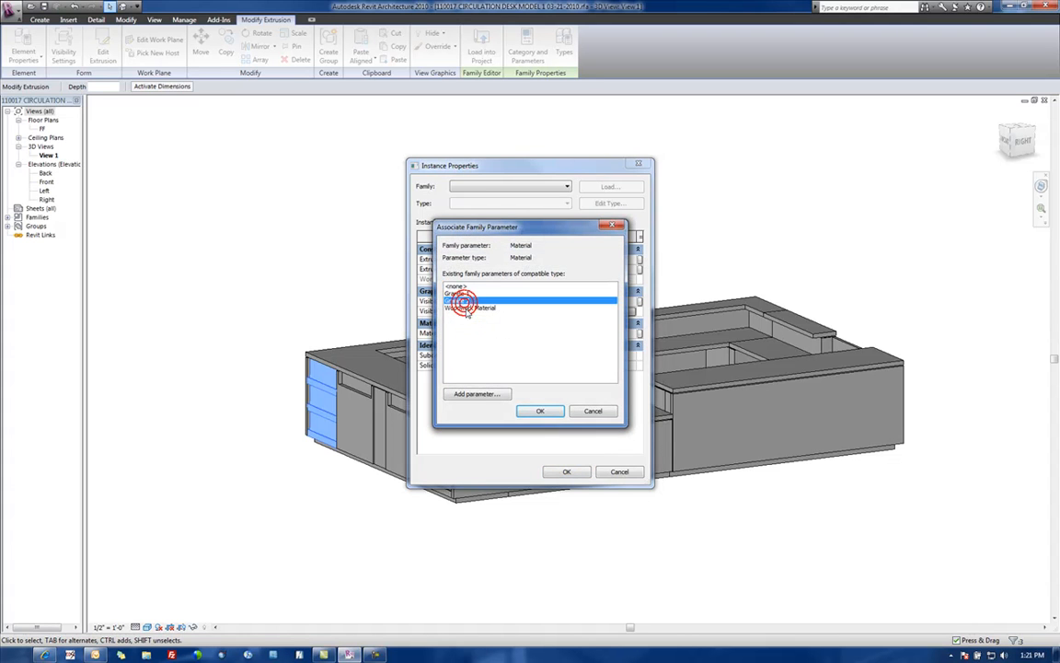
click(541, 411)
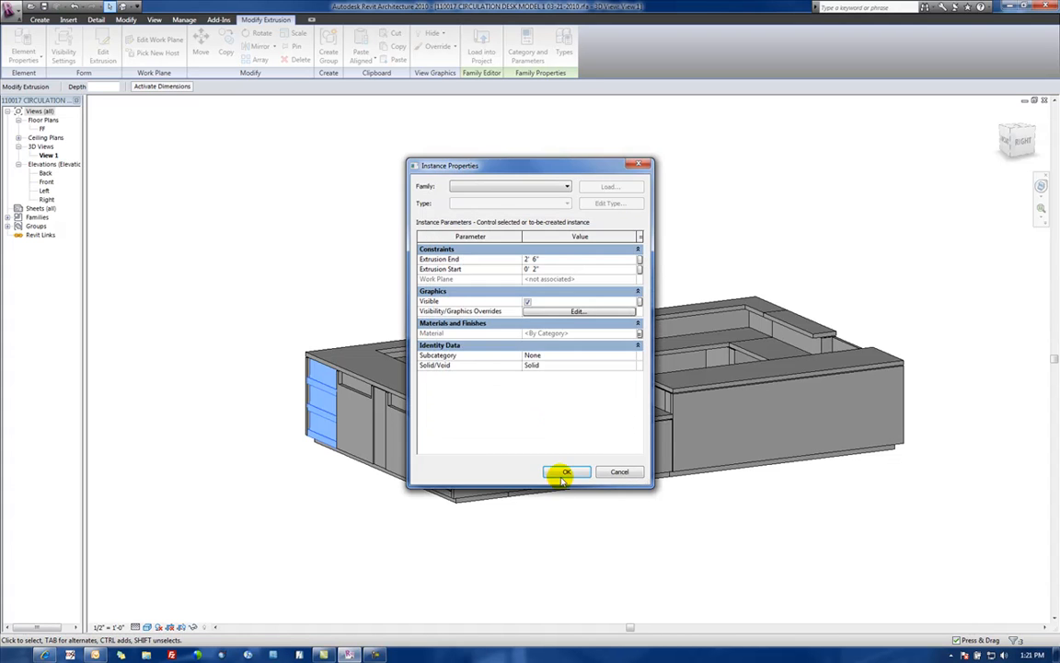
click(567, 472)
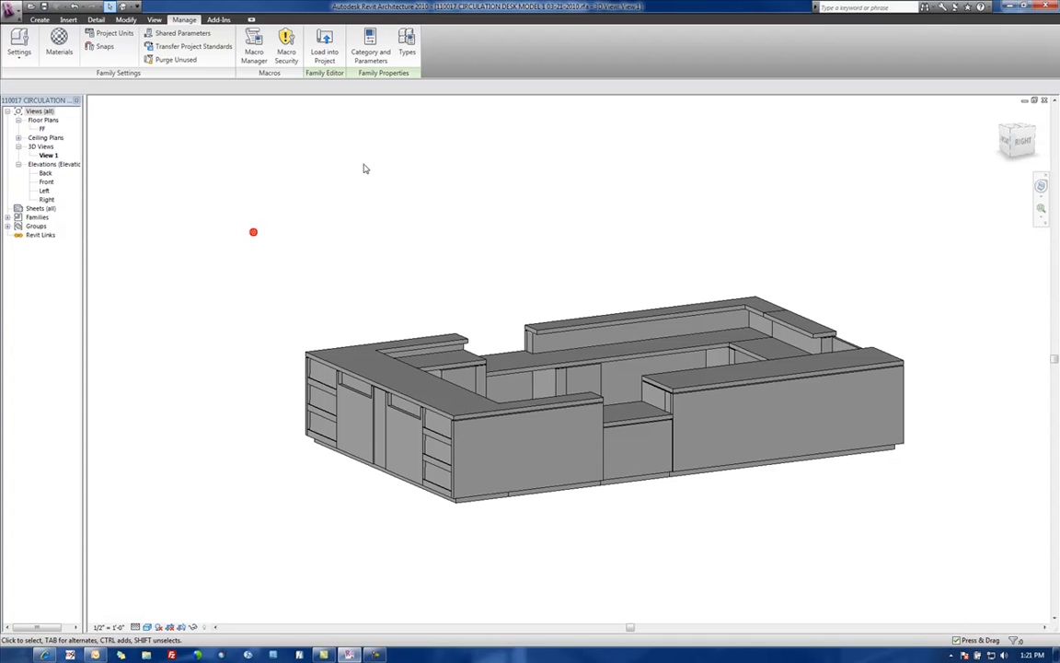
mouse_move(287, 262)
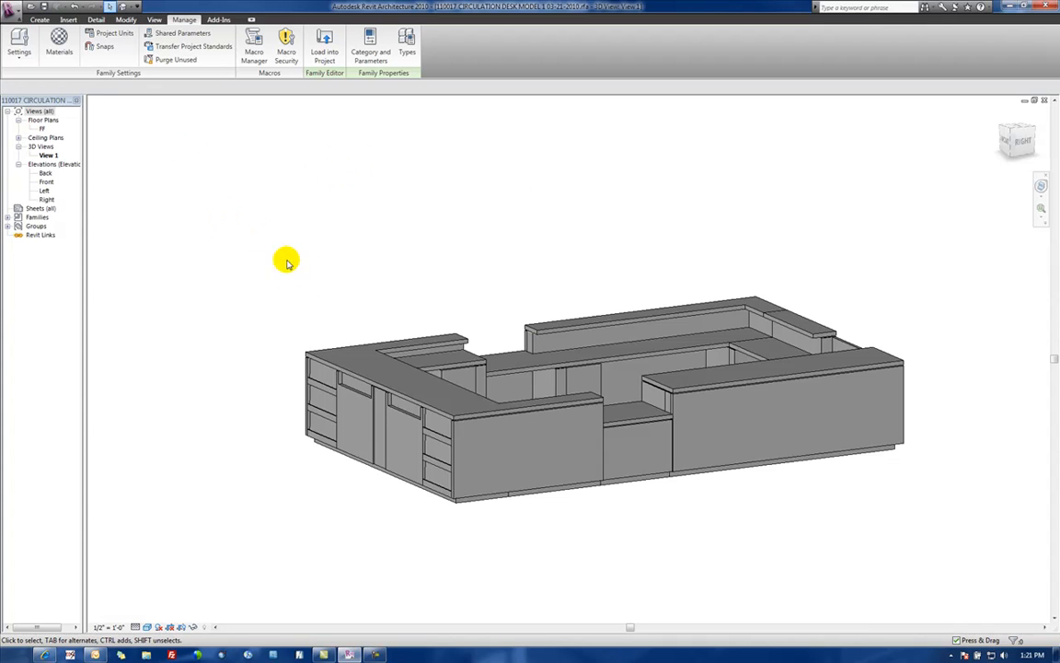
mouse_move(343, 104)
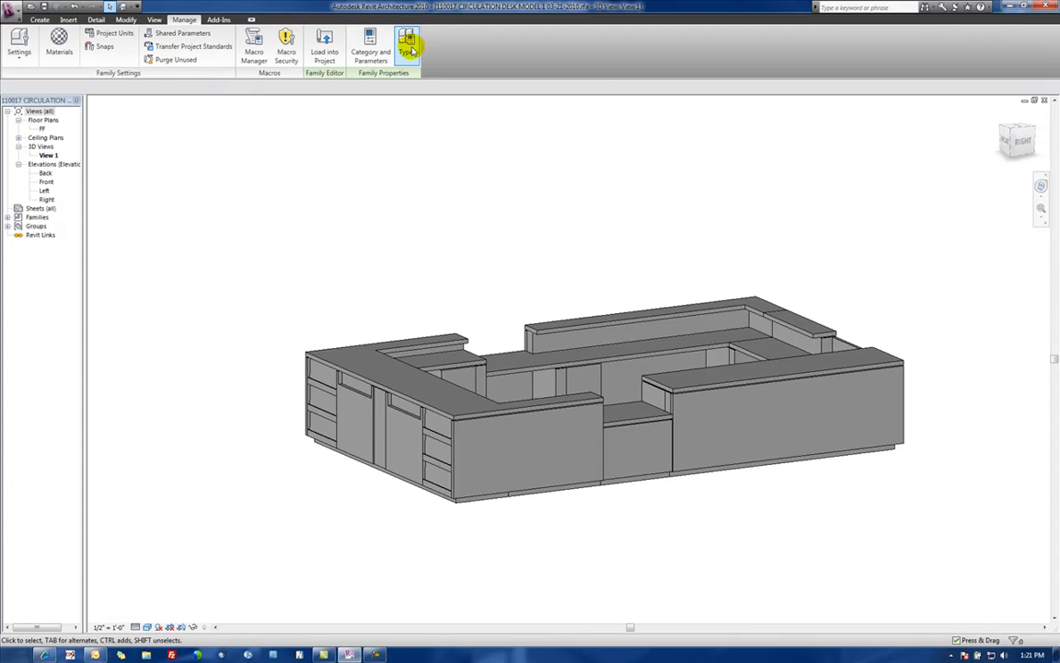
- In Family Types, set Granite 2 to a green granite material from the Materials list
click(406, 41)
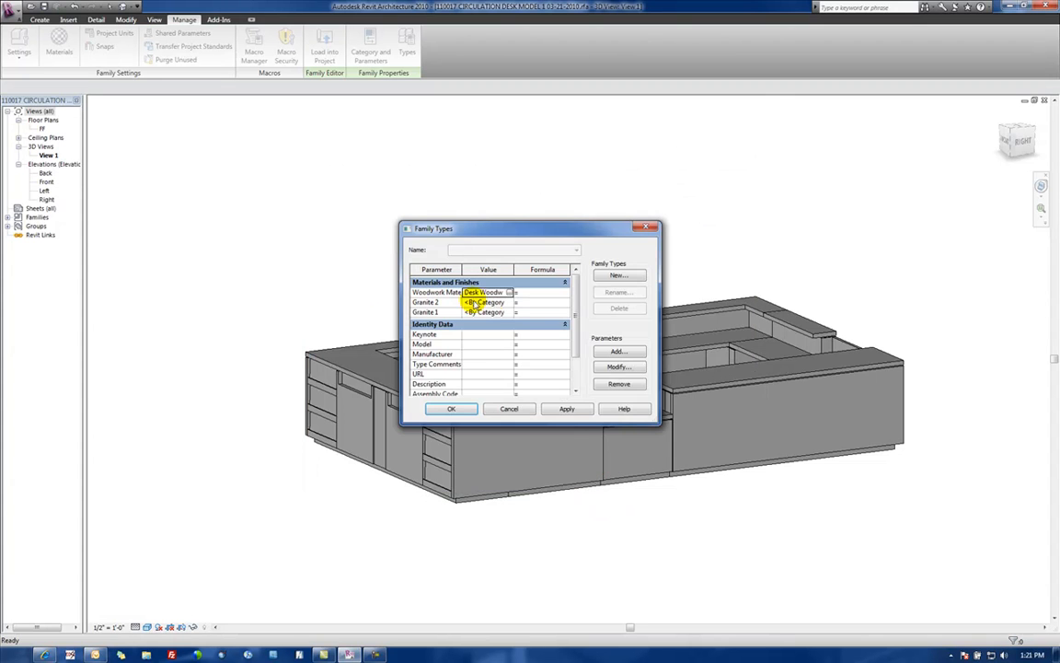
click(486, 302)
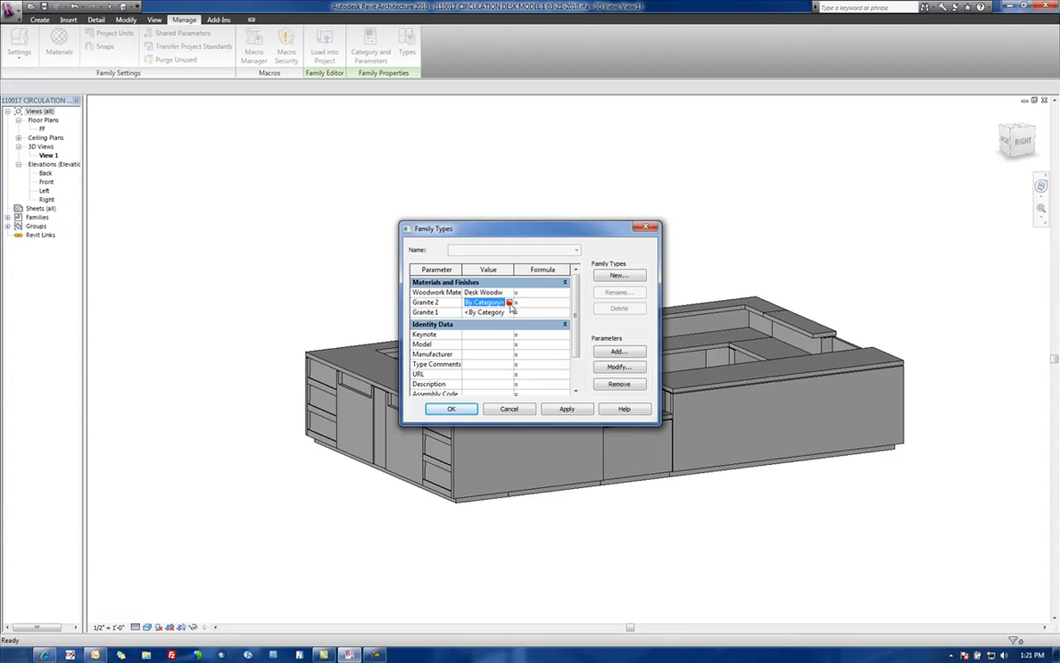
click(515, 302)
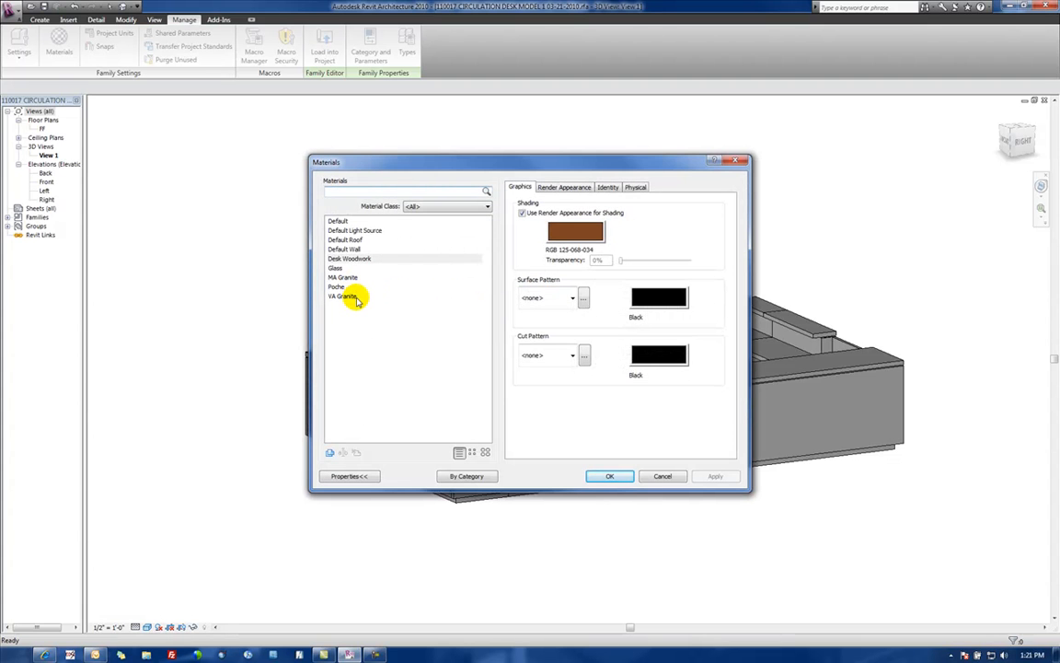
click(343, 295)
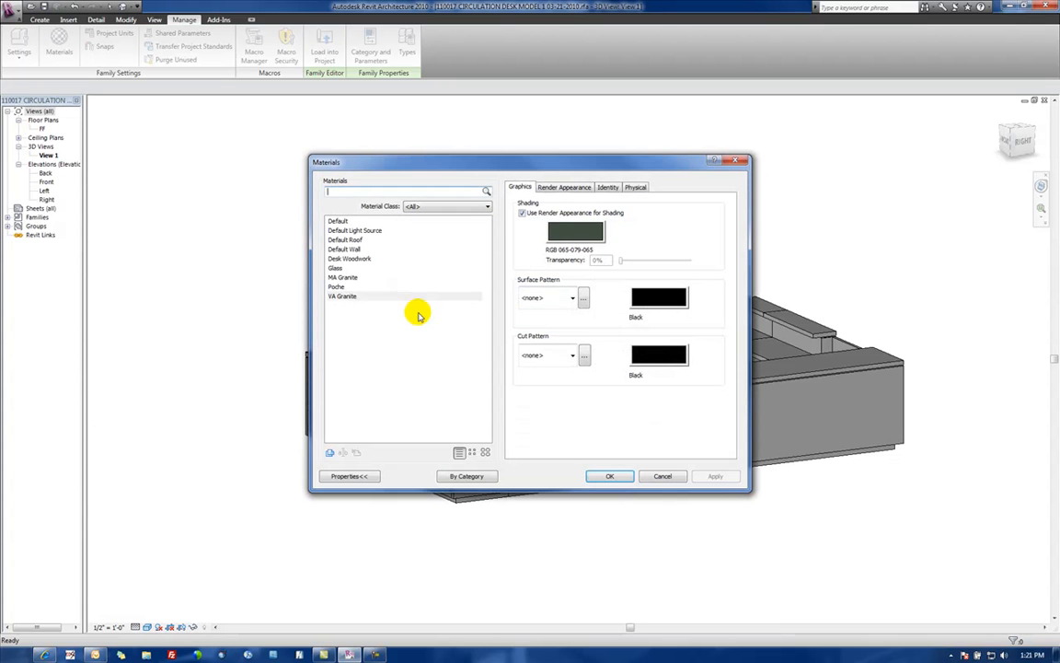
click(342, 276)
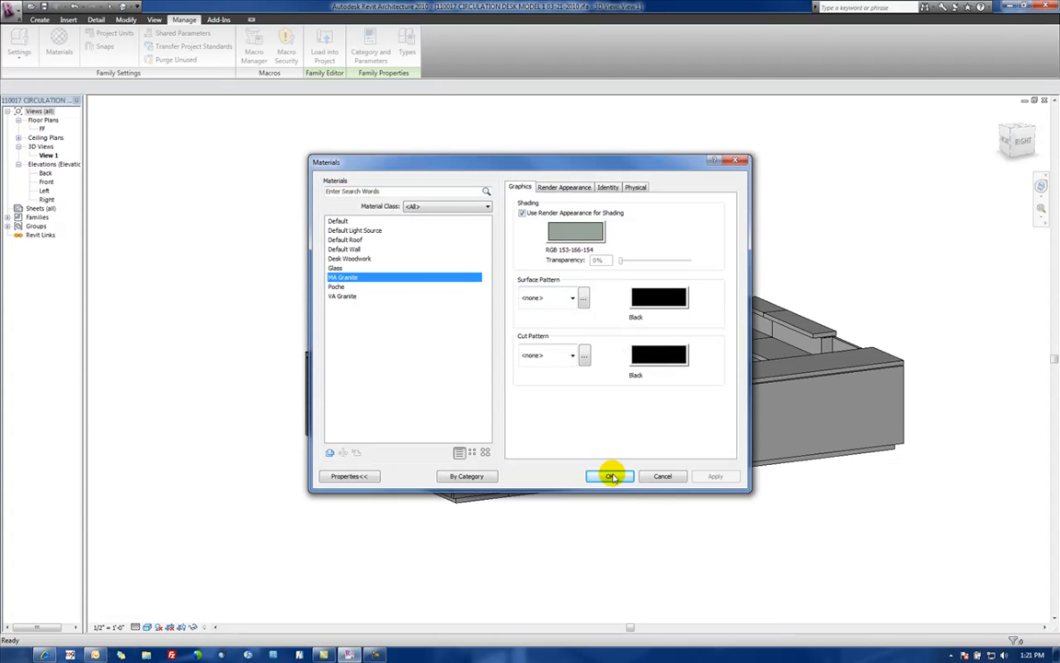
click(611, 475)
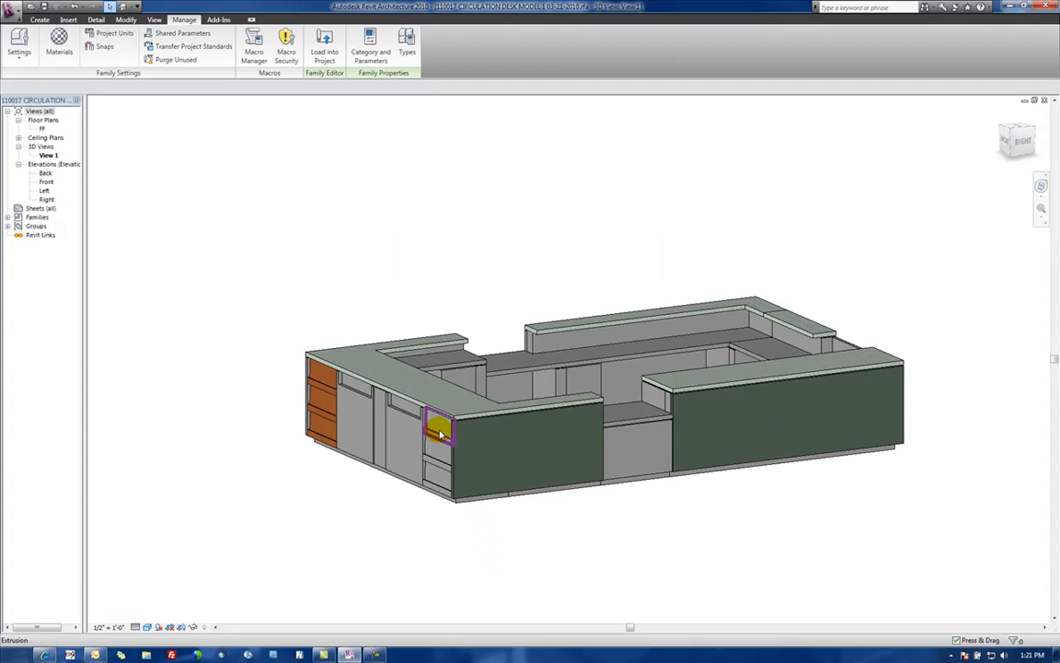
mouse_move(486, 442)
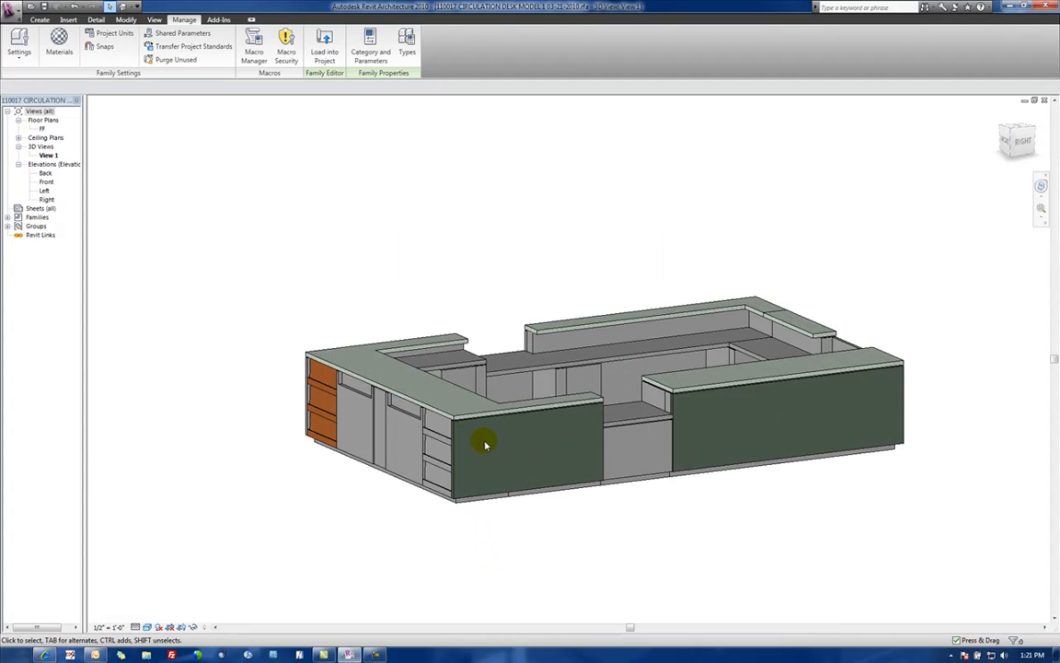
click(722, 317)
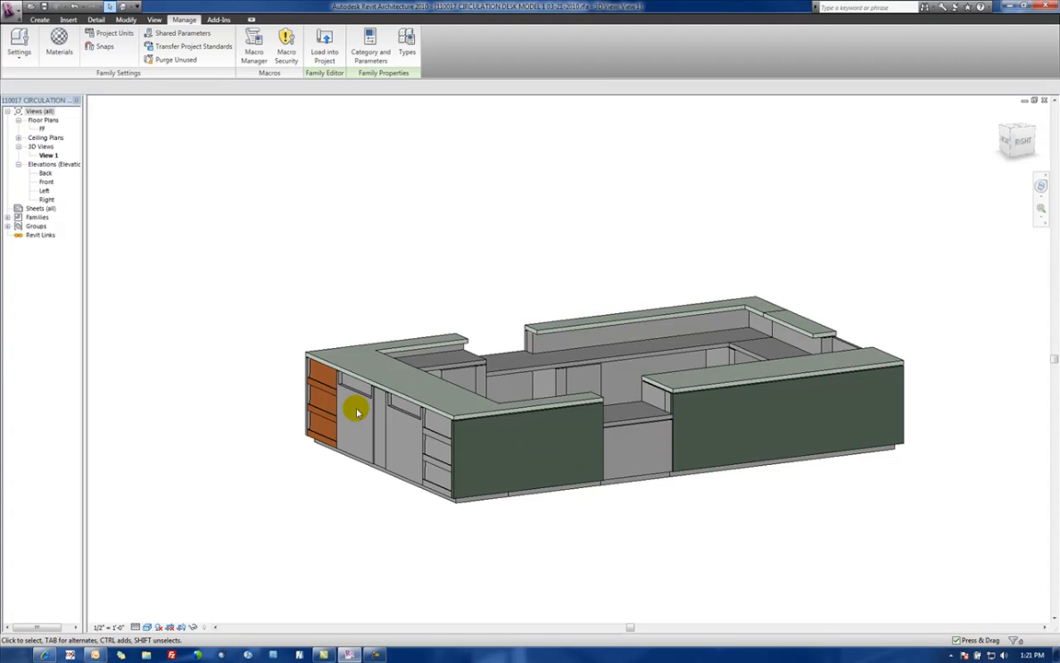
mouse_move(419, 434)
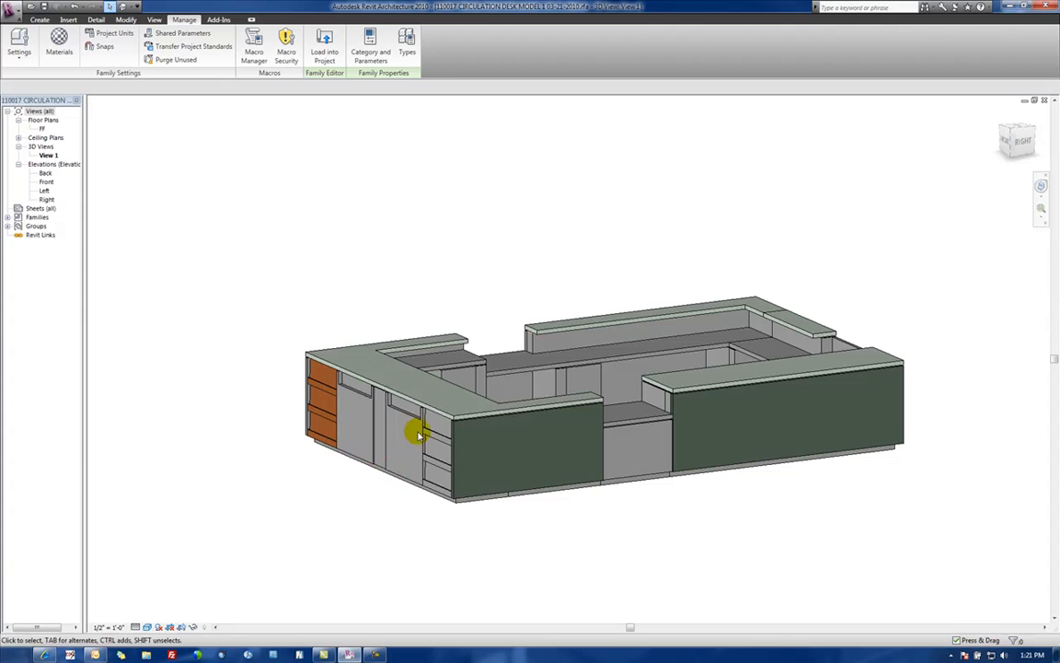
click(585, 354)
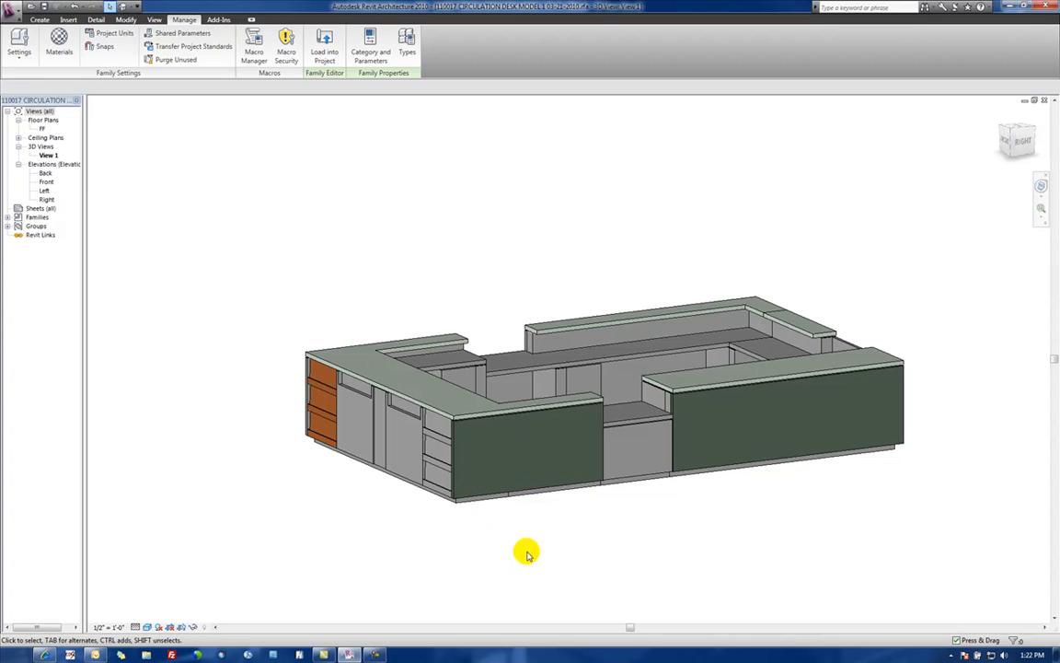
mouse_move(402, 512)
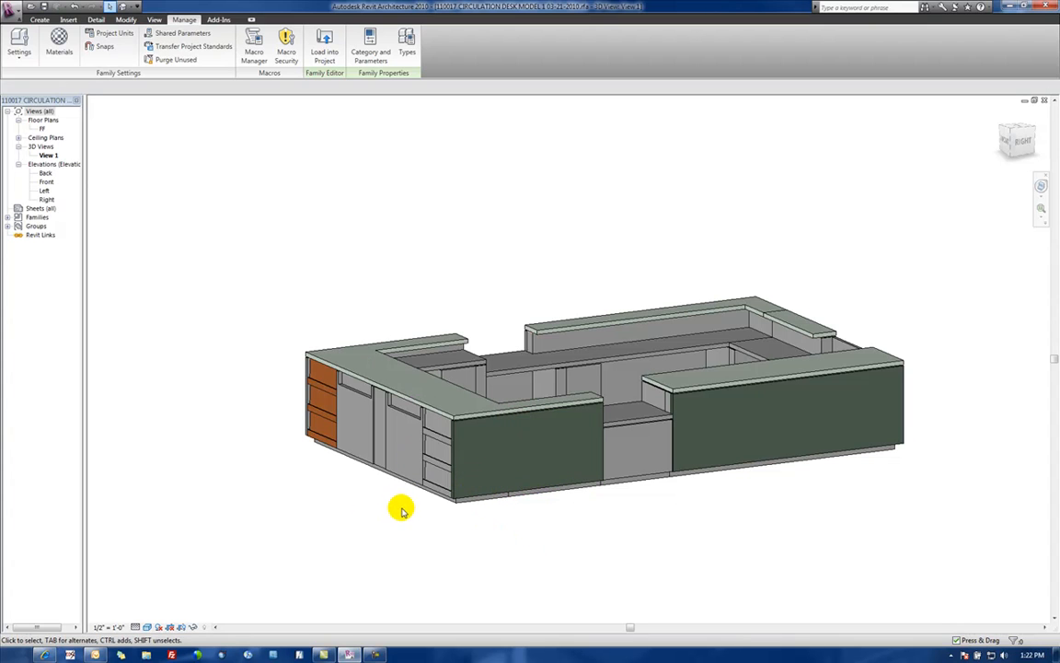
mouse_move(219, 296)
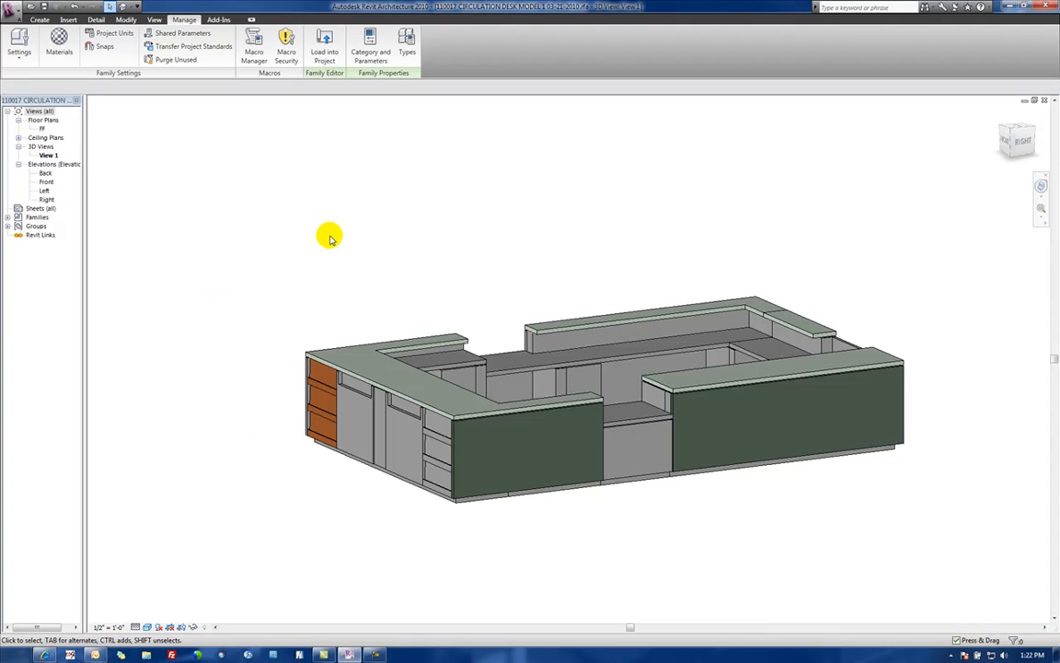
mouse_move(309, 243)
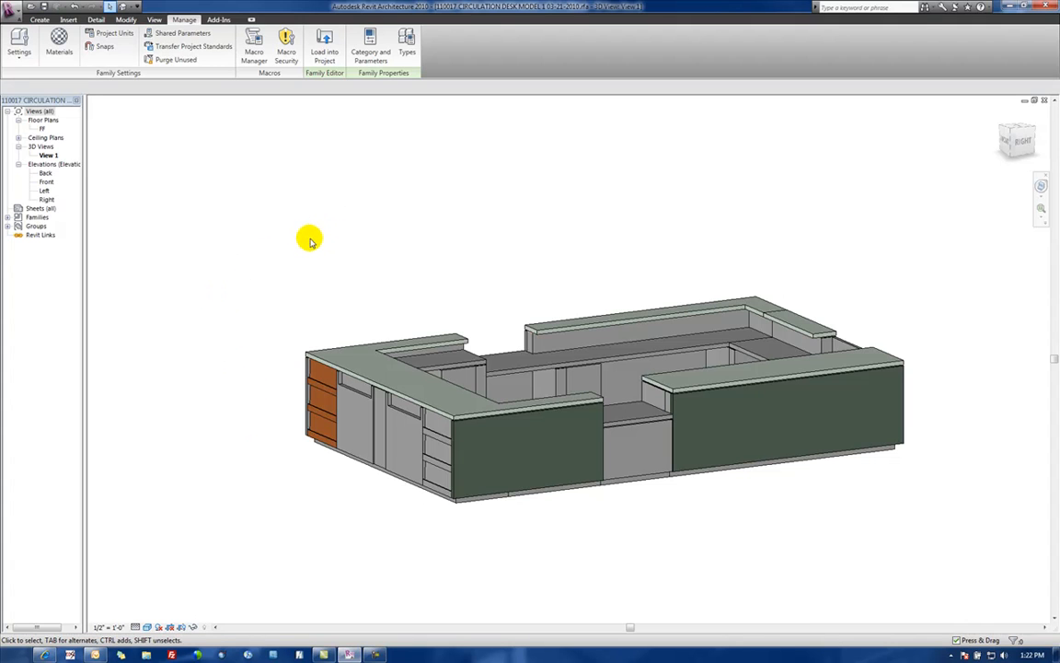
mouse_move(324, 48)
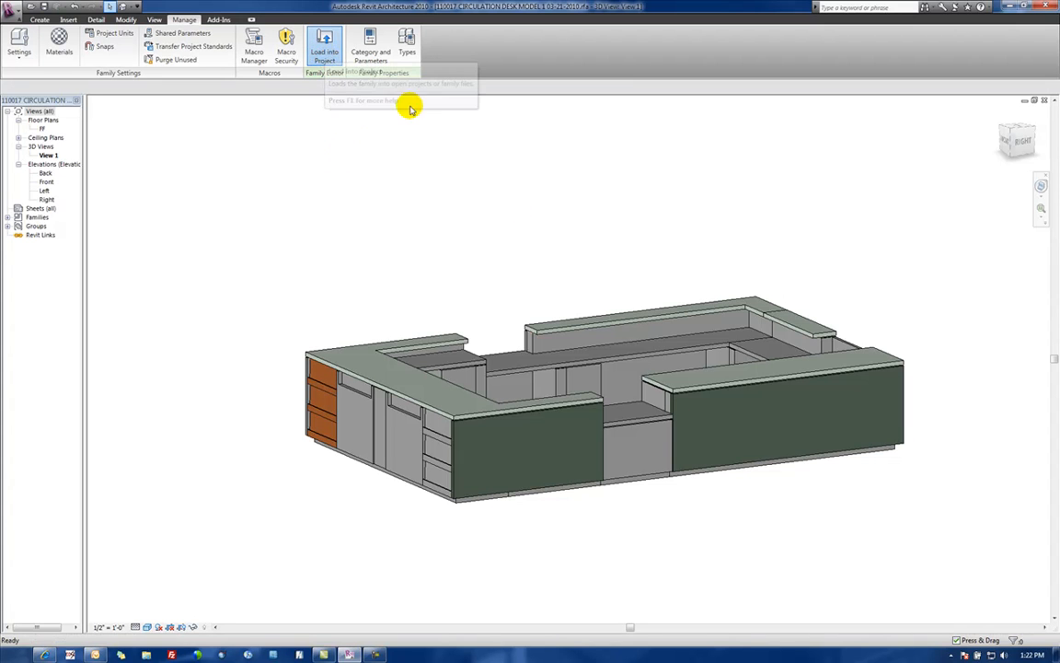
- Load the desk into the project and review its Woodwork Material, Granite 1 and Granite 2 type parameters
click(324, 40)
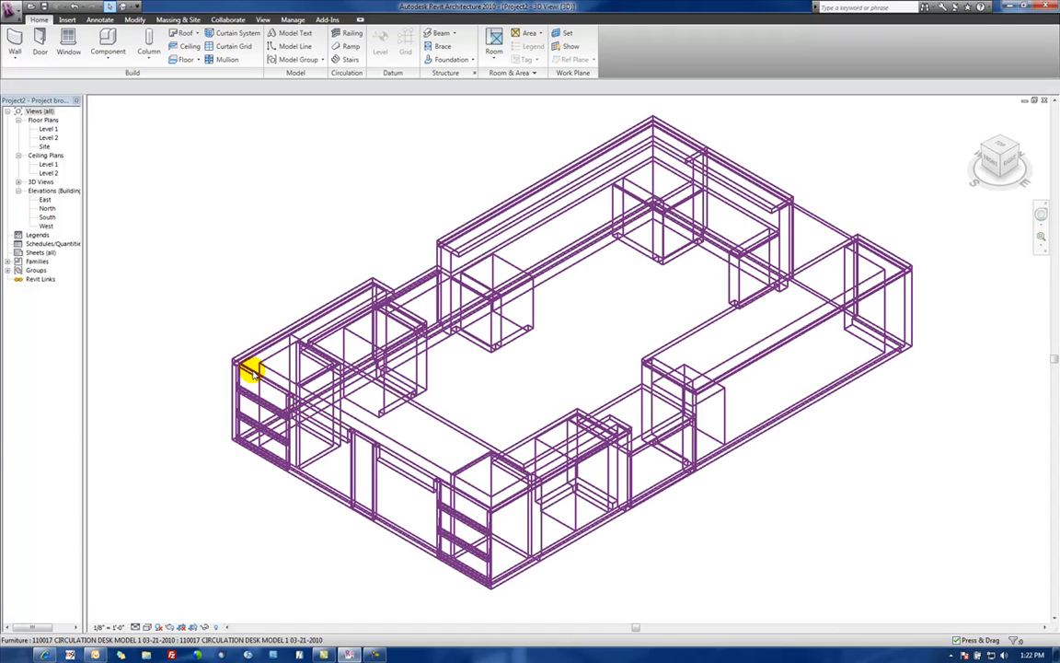
click(251, 372)
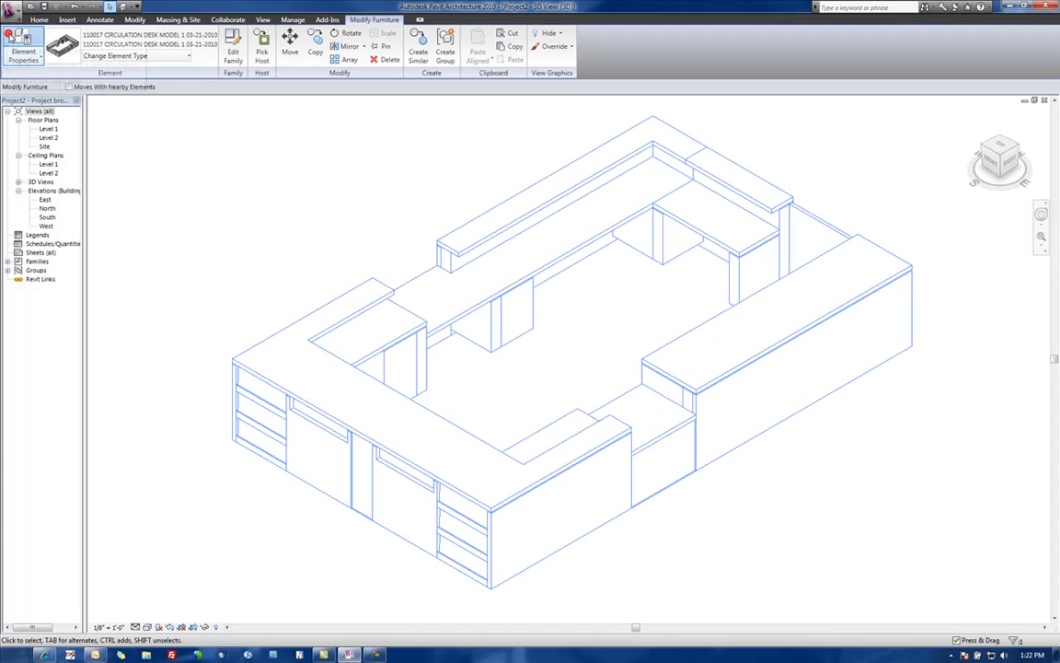
click(22, 52)
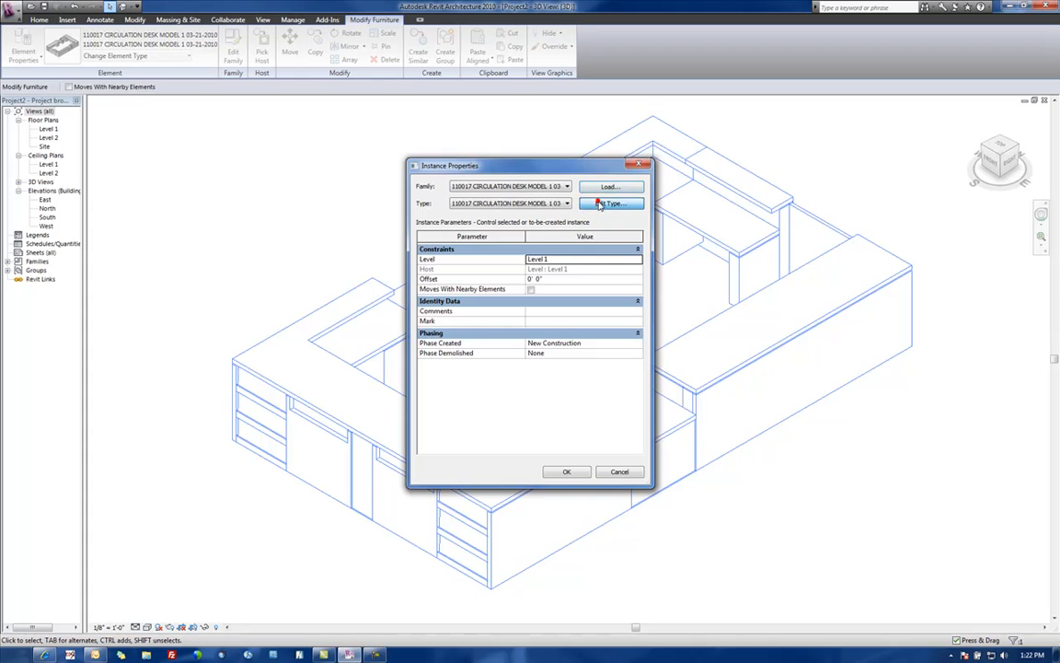
click(609, 203)
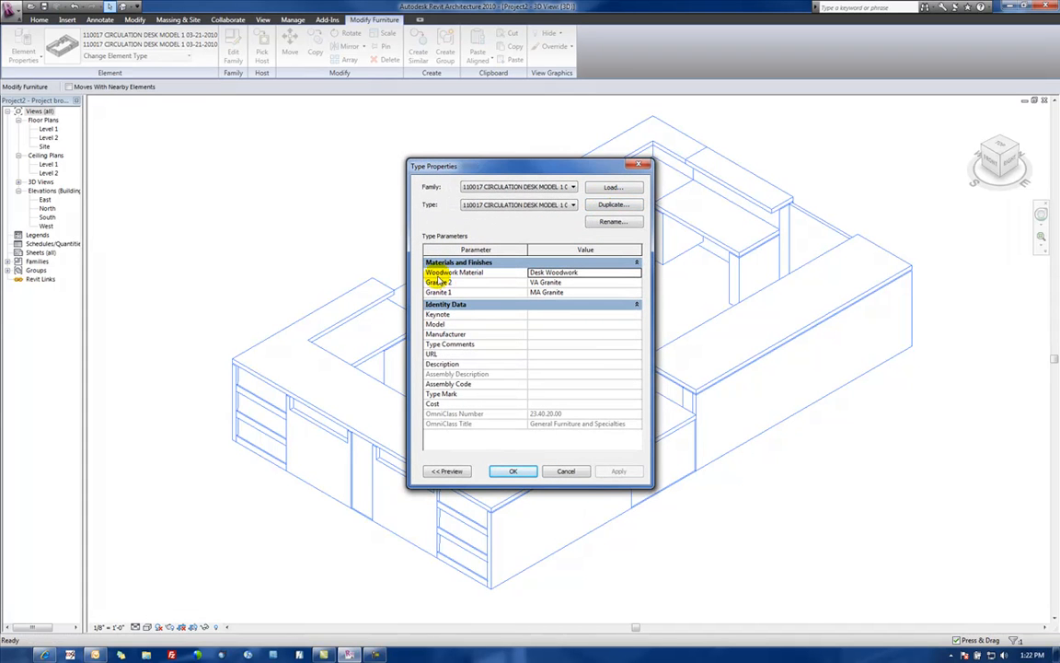
click(438, 291)
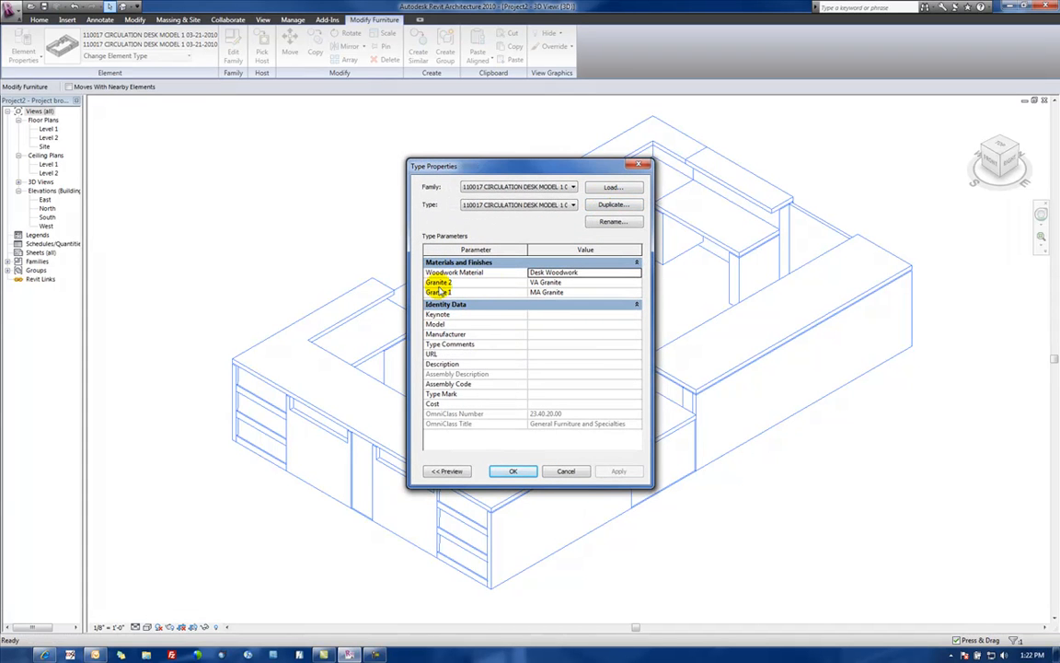
mouse_move(483, 280)
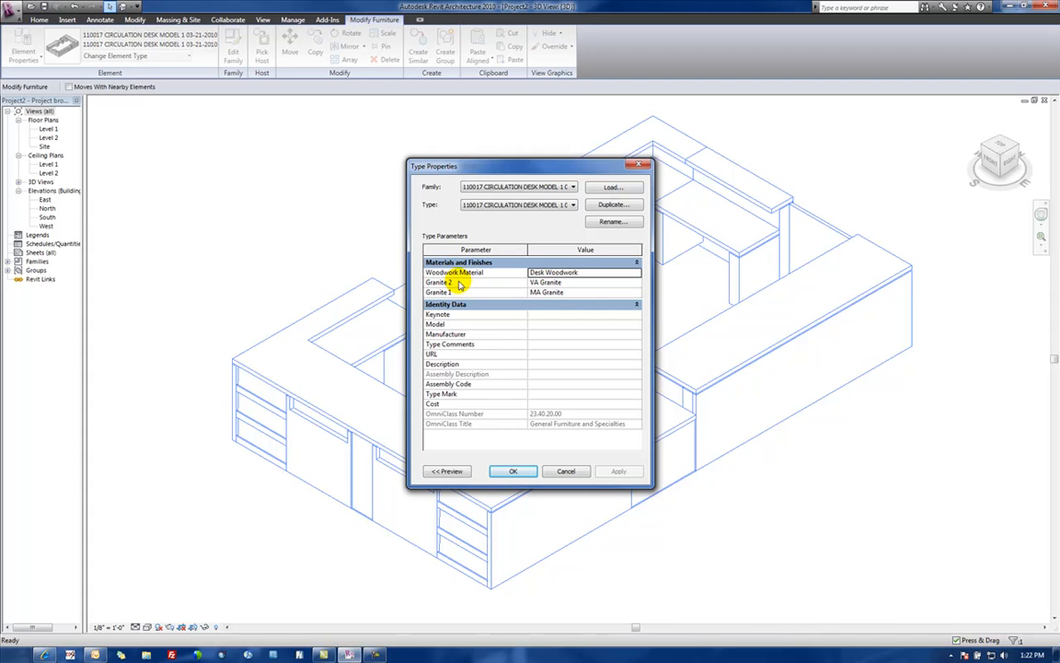
mouse_move(523, 454)
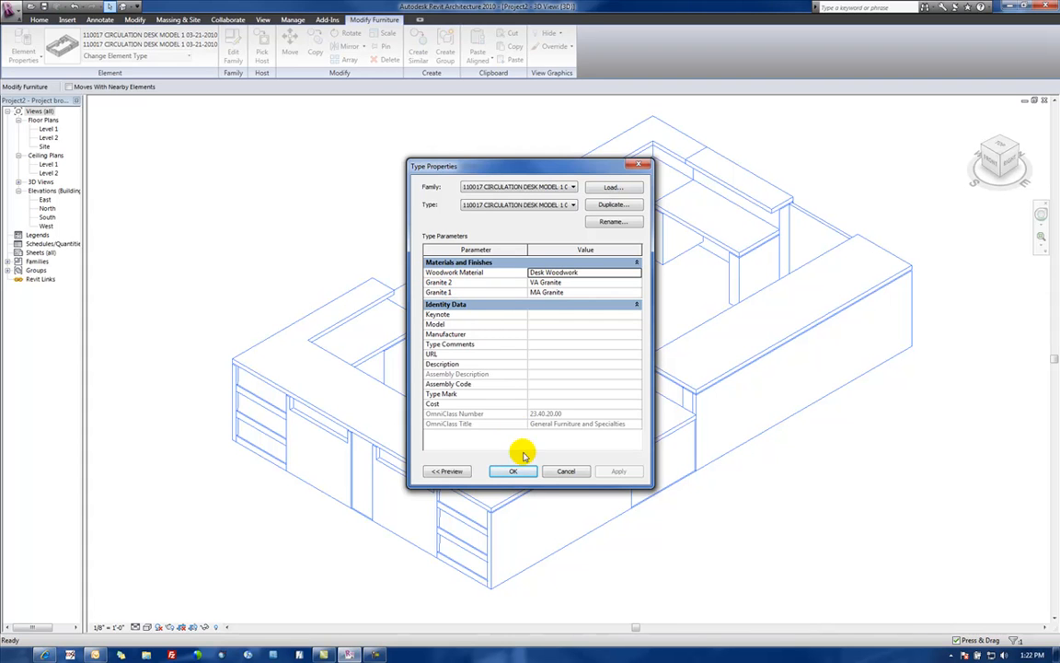